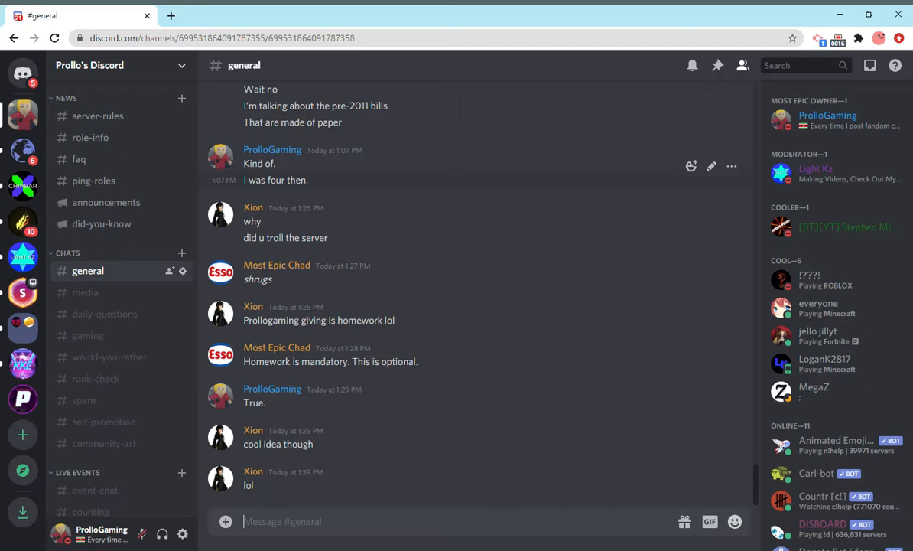
mouse_move(630, 455)
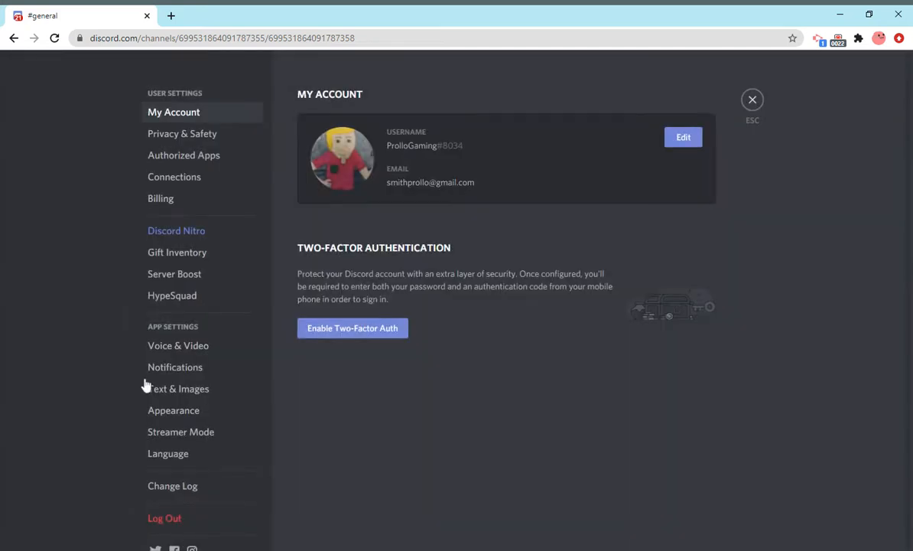
mouse_move(215, 112)
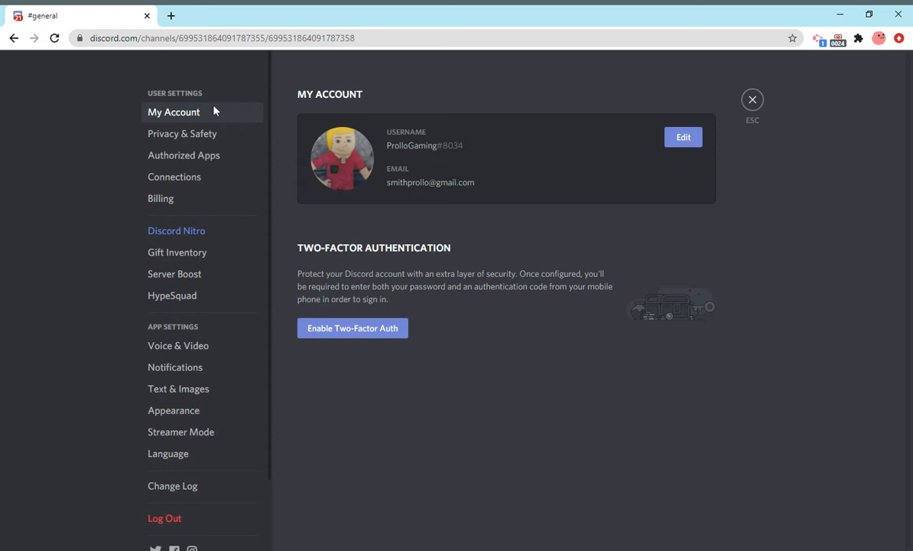
mouse_move(189, 122)
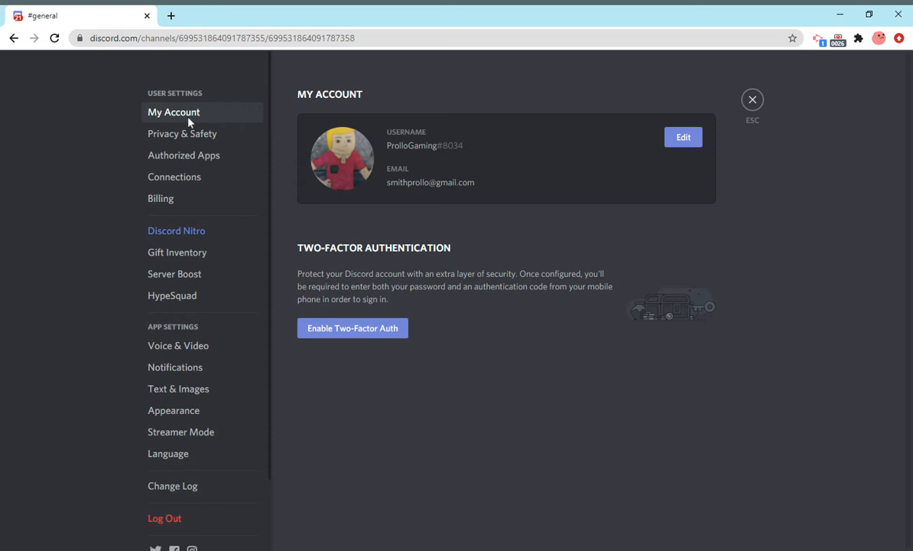
mouse_move(310, 210)
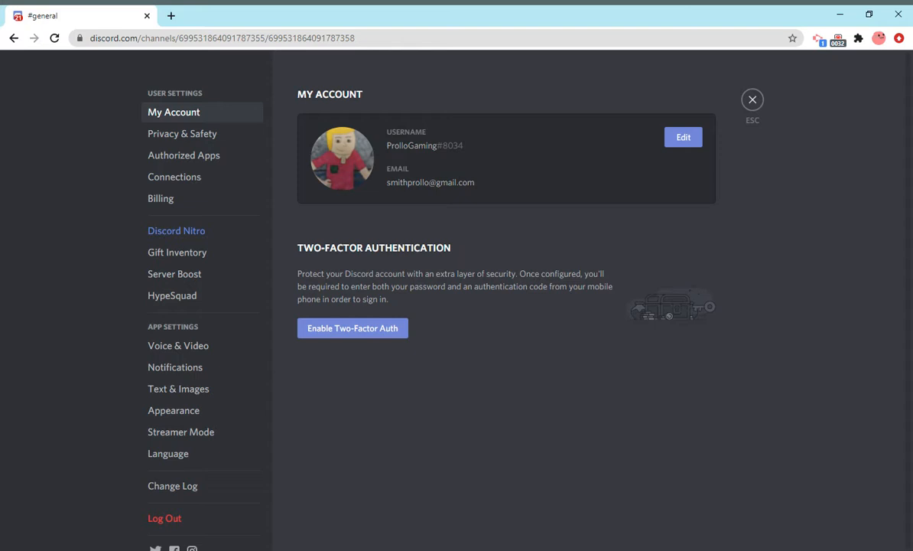
left_click(682, 136)
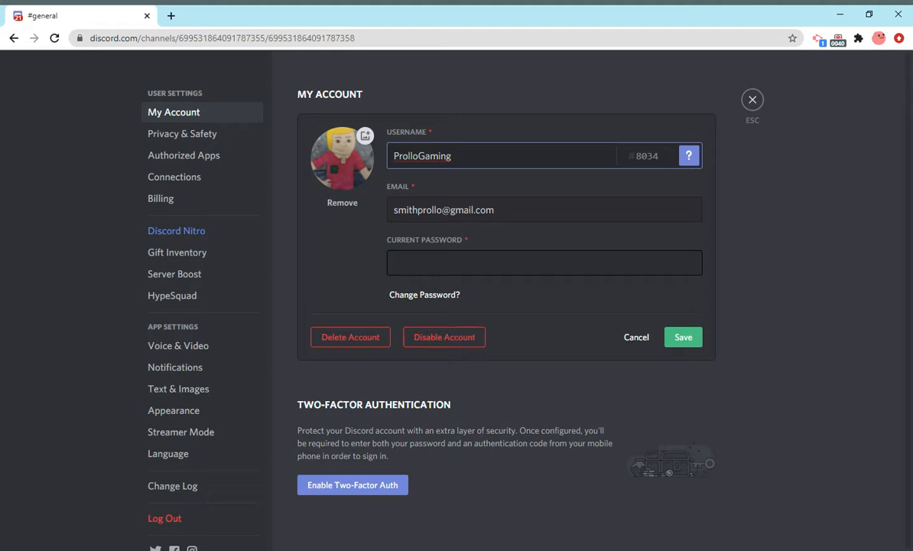
left_click(502, 155)
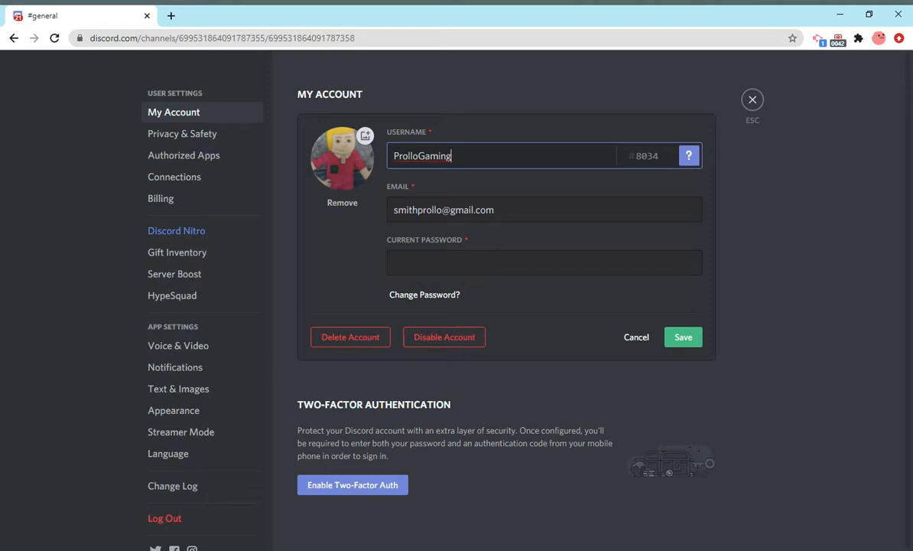
mouse_move(720, 375)
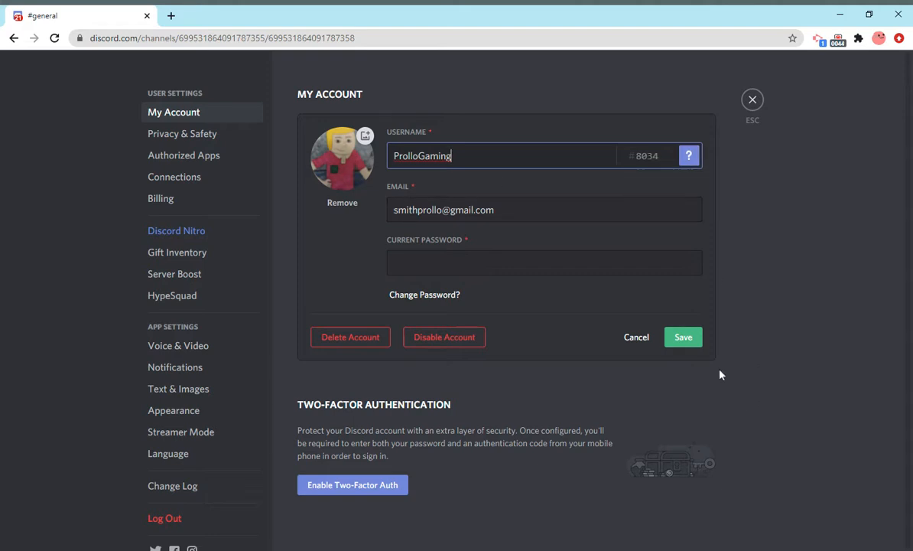
left_click(636, 336)
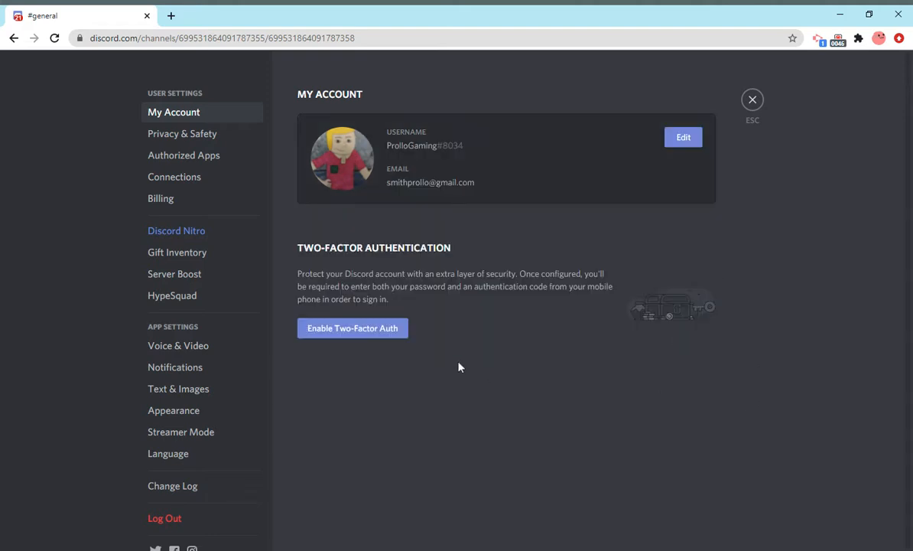
mouse_move(352, 247)
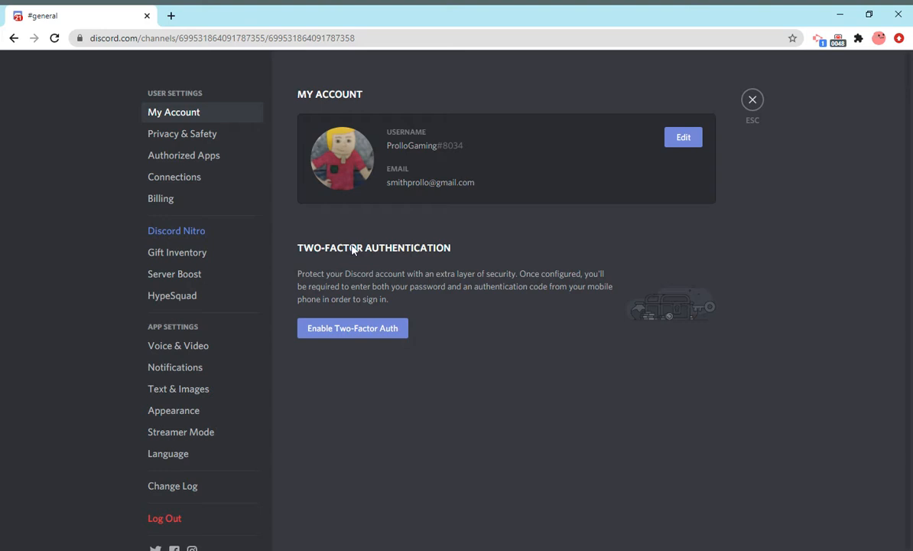
mouse_move(727, 361)
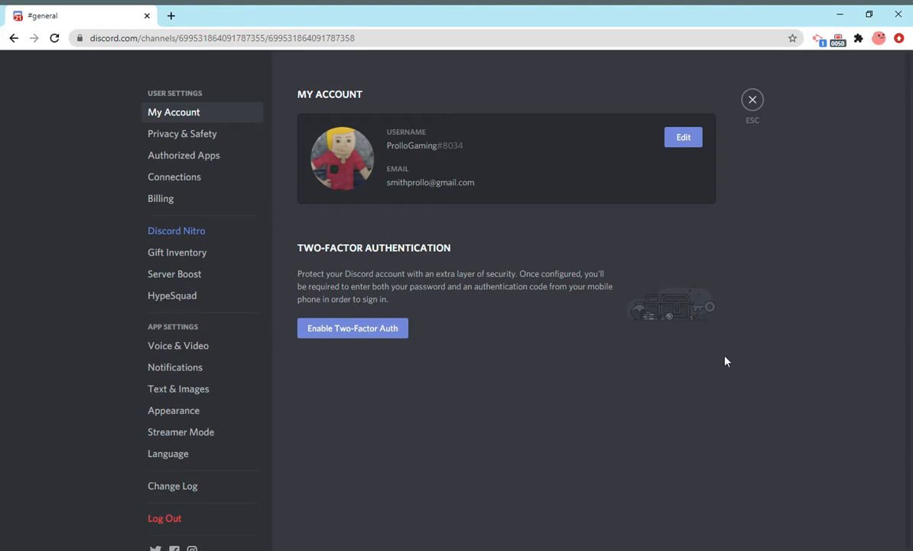
mouse_move(533, 284)
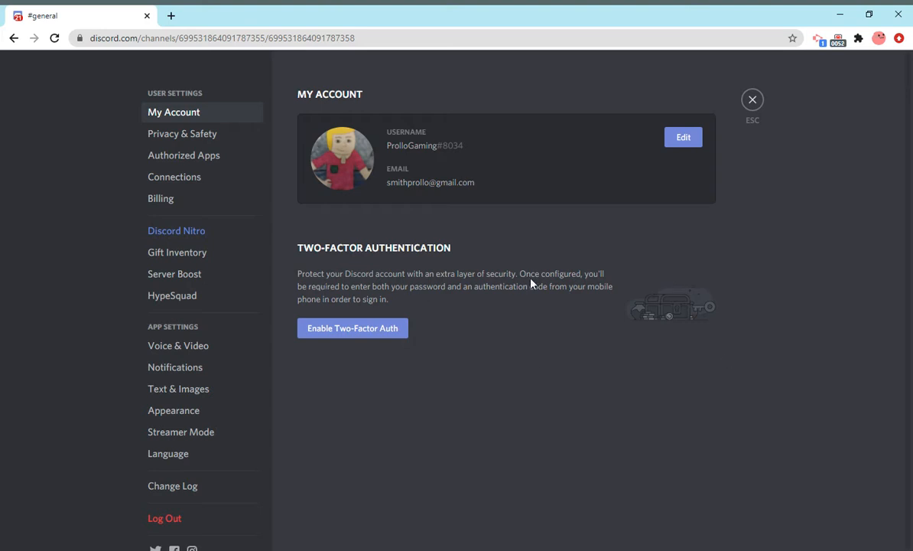
mouse_move(671, 255)
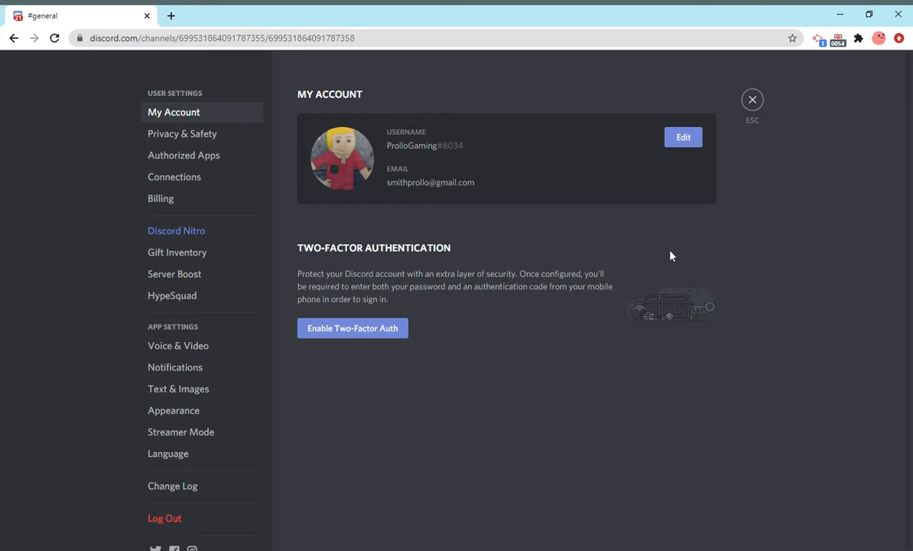
mouse_move(702, 299)
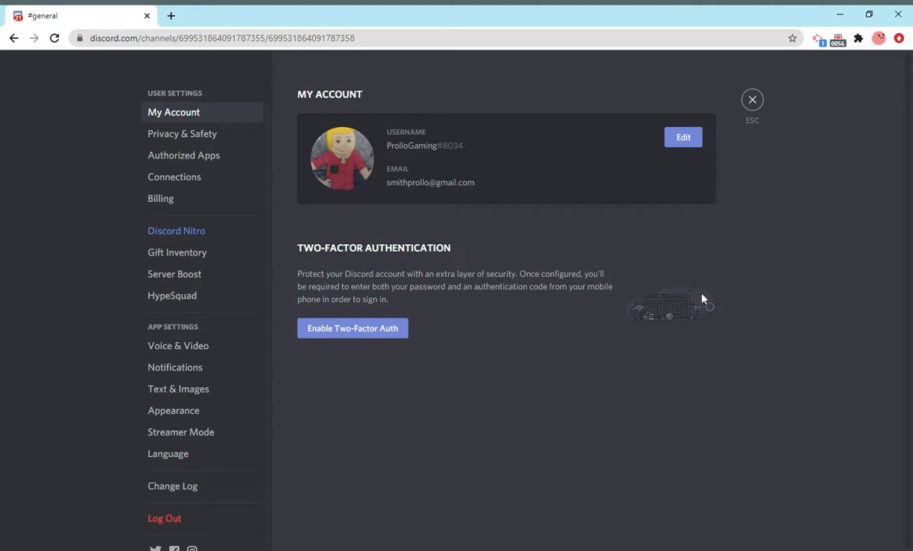
mouse_move(606, 329)
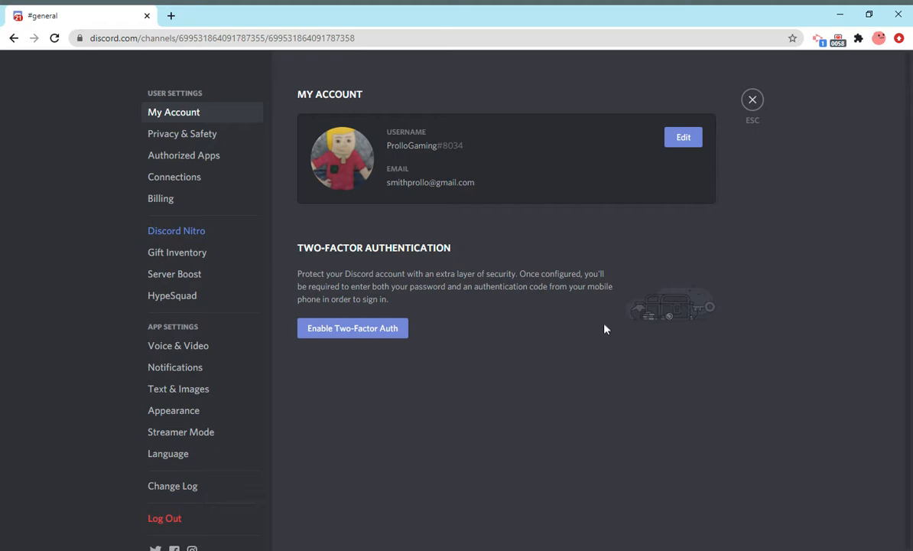
mouse_move(598, 310)
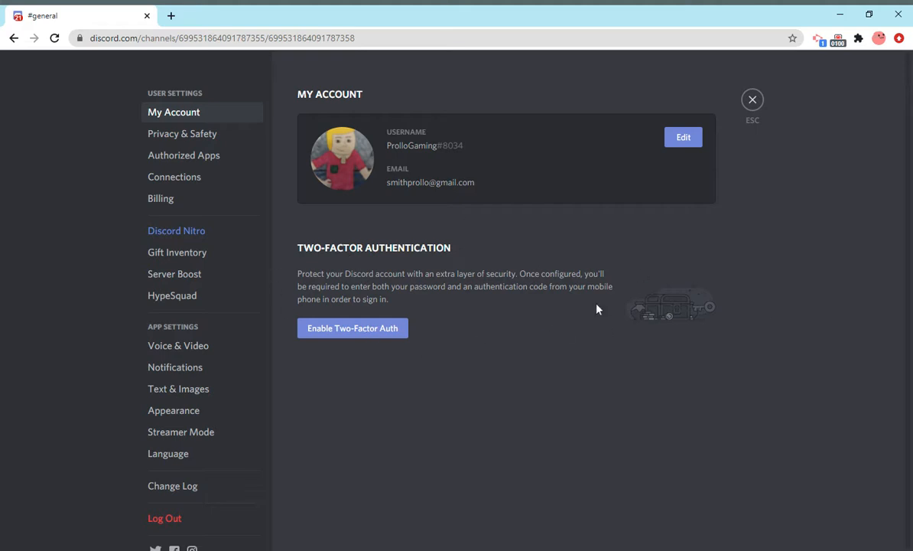
mouse_move(634, 294)
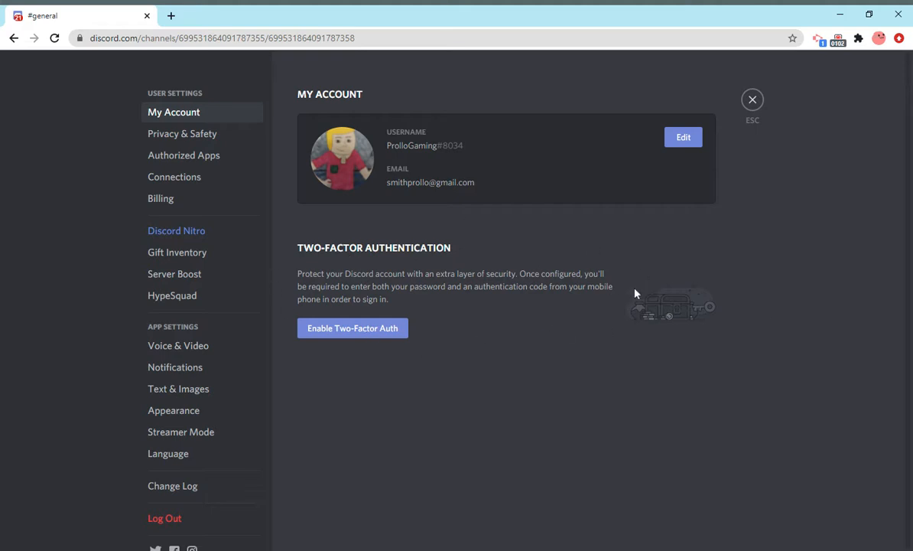
mouse_move(124, 247)
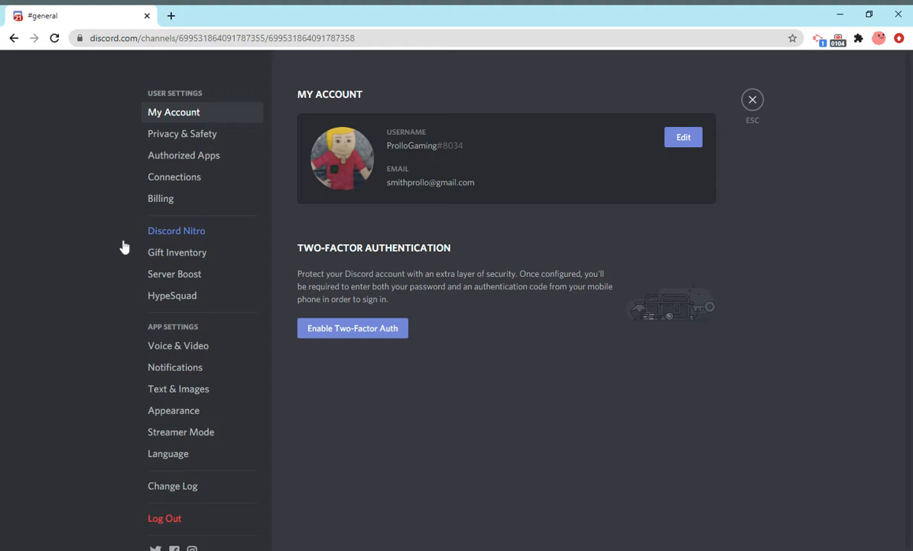
mouse_move(607, 263)
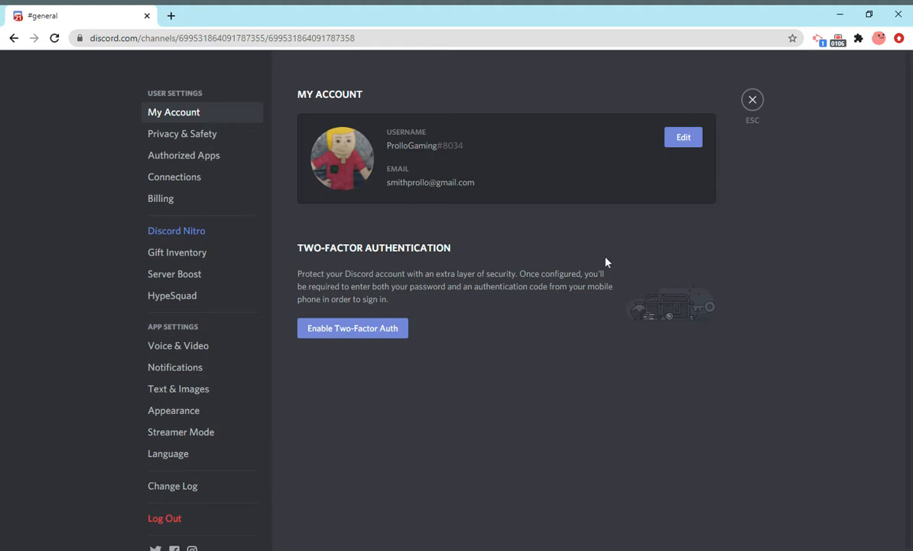
mouse_move(286, 273)
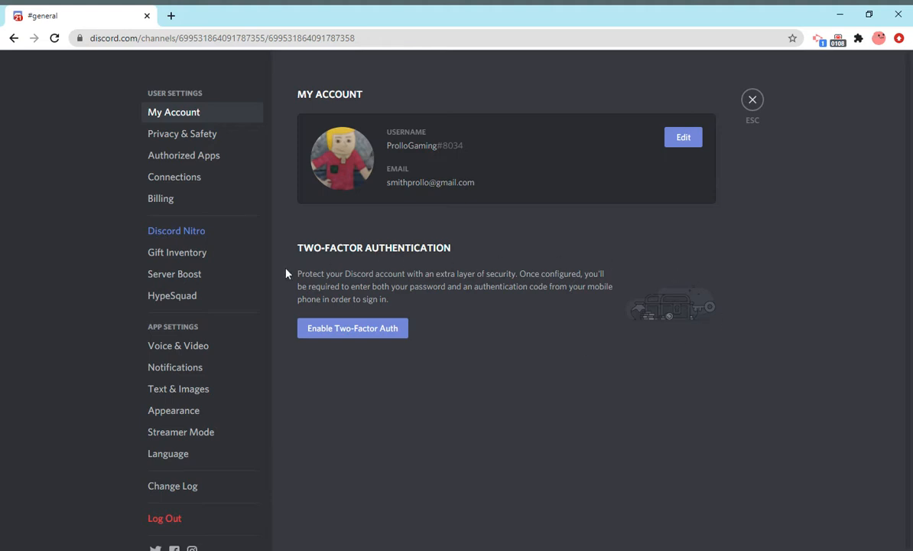
mouse_move(618, 294)
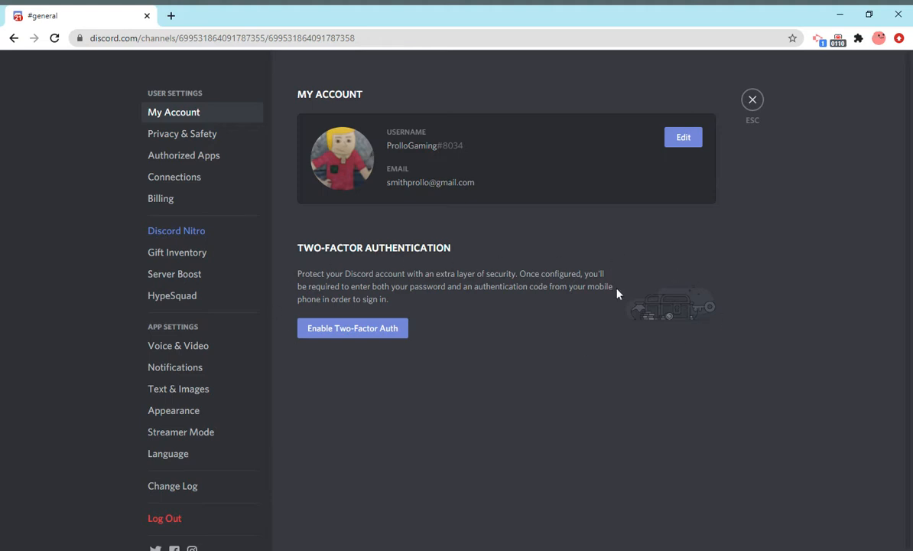
mouse_move(396, 342)
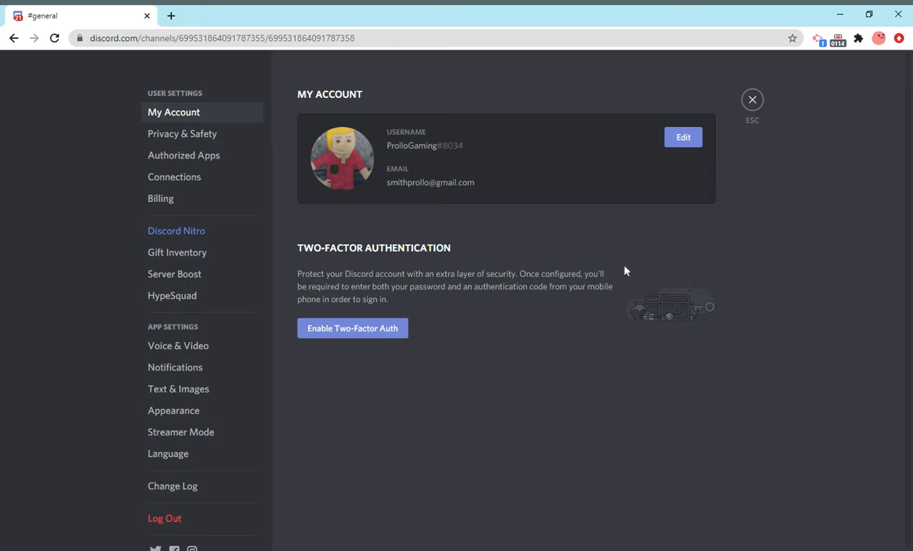
mouse_move(290, 294)
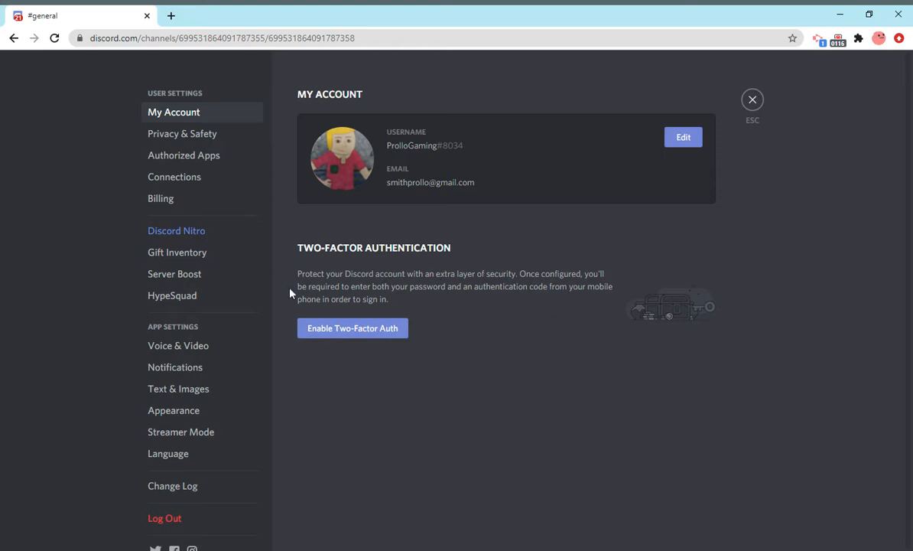
mouse_move(512, 261)
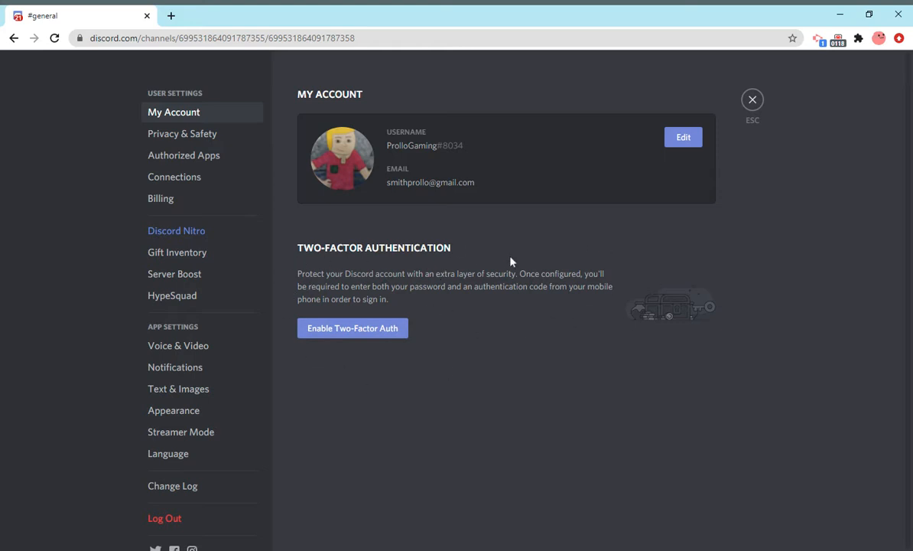
mouse_move(470, 329)
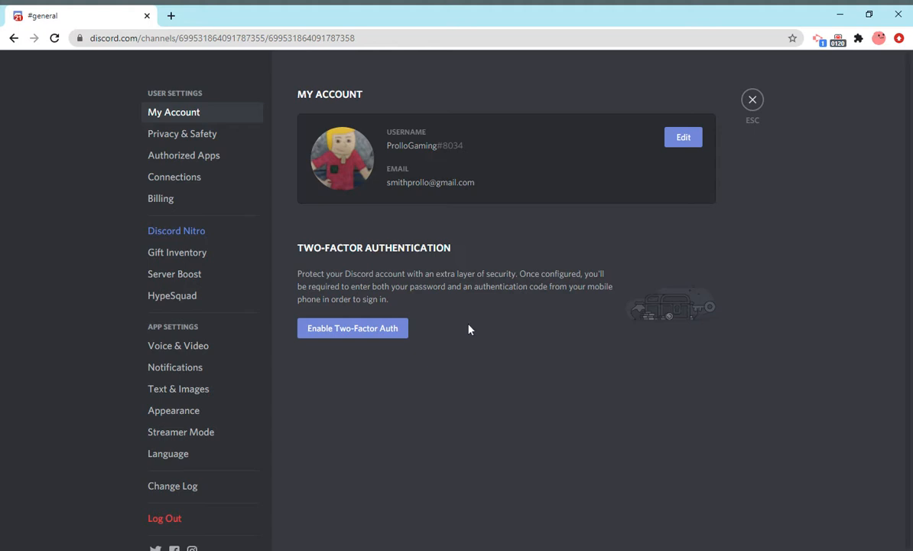
mouse_move(323, 229)
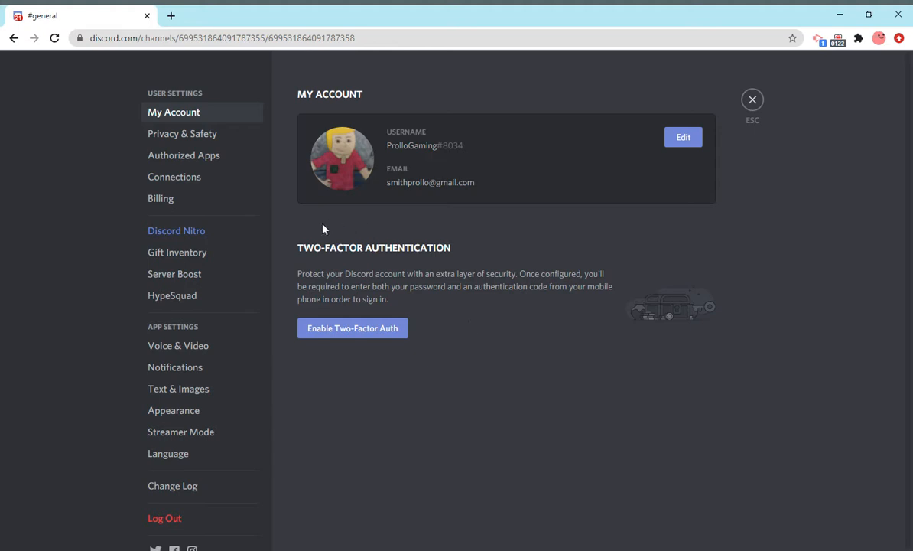
mouse_move(577, 390)
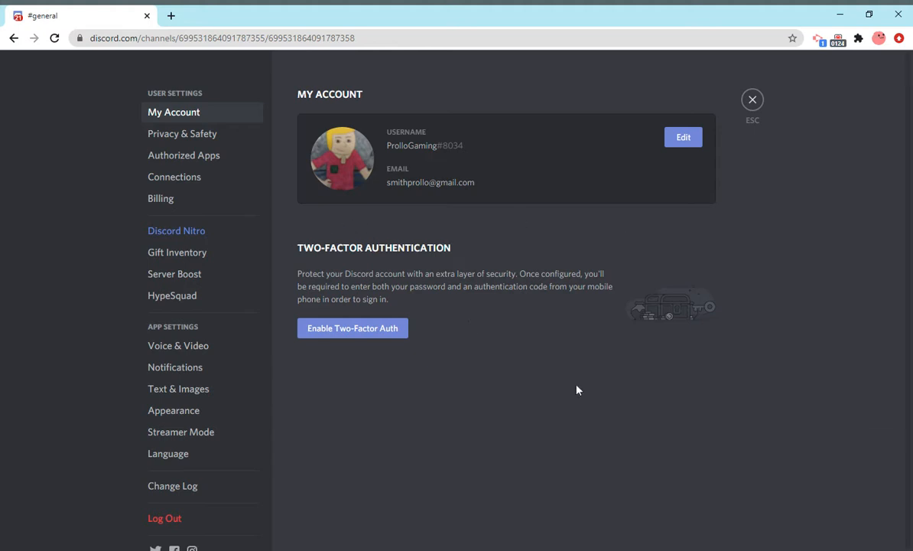
mouse_move(727, 507)
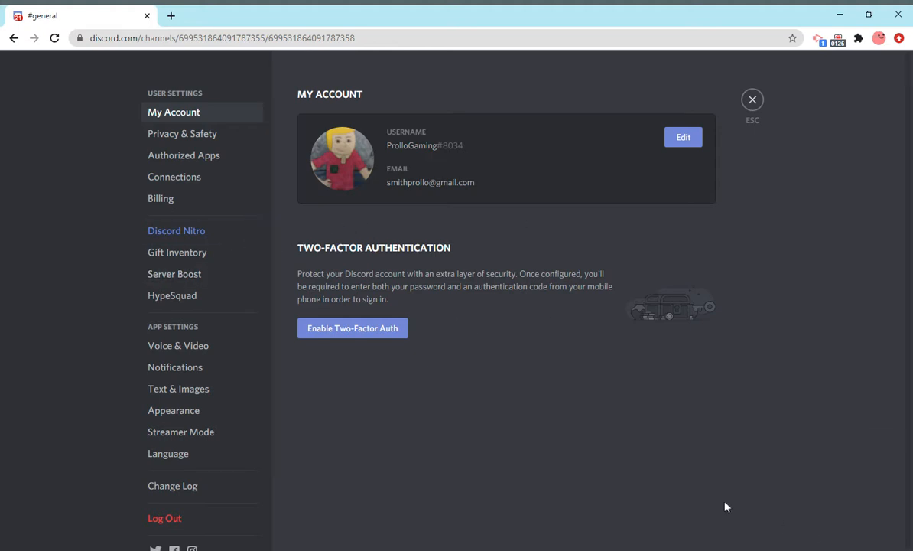
left_click(182, 133)
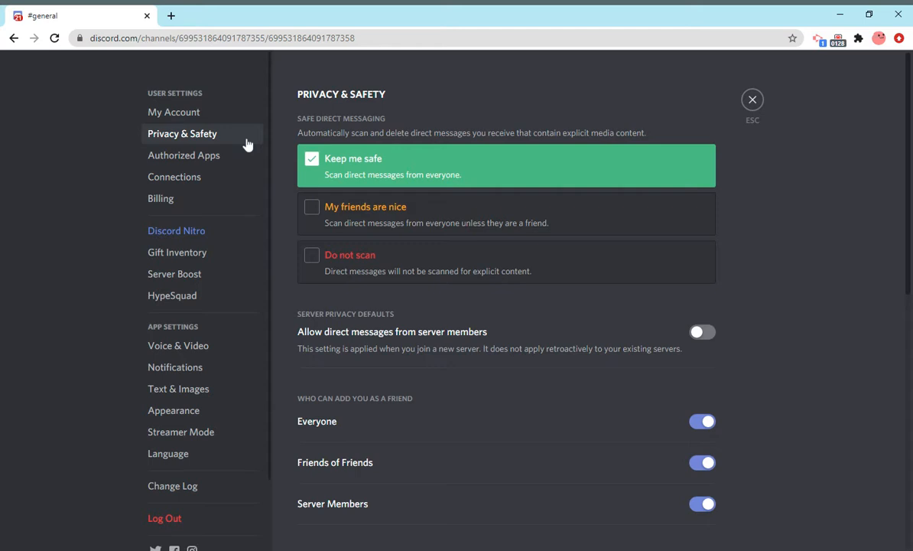
scroll("down", 3)
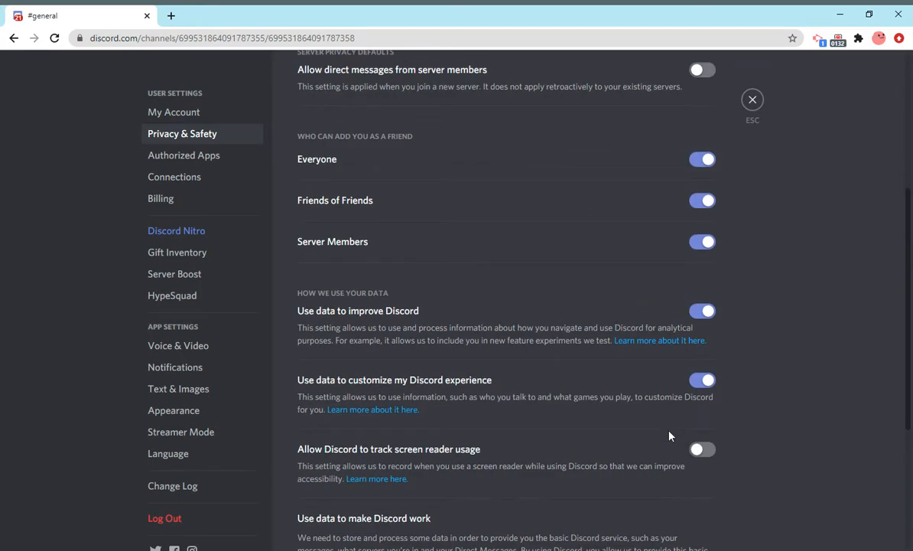
scroll("up", 3)
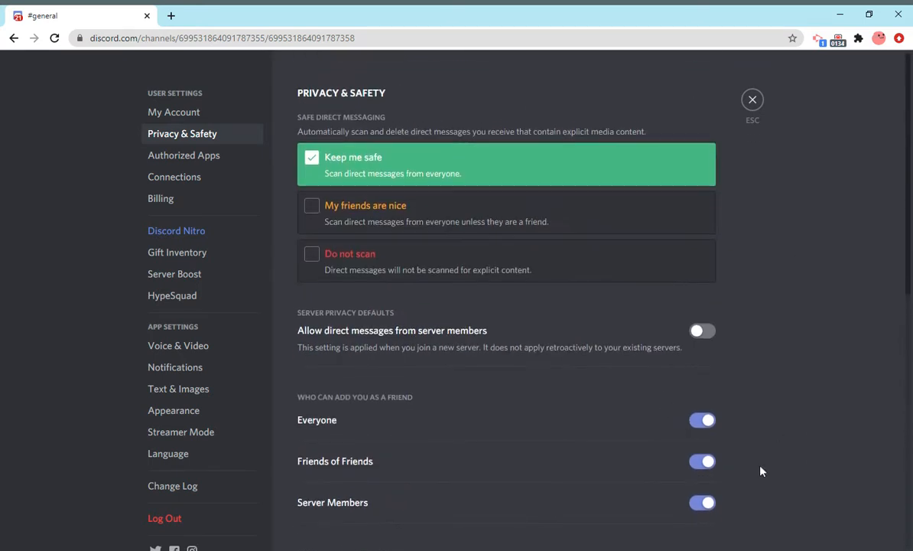
scroll("down", 3)
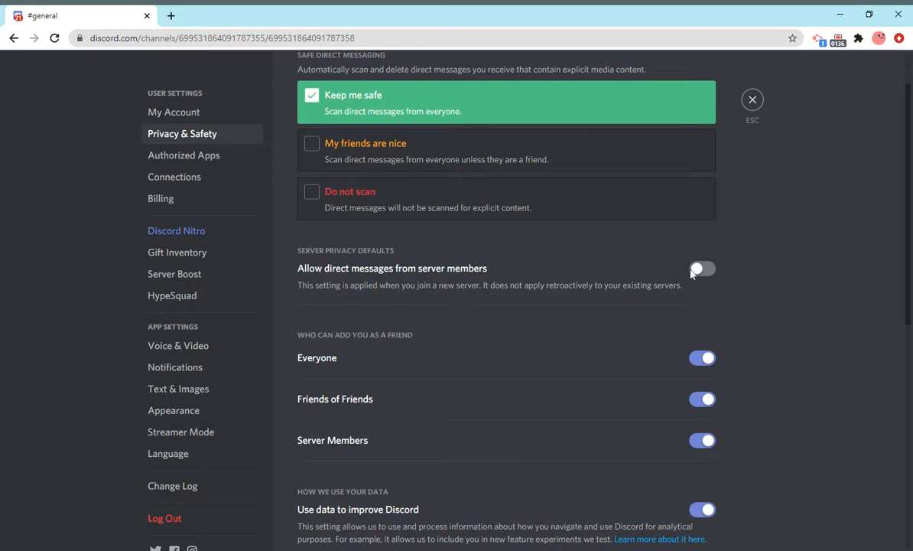
scroll("up", 3)
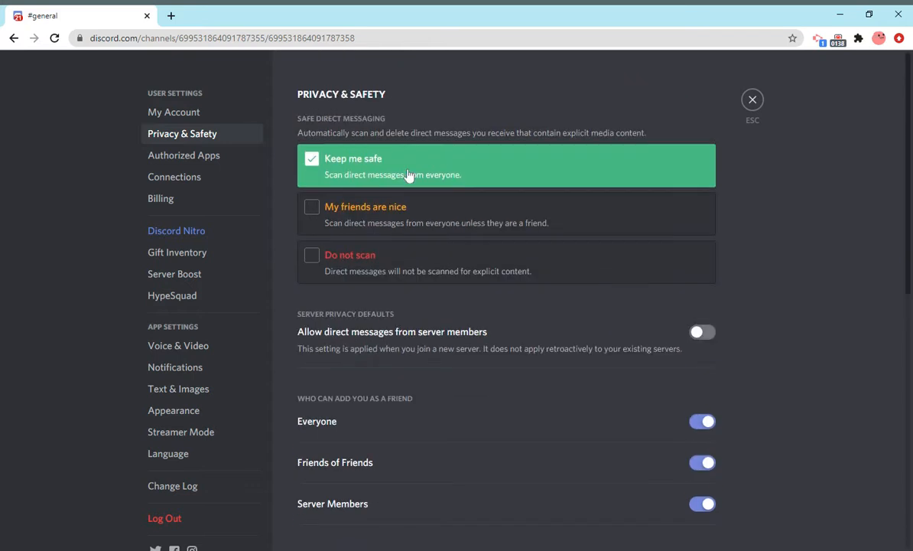
mouse_move(570, 147)
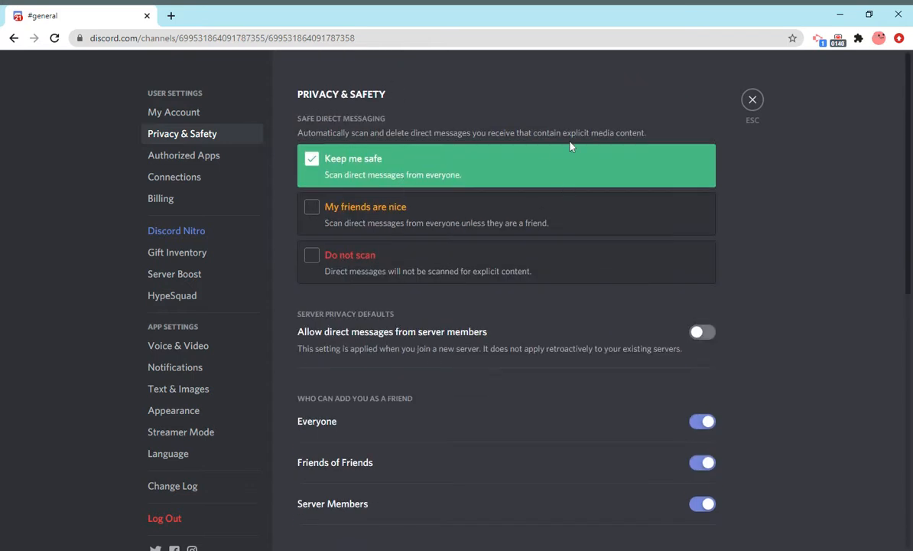
mouse_move(785, 253)
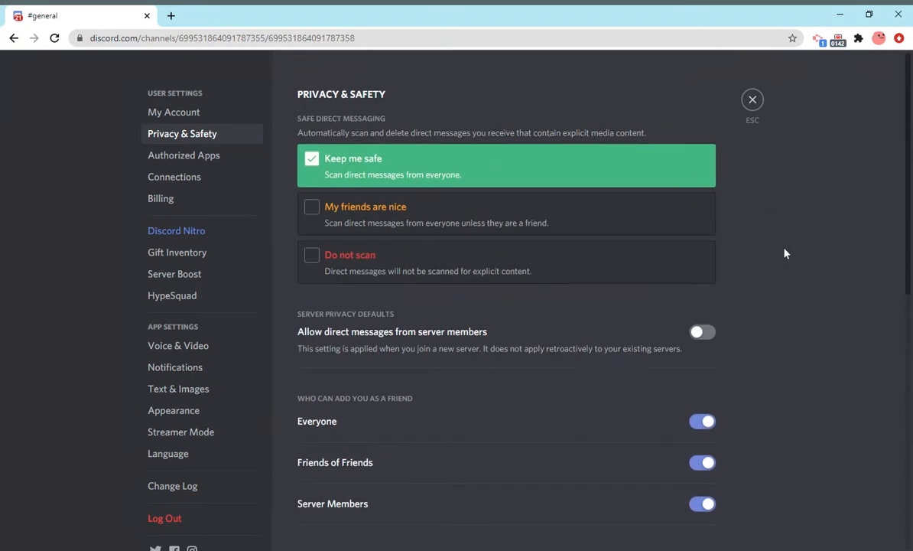
mouse_move(450, 242)
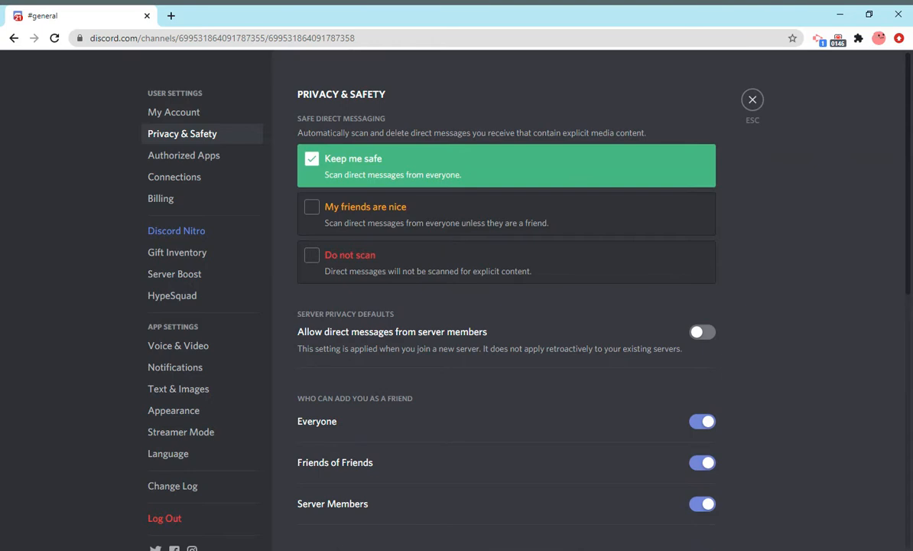
mouse_move(478, 159)
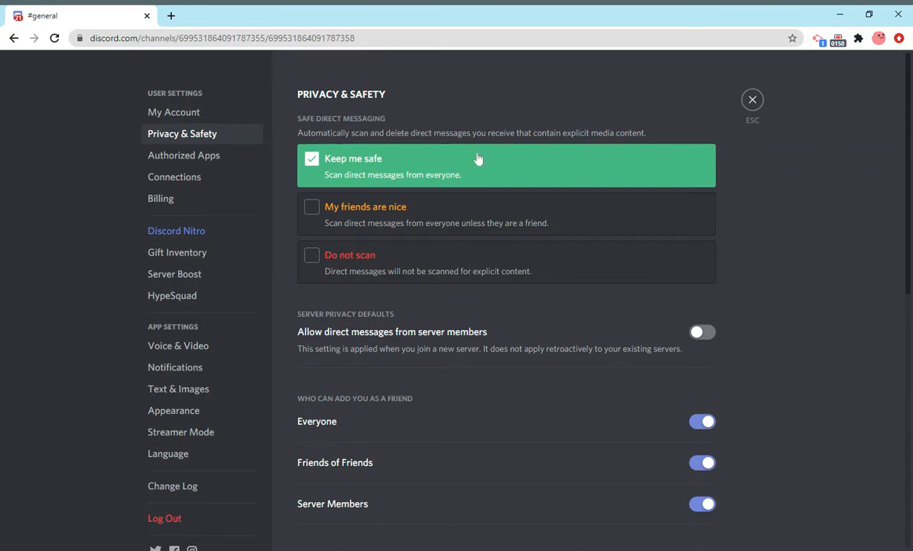
mouse_move(635, 113)
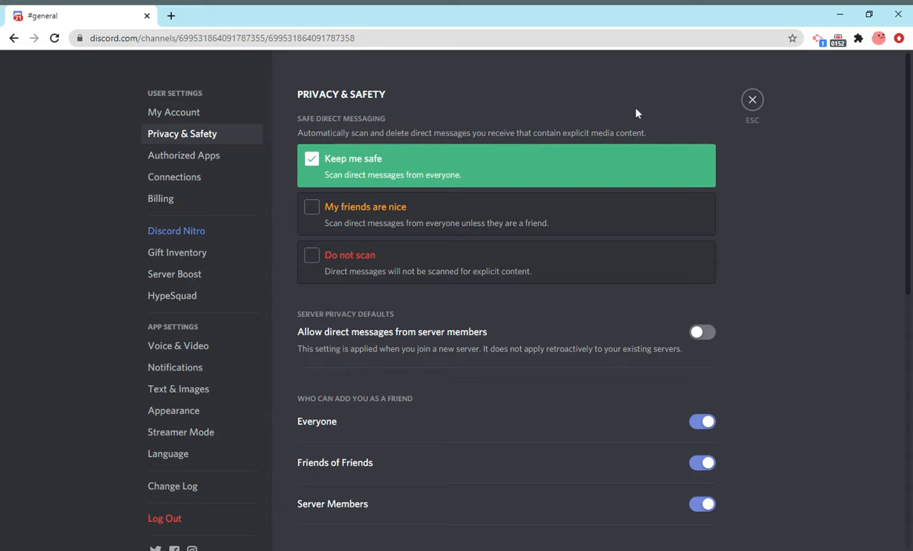
mouse_move(649, 119)
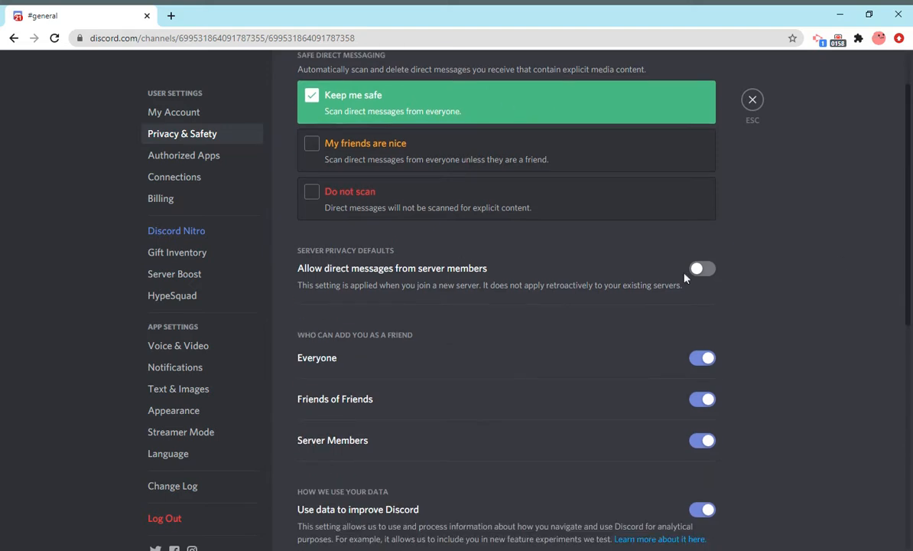
scroll("down", 3)
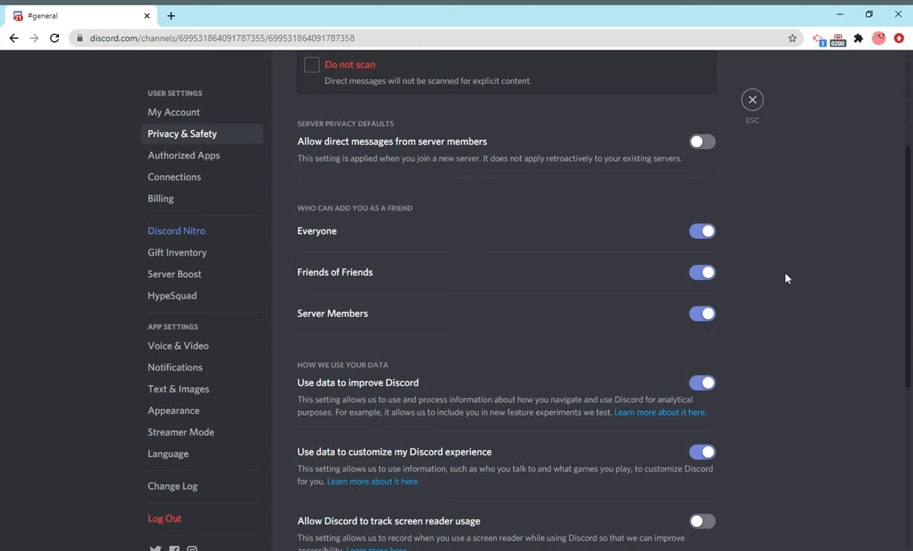
mouse_move(813, 293)
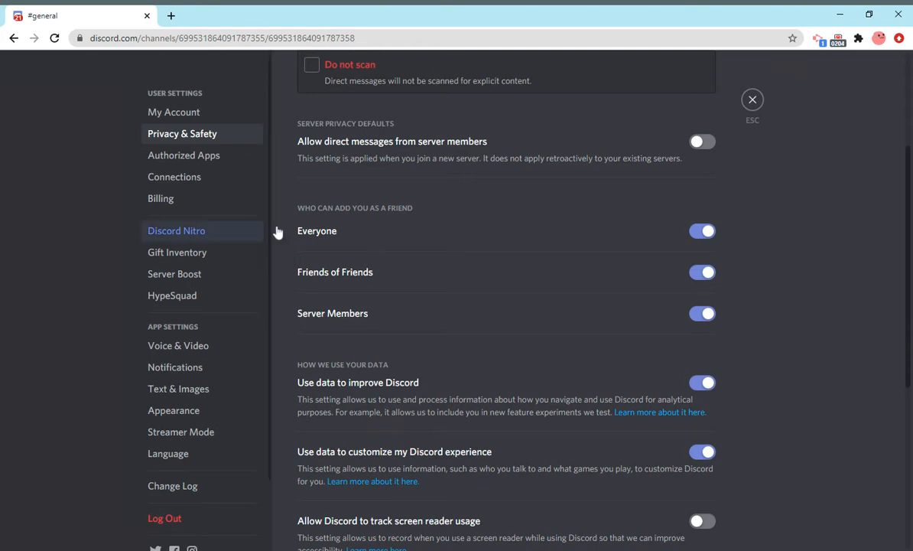
mouse_move(394, 238)
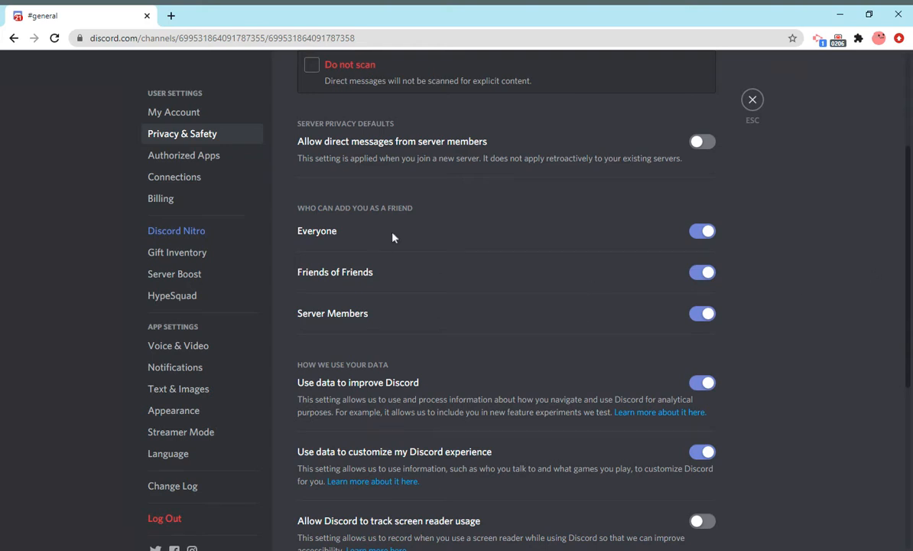
mouse_move(777, 276)
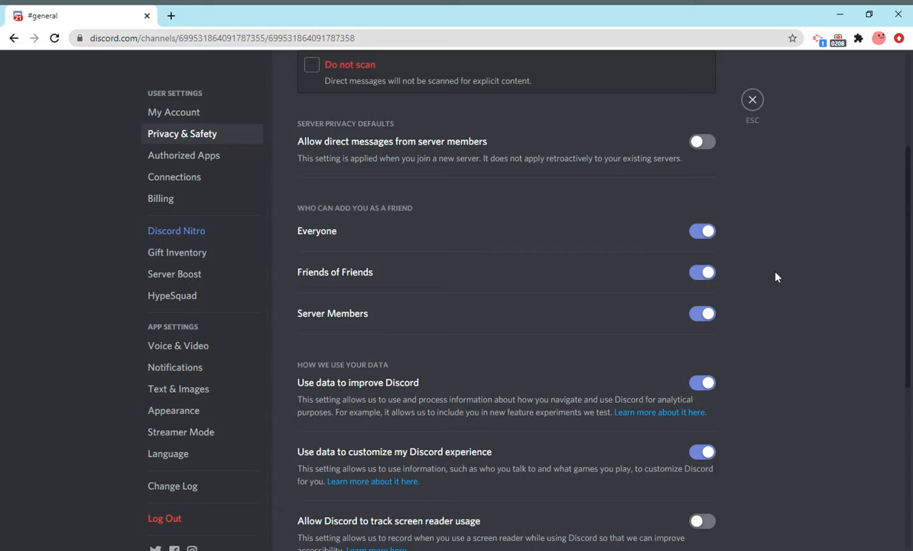
mouse_move(385, 276)
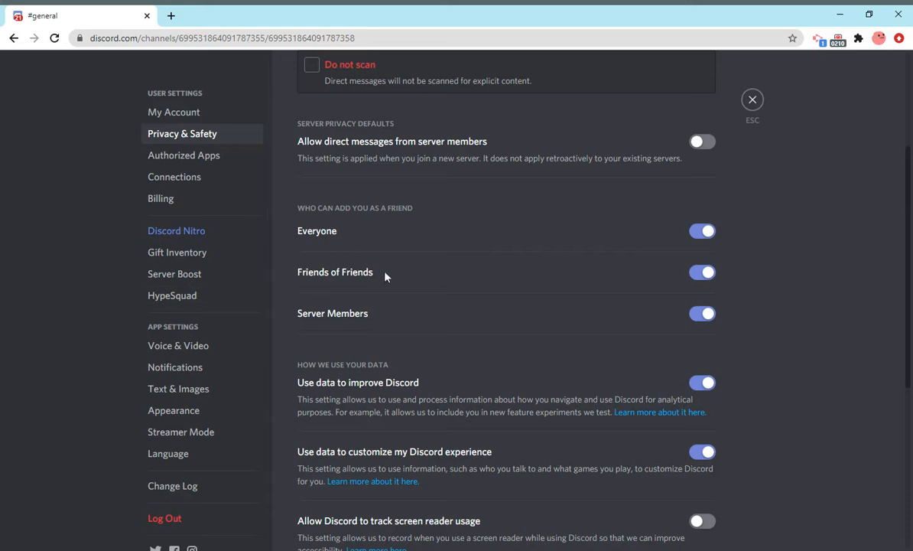
scroll("down", 3)
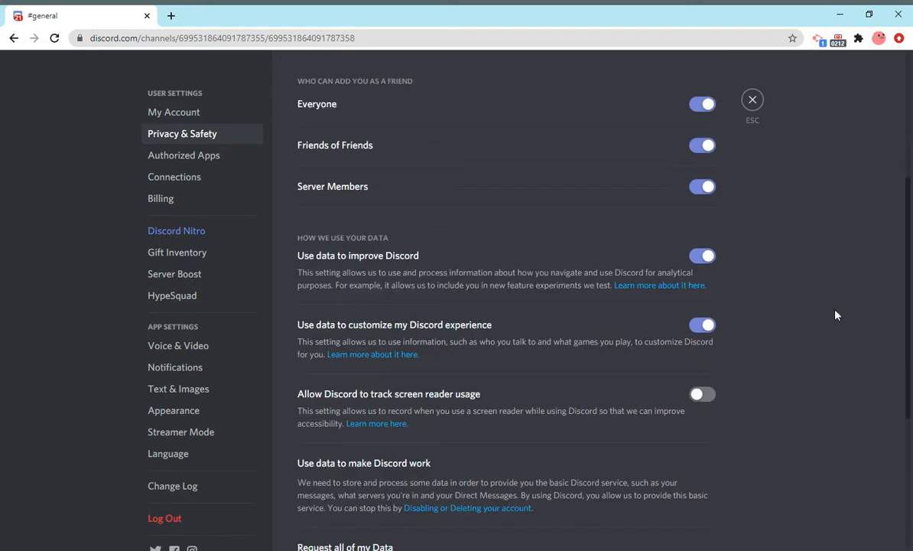
mouse_move(305, 394)
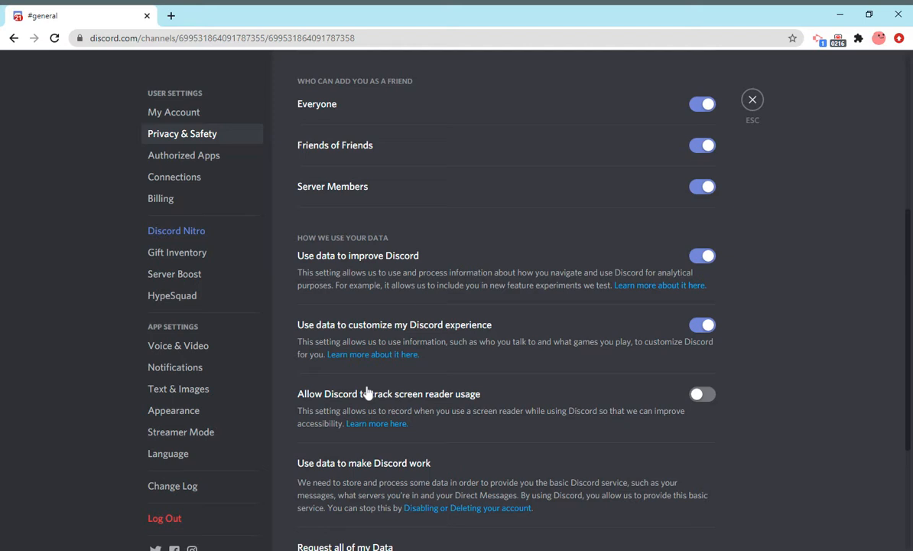
mouse_move(326, 440)
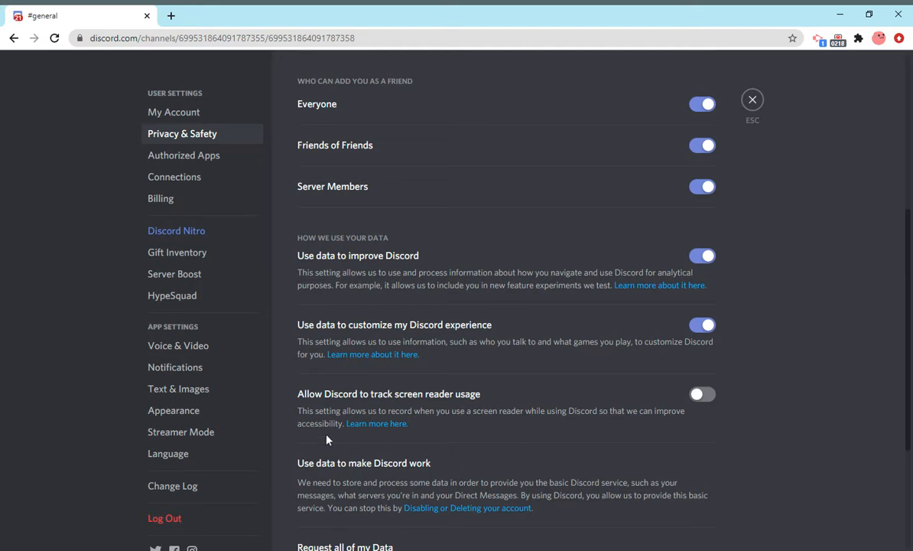
scroll("down", 3)
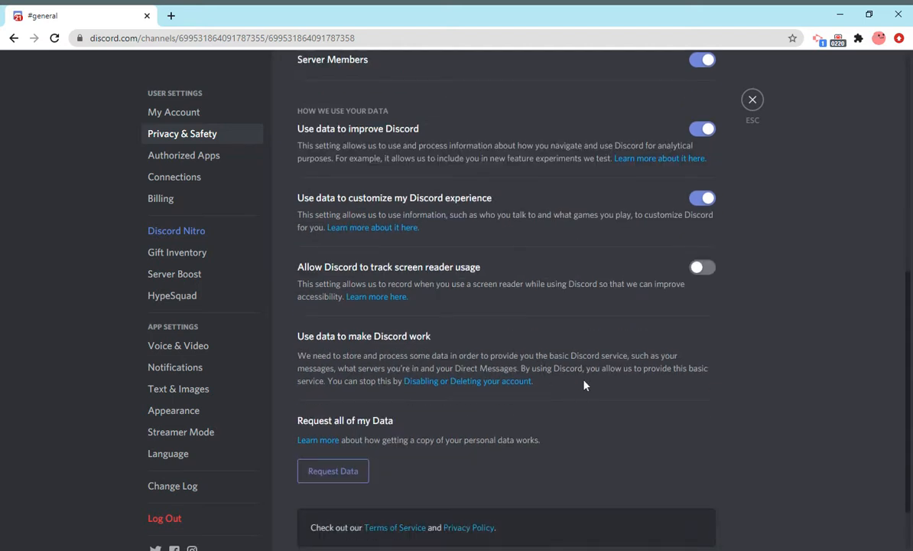
mouse_move(589, 383)
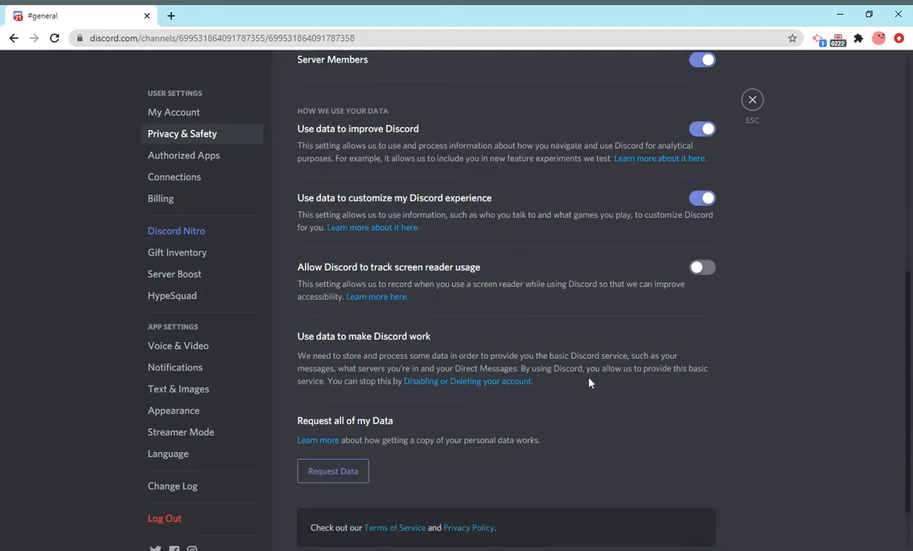
mouse_move(629, 201)
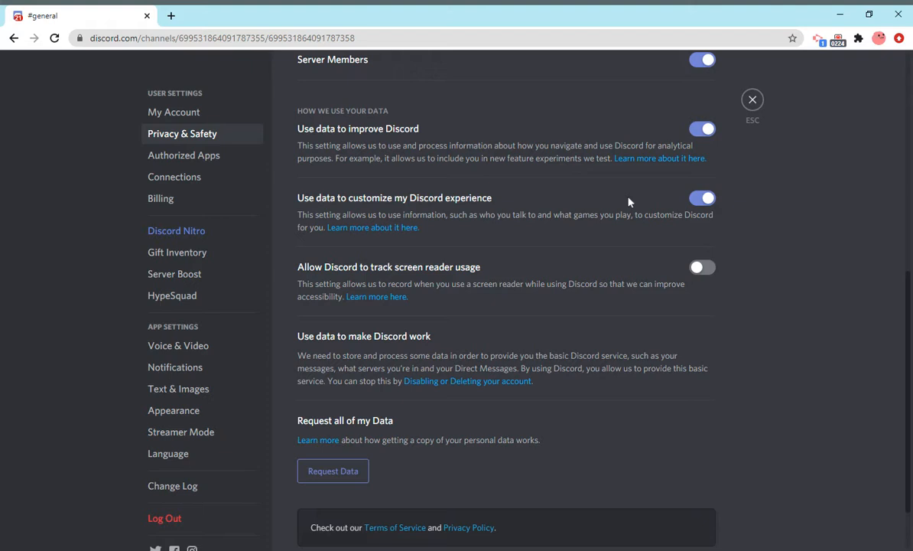
- Review the Authorized Apps list, scrolling through MEE6, Dyno and carl-bot permissions
left_click(183, 155)
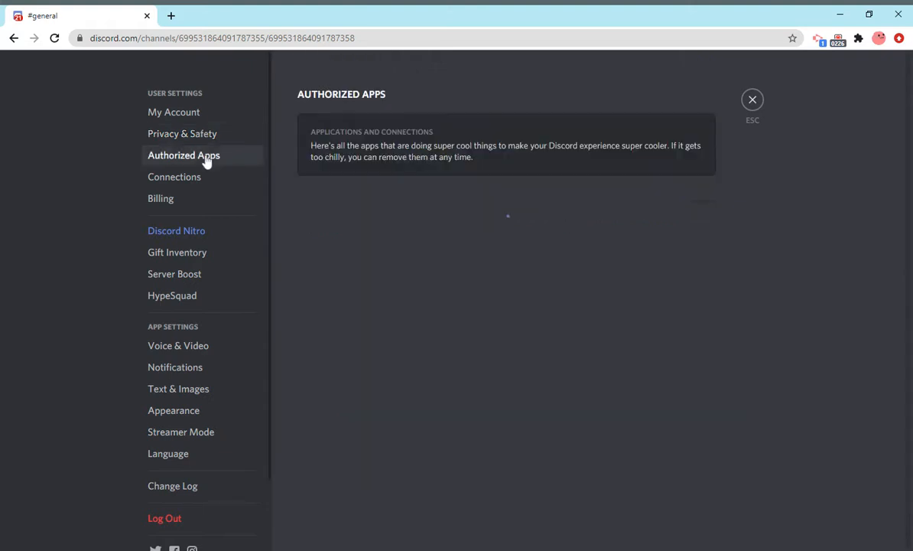
scroll("down", 3)
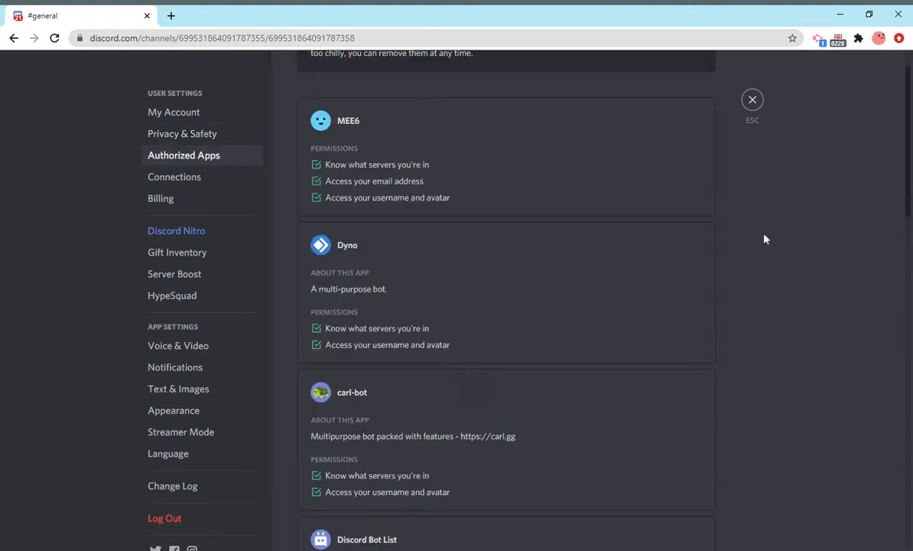
scroll("down", 3)
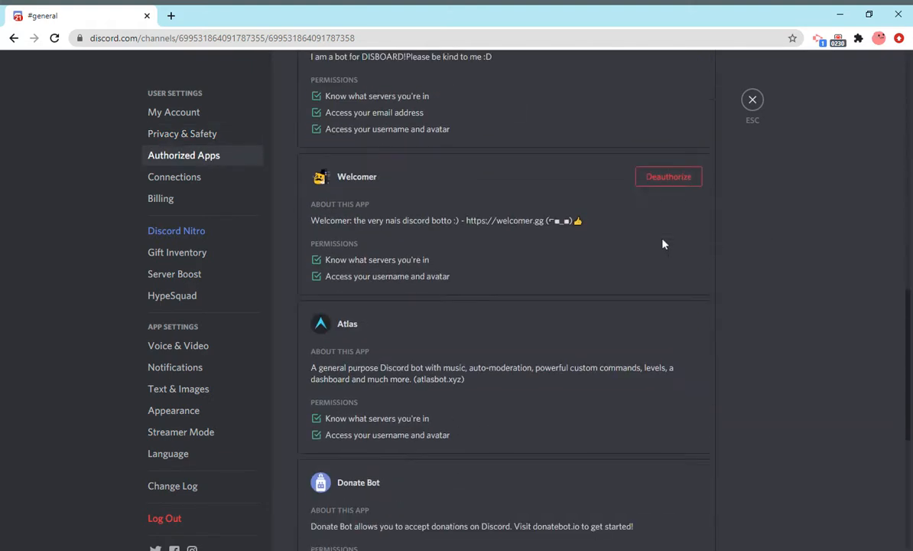
scroll("down", 3)
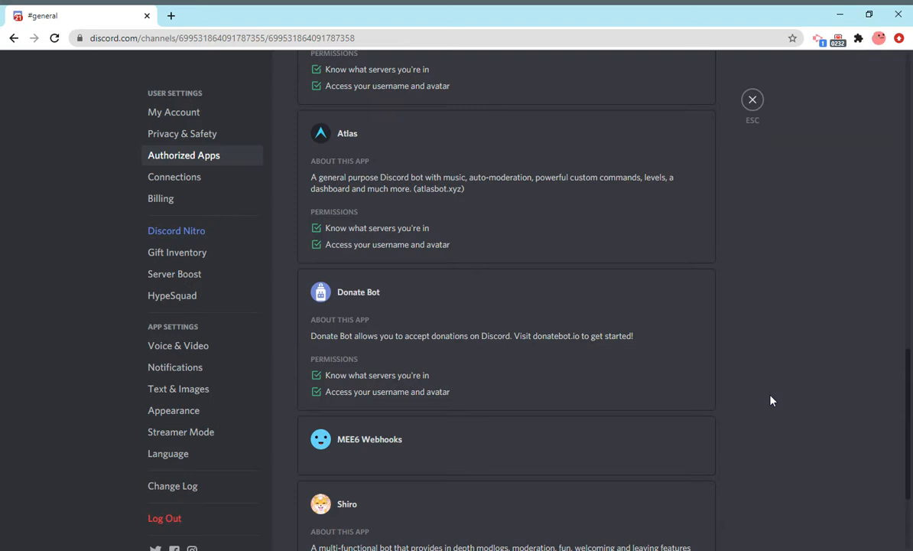
scroll("down", 3)
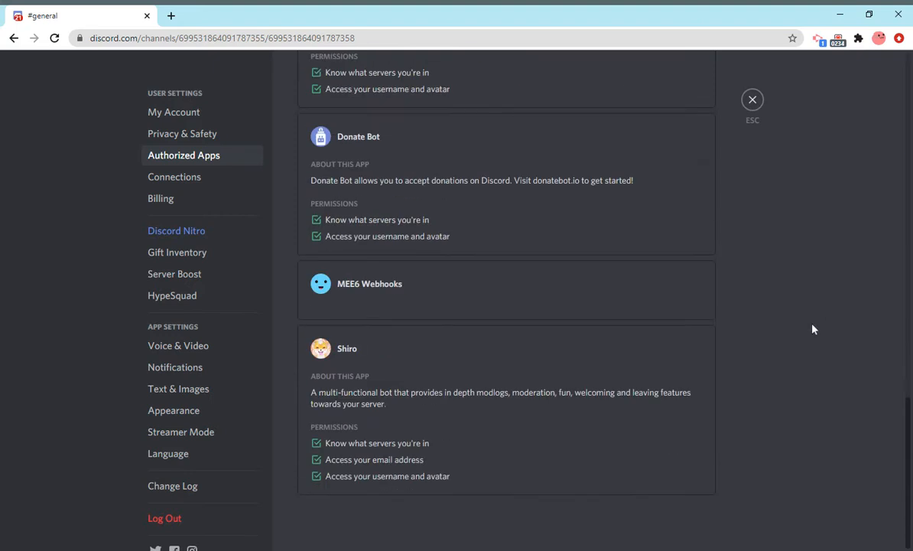
scroll("up", 3)
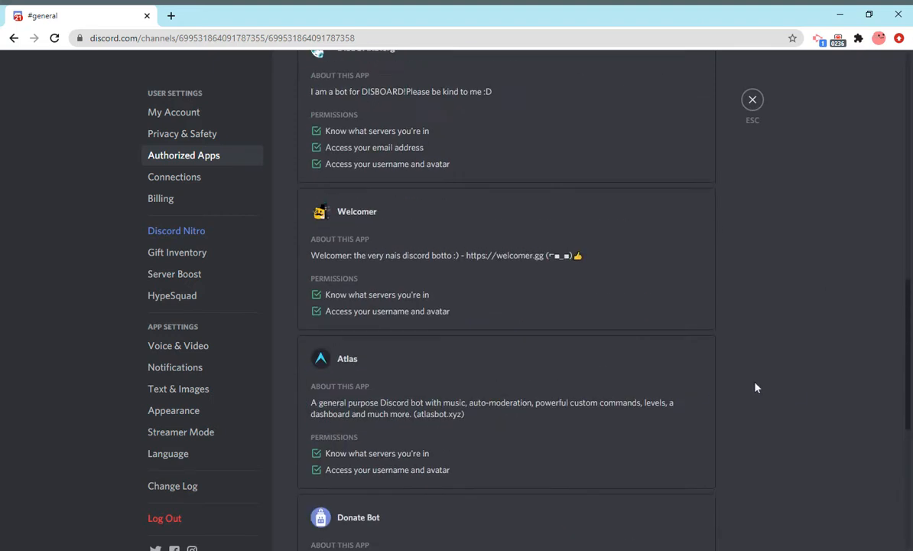
scroll("up", 3)
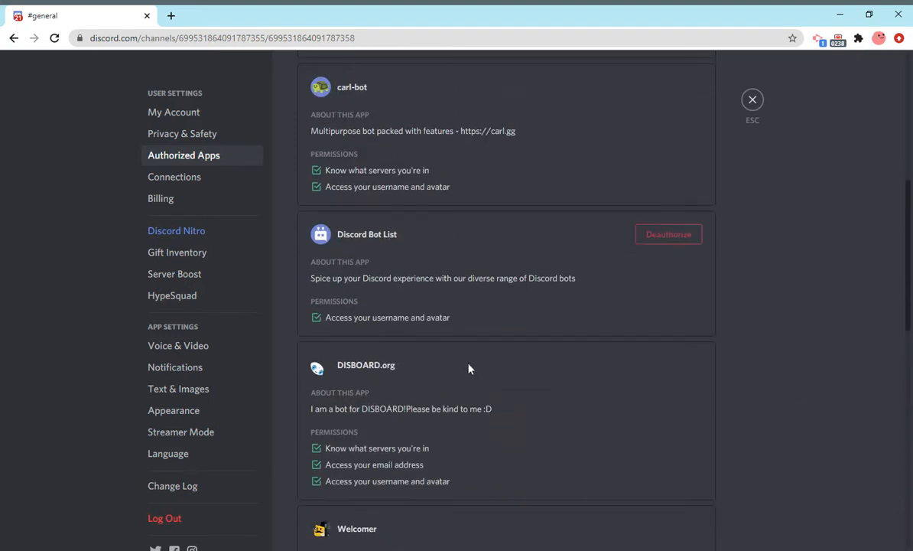
scroll("up", 3)
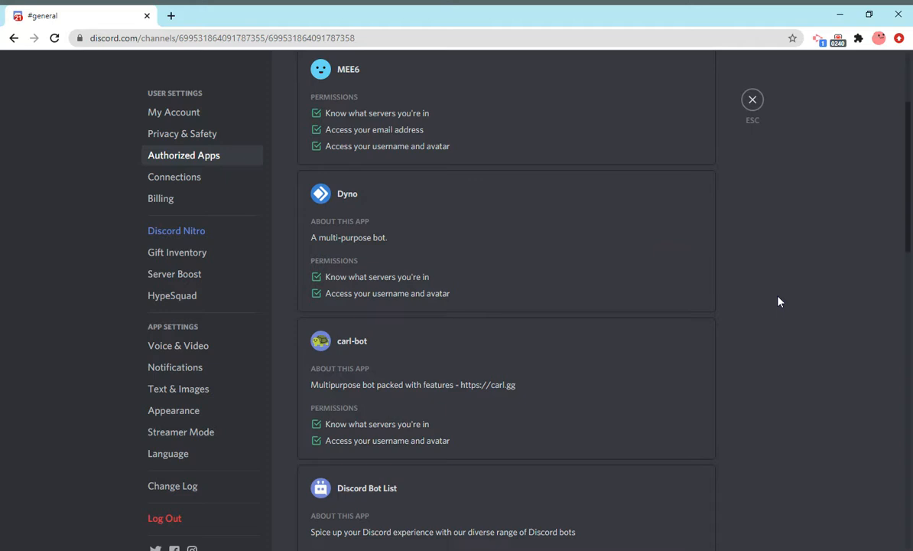
scroll("up", 3)
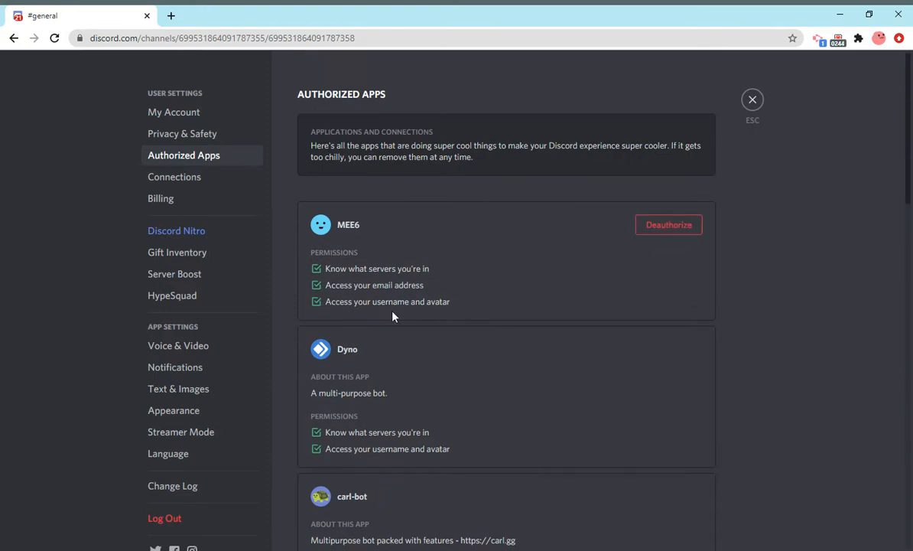
mouse_move(796, 388)
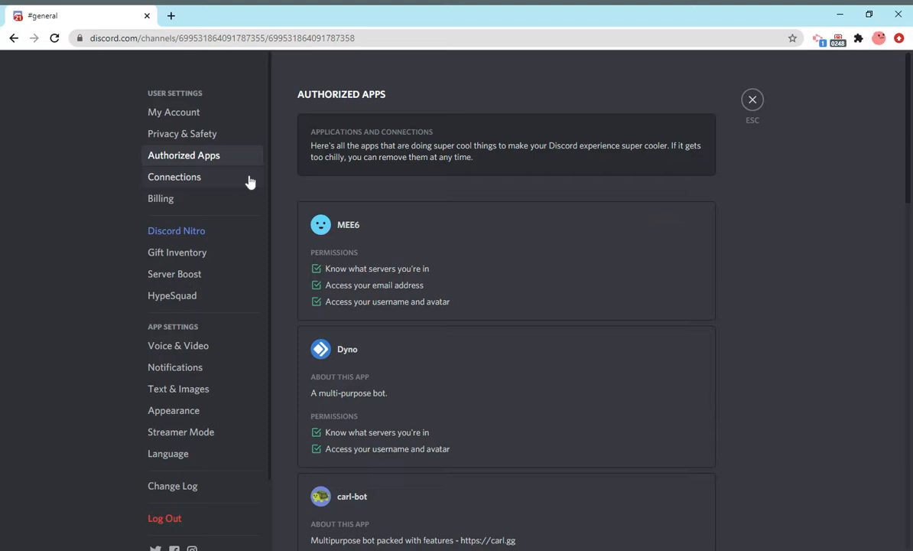
- Disconnect the second linked YouTube account from Connections, keeping Reddit, Twitch and one YouTube
left_click(175, 176)
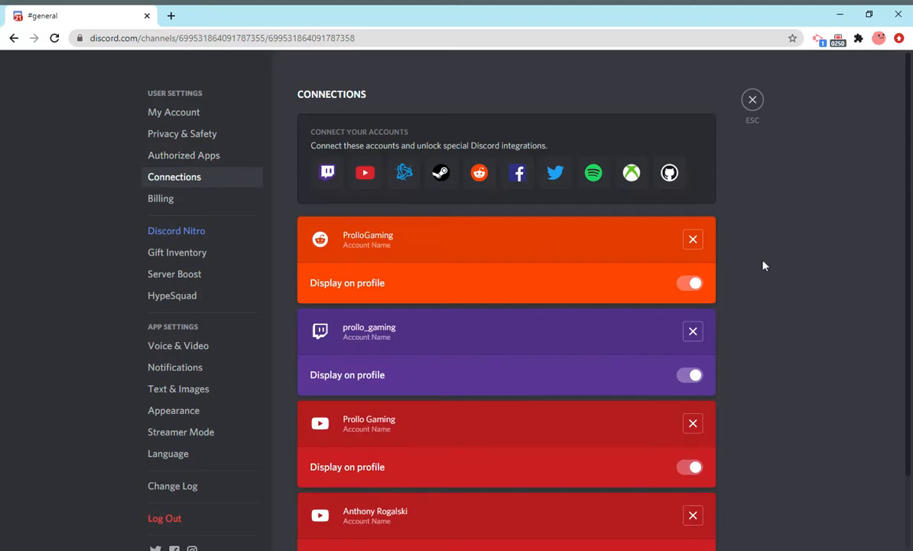
mouse_move(349, 183)
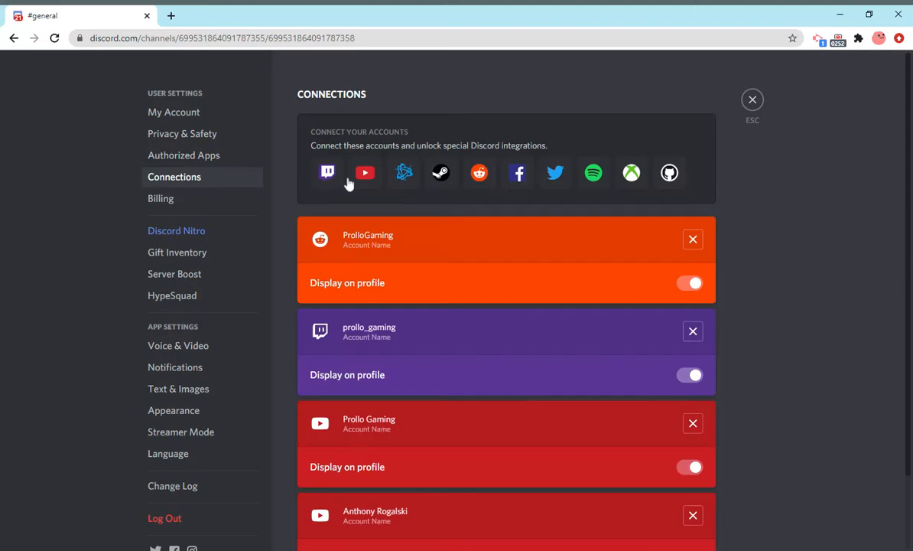
mouse_move(370, 249)
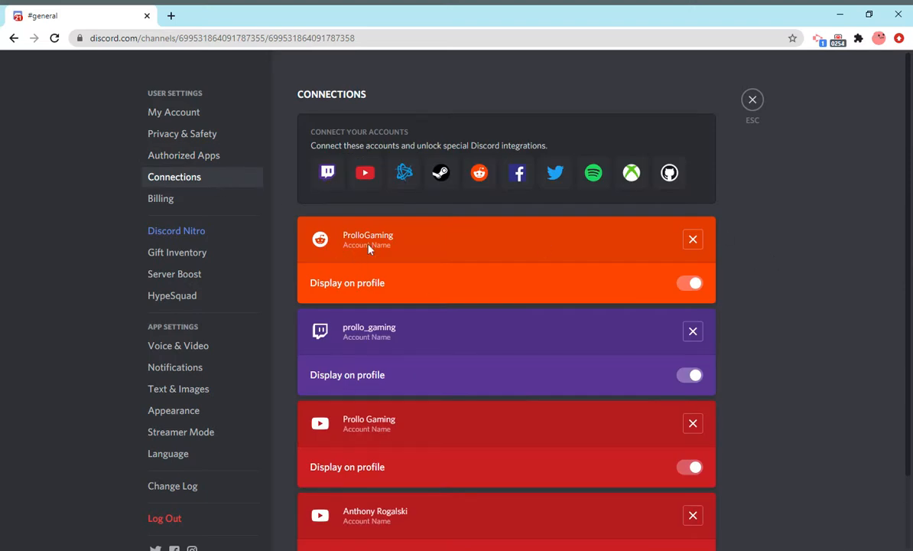
scroll("down", 3)
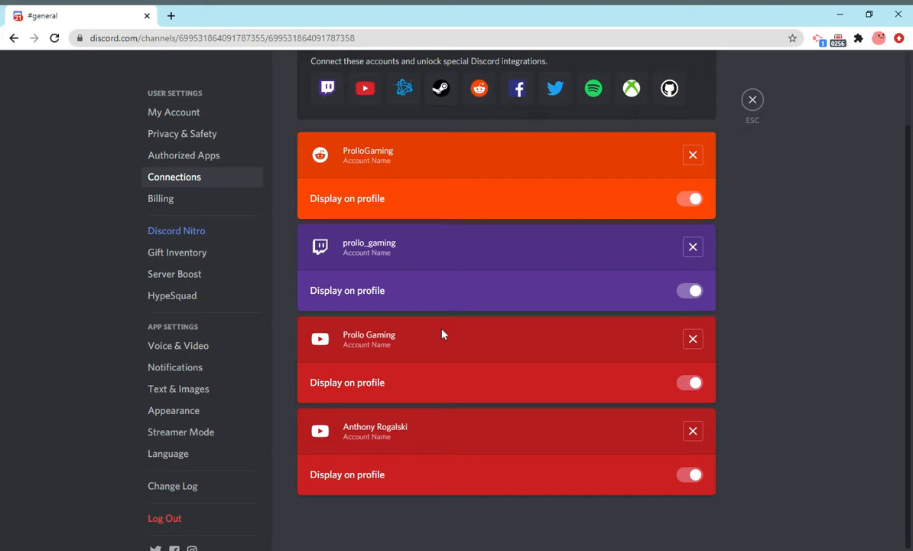
left_click(692, 338)
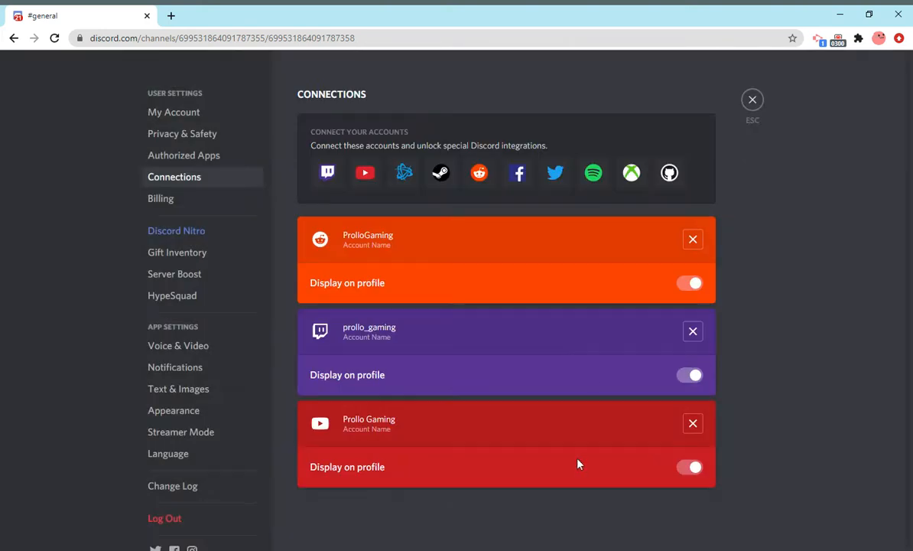
mouse_move(610, 434)
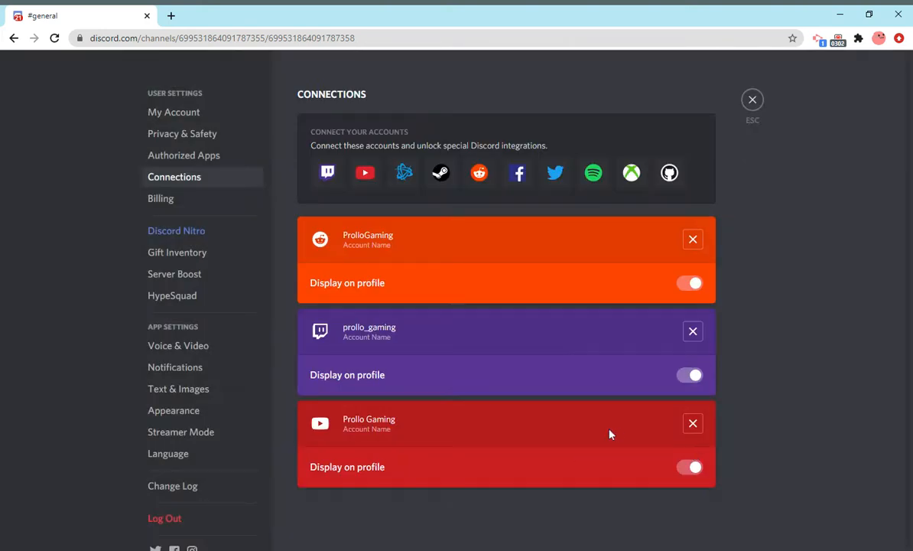
mouse_move(402, 283)
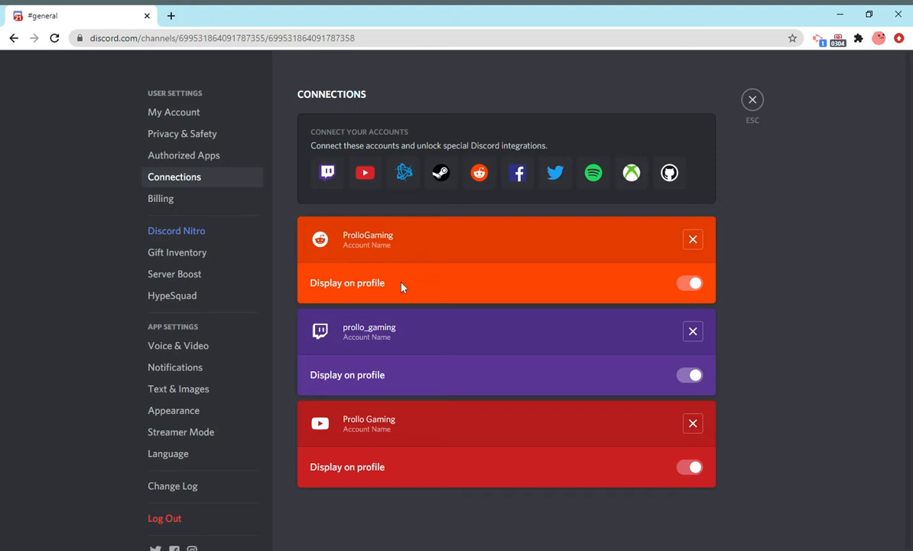
mouse_move(404, 172)
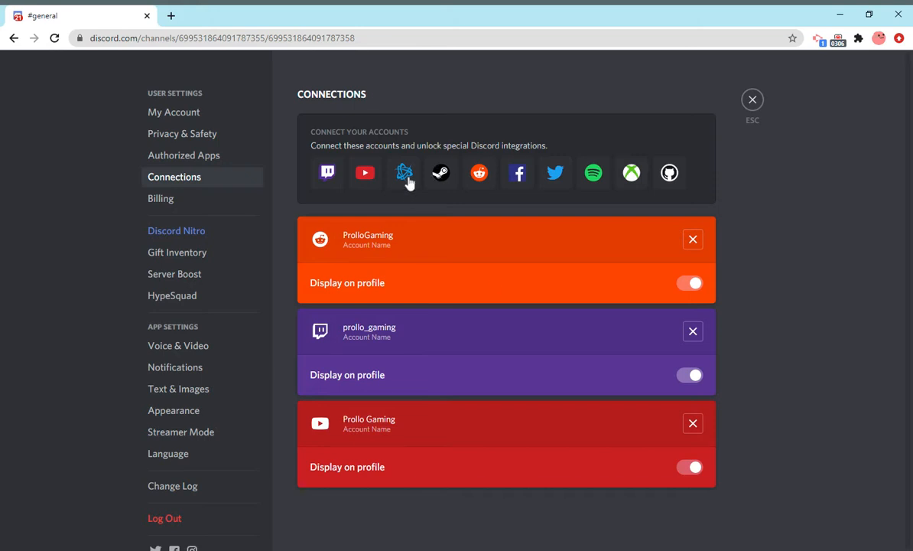
mouse_move(593, 197)
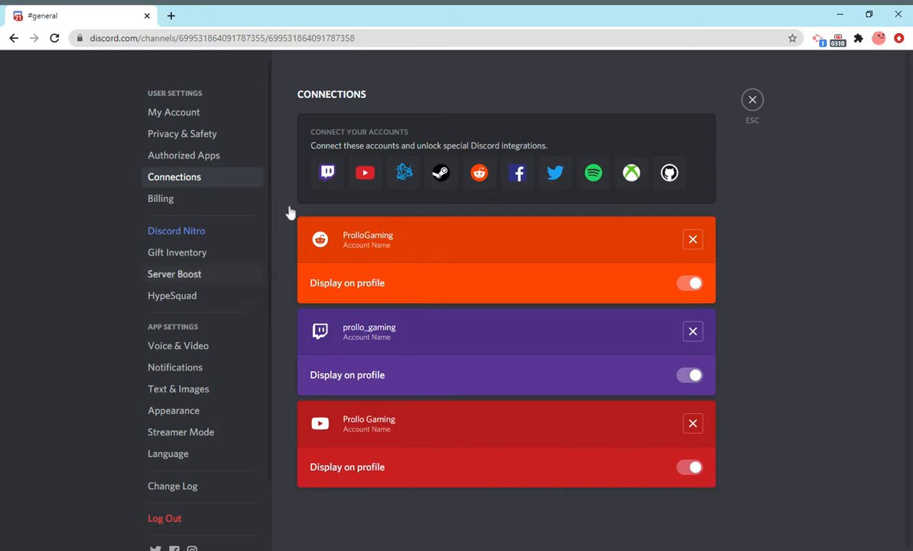
mouse_move(669, 173)
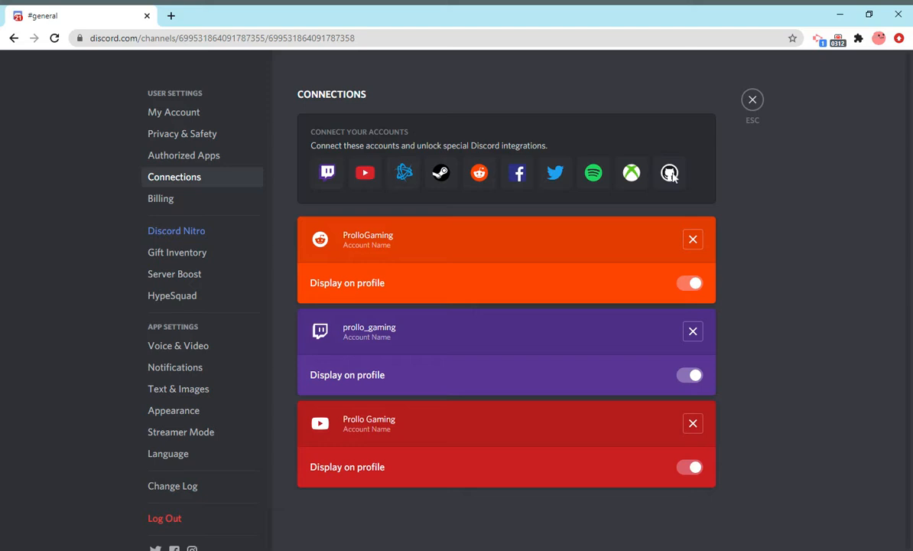
- Show the Billing page with no payment method and empty transaction history
left_click(160, 198)
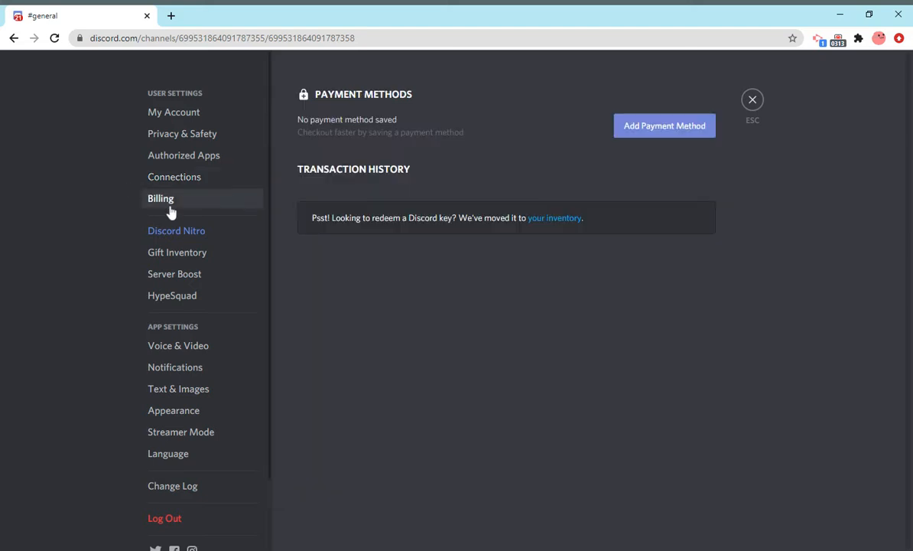
mouse_move(799, 276)
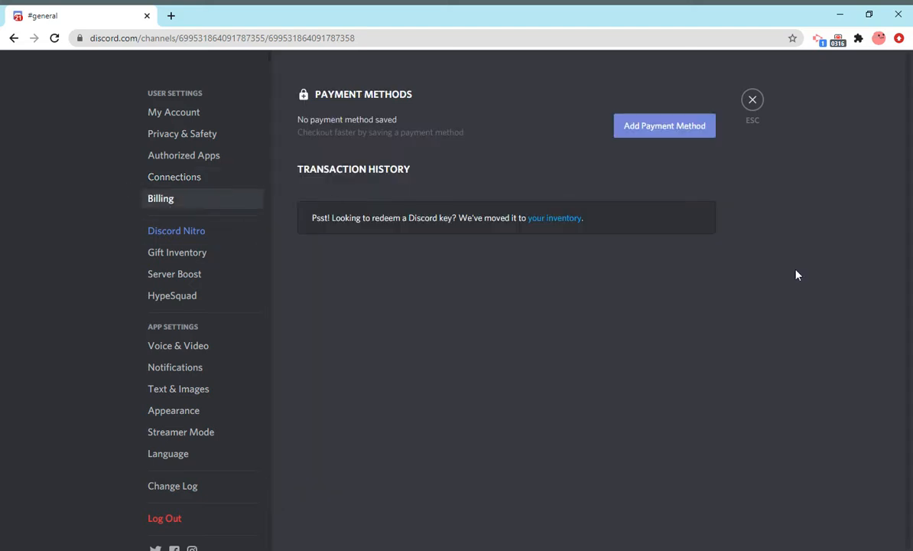
mouse_move(818, 301)
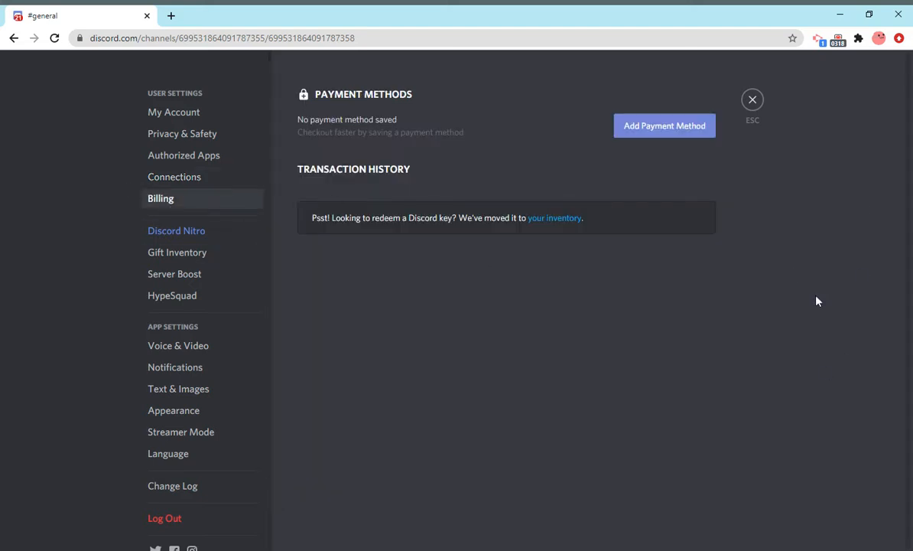
mouse_move(607, 236)
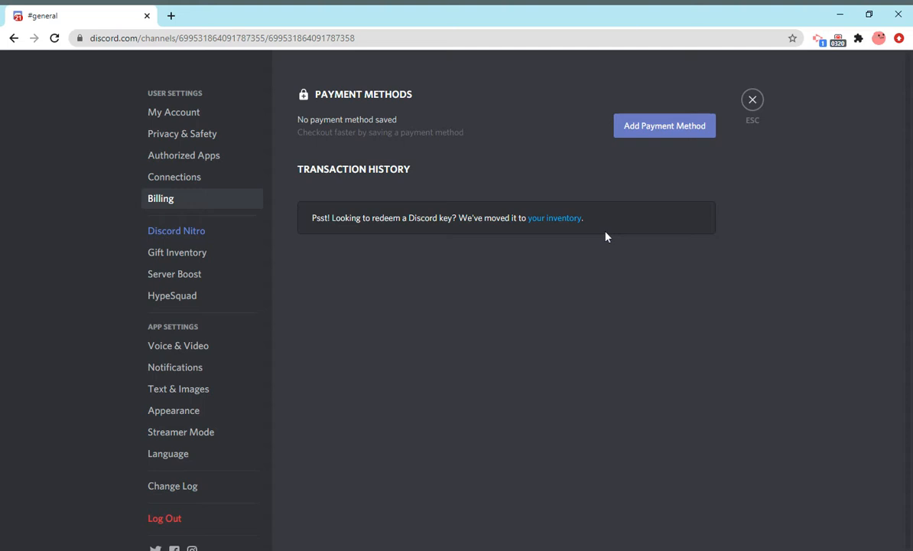
mouse_move(602, 357)
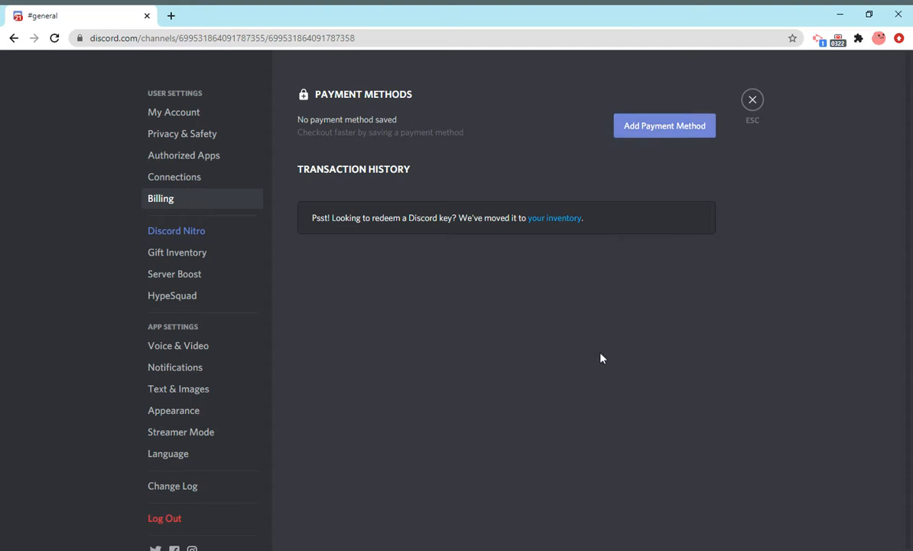
mouse_move(435, 362)
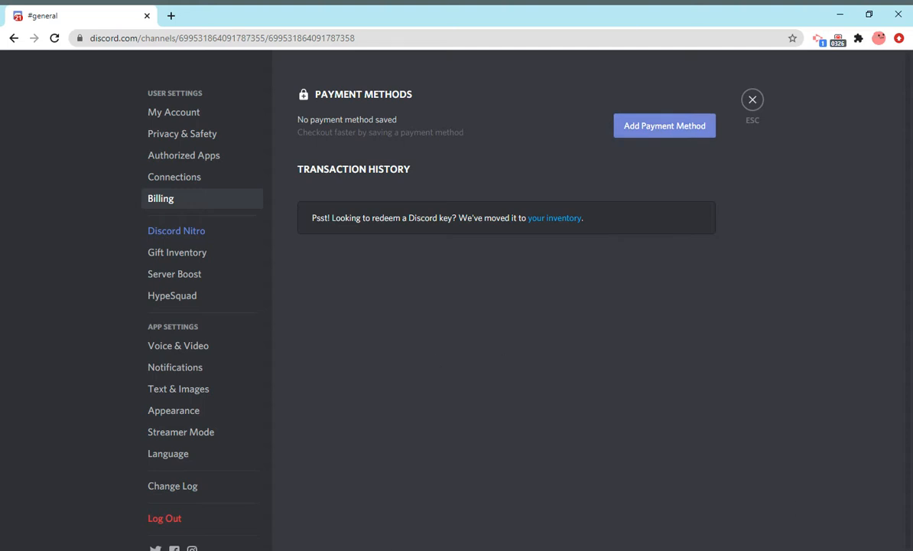
- Browse the Discord Nitro page down to the Nitro Classic monthly and yearly plans
left_click(176, 230)
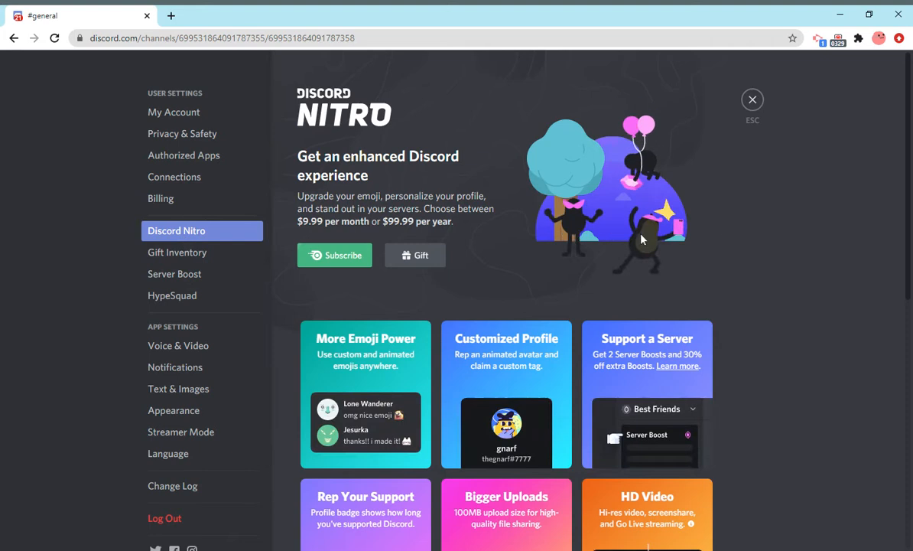
mouse_move(222, 253)
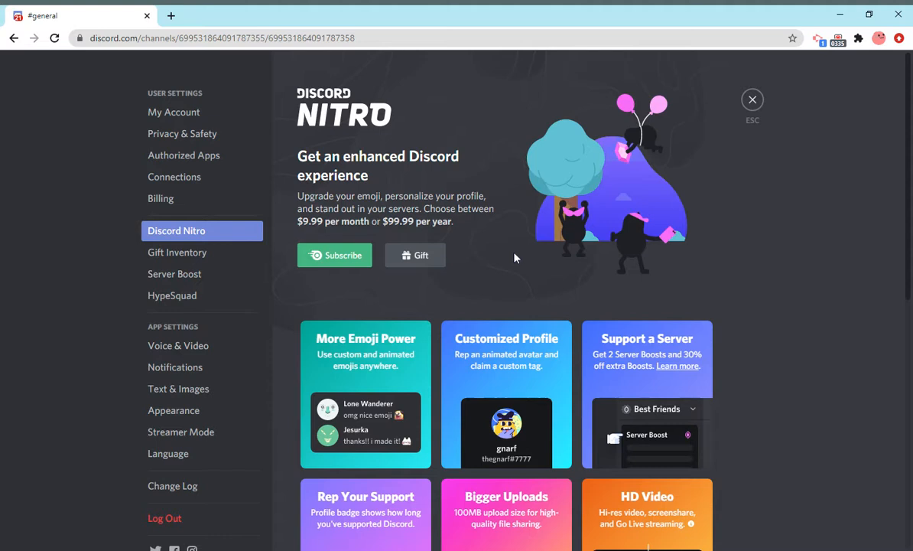
scroll("down", 3)
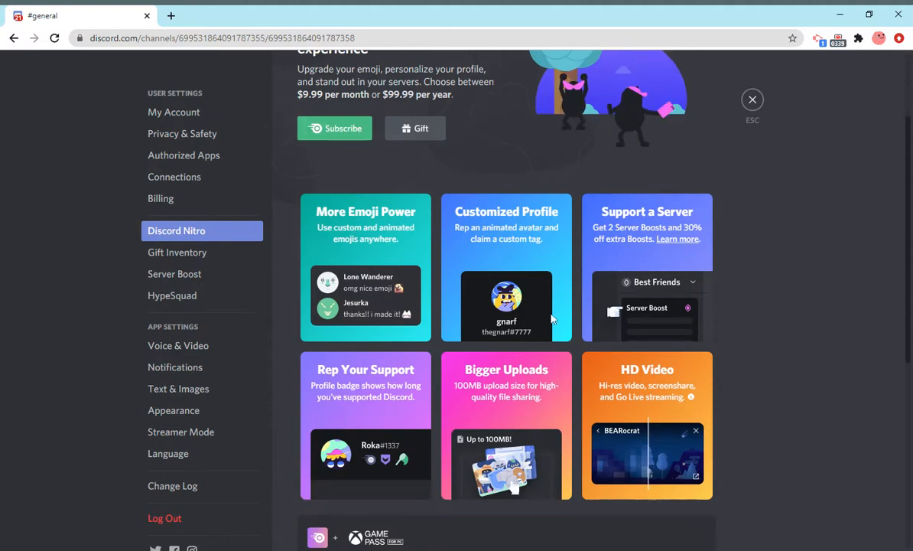
mouse_move(687, 300)
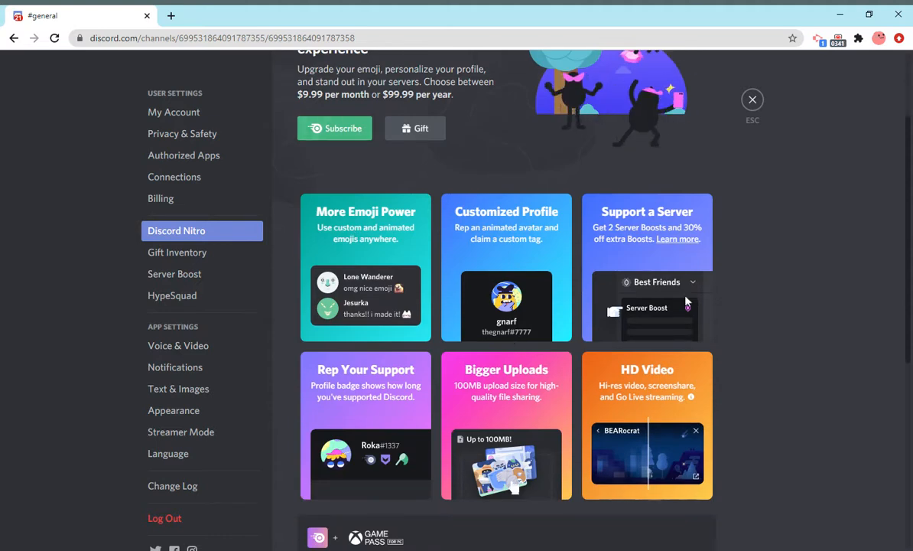
scroll("down", 3)
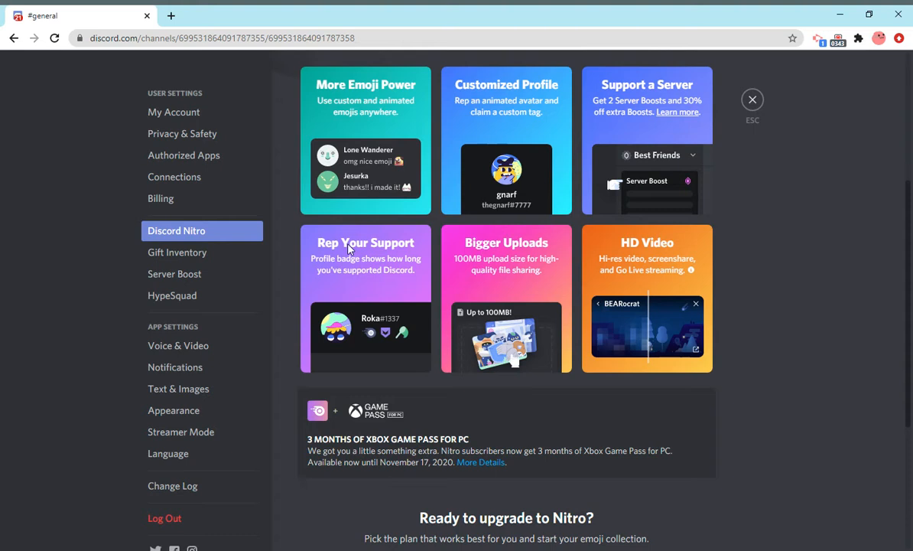
mouse_move(349, 248)
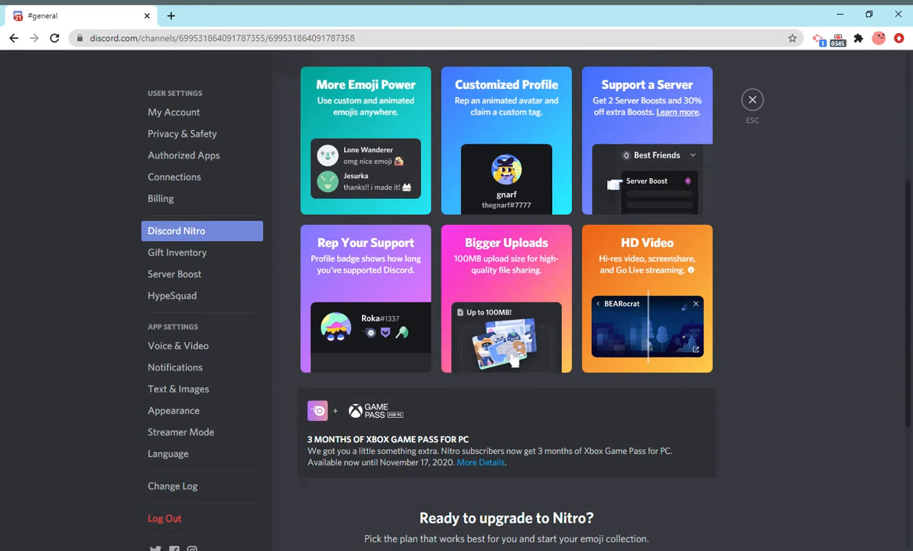
mouse_move(371, 333)
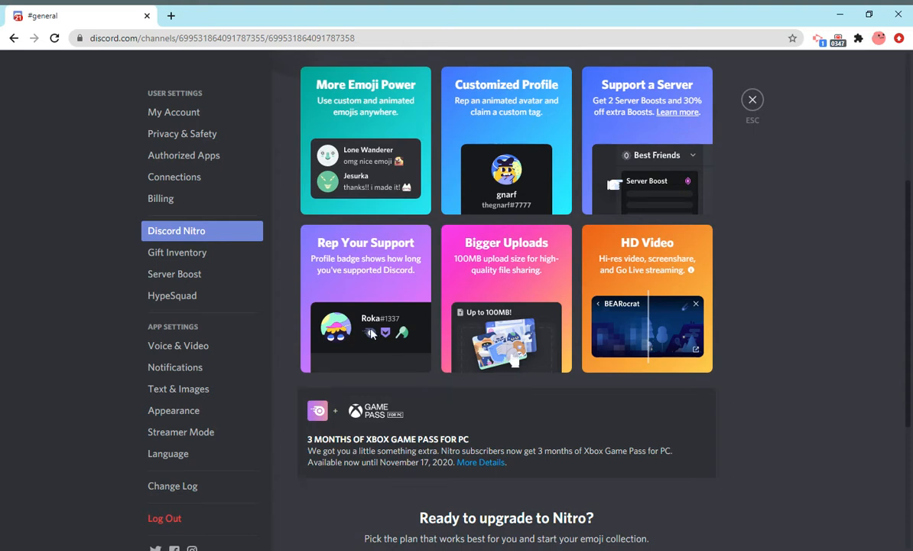
mouse_move(617, 321)
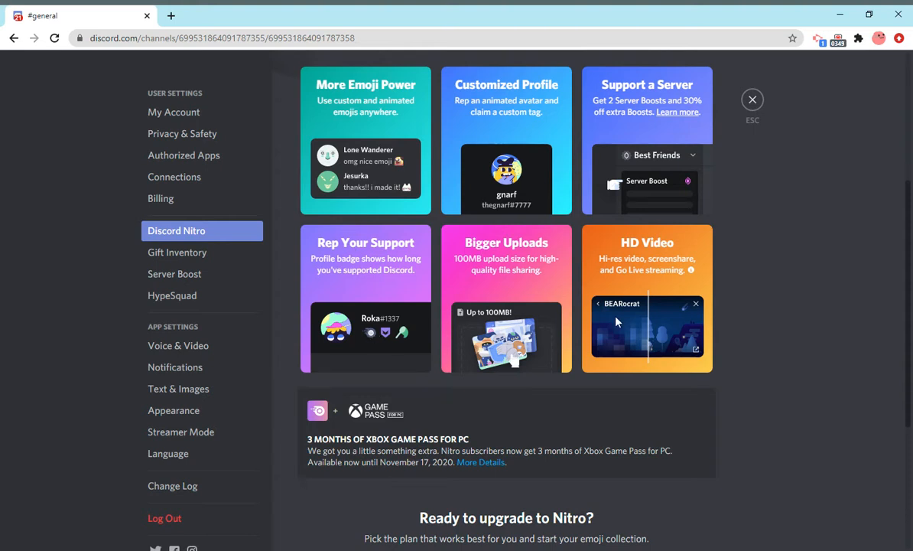
scroll("down", 3)
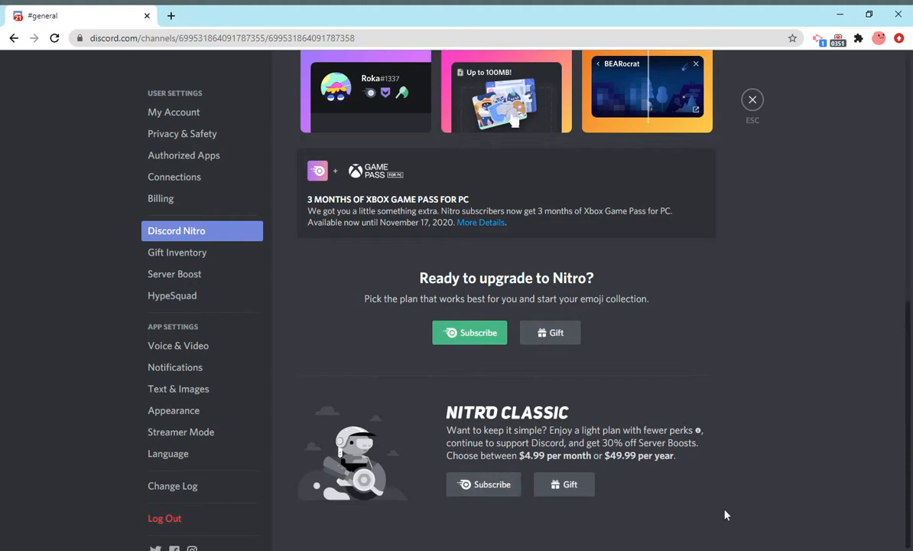
mouse_move(608, 432)
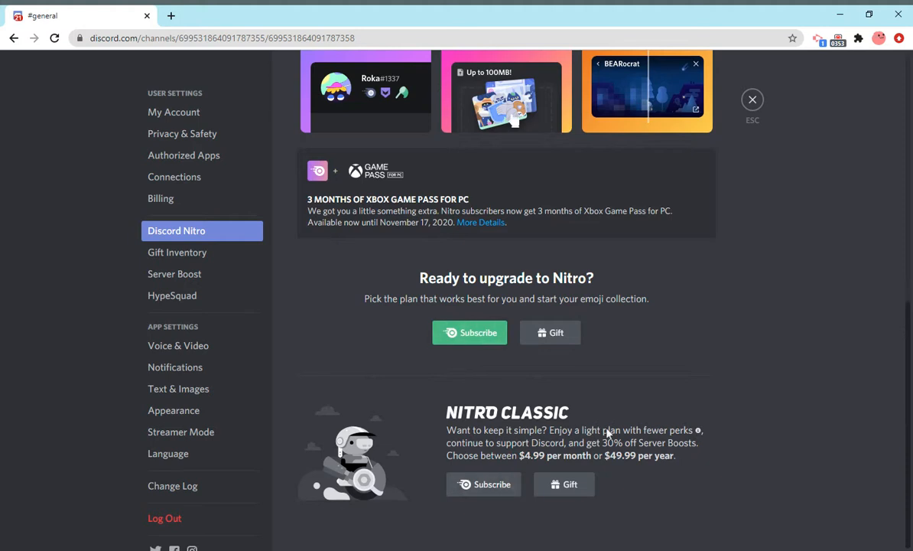
mouse_move(225, 253)
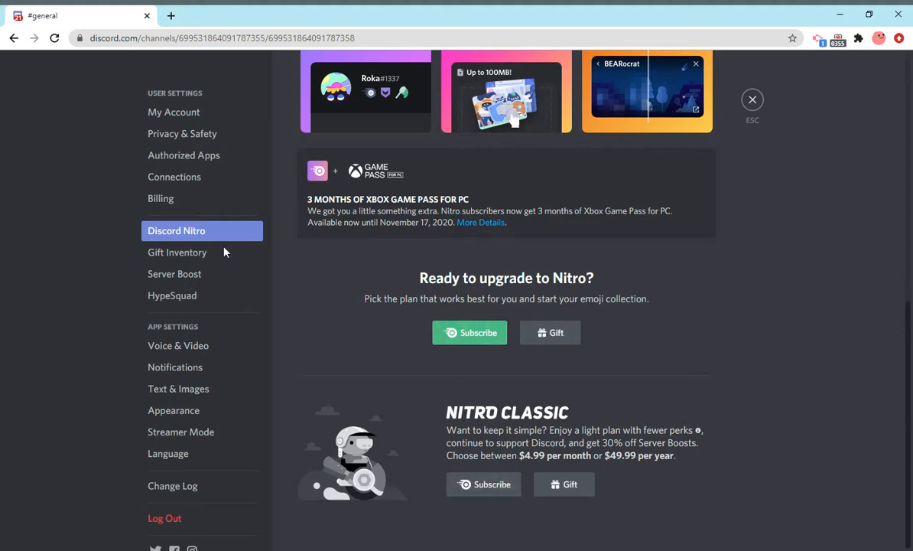
- Show Gift Inventory with its code redemption field and no purchased gifts
left_click(177, 253)
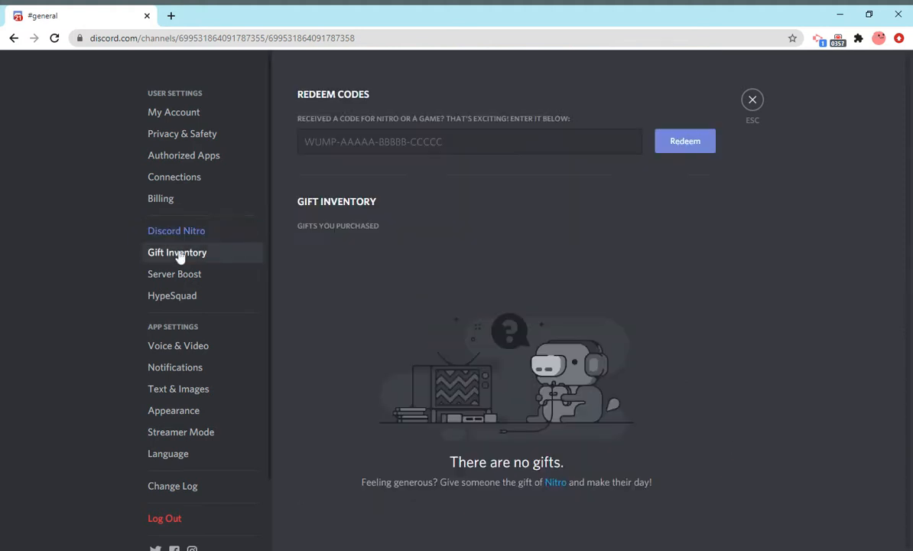
mouse_move(497, 482)
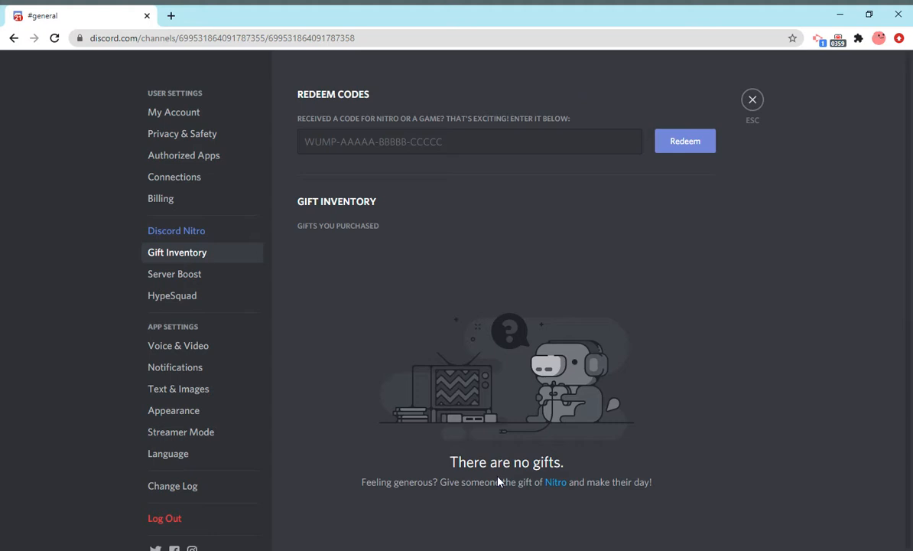
mouse_move(309, 375)
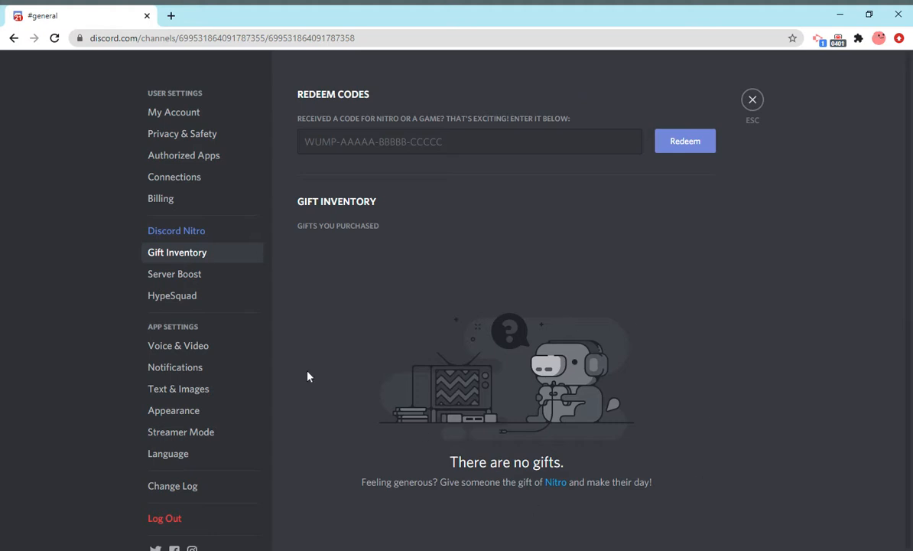
mouse_move(650, 362)
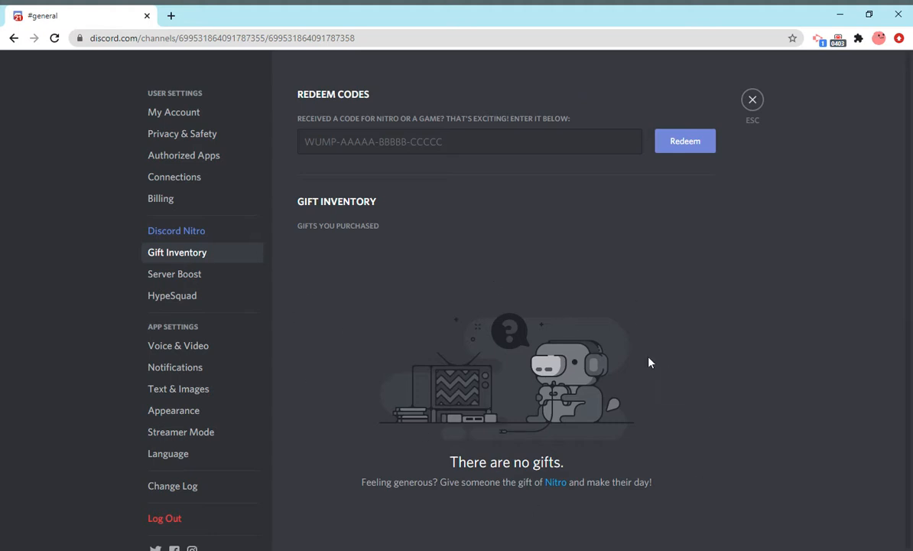
mouse_move(304, 275)
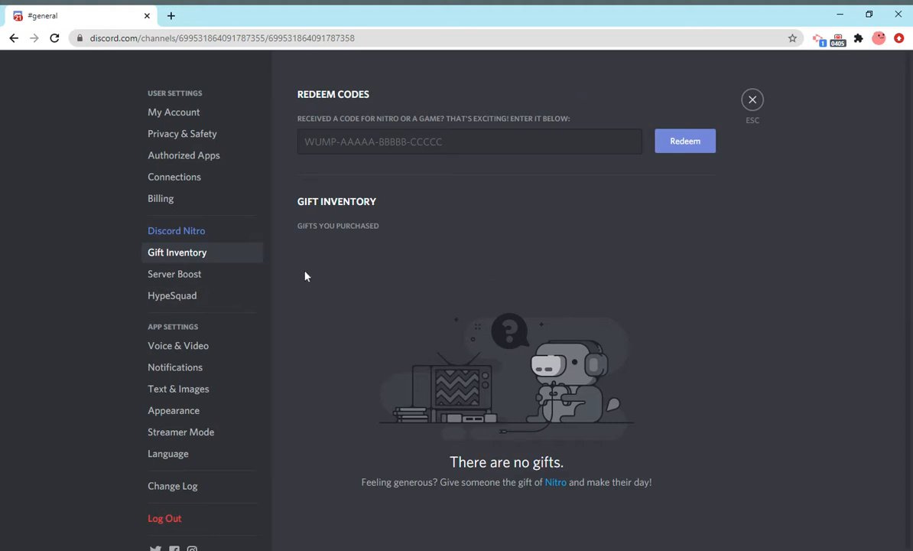
mouse_move(318, 276)
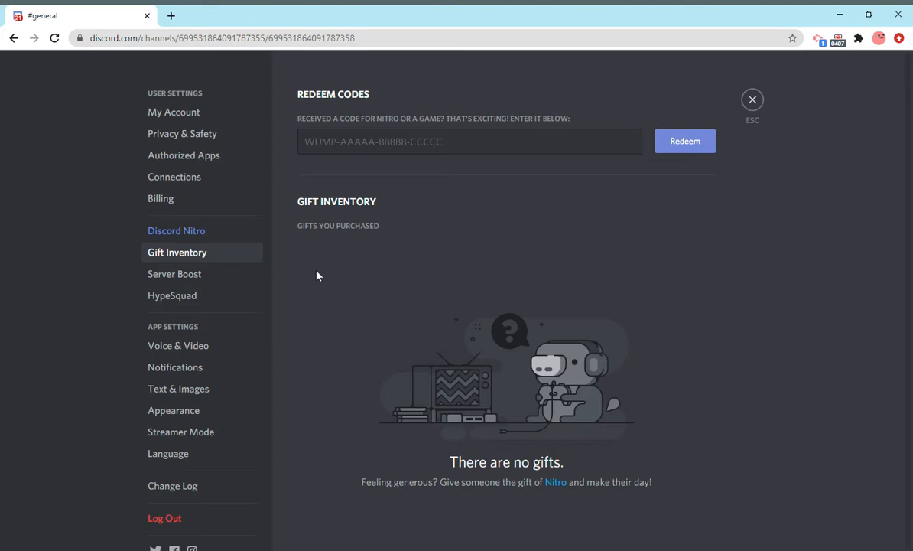
mouse_move(672, 304)
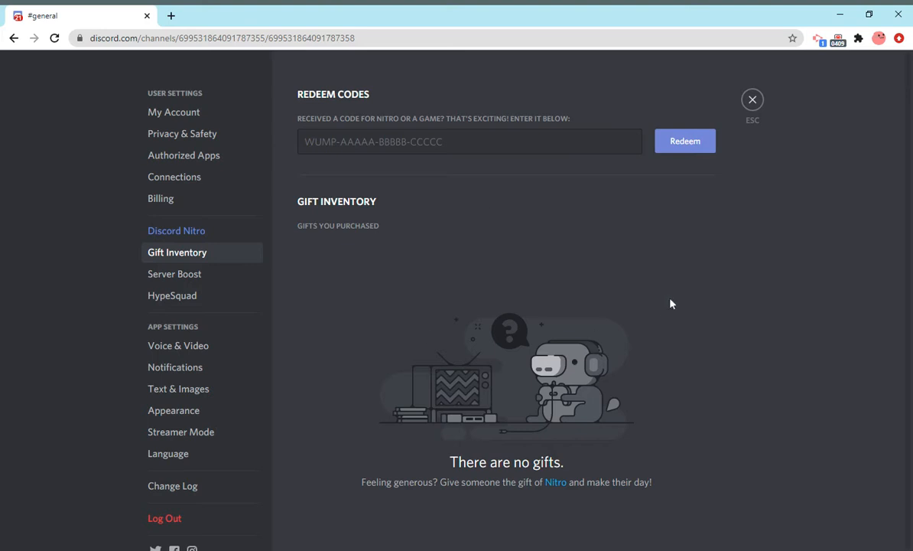
mouse_move(540, 269)
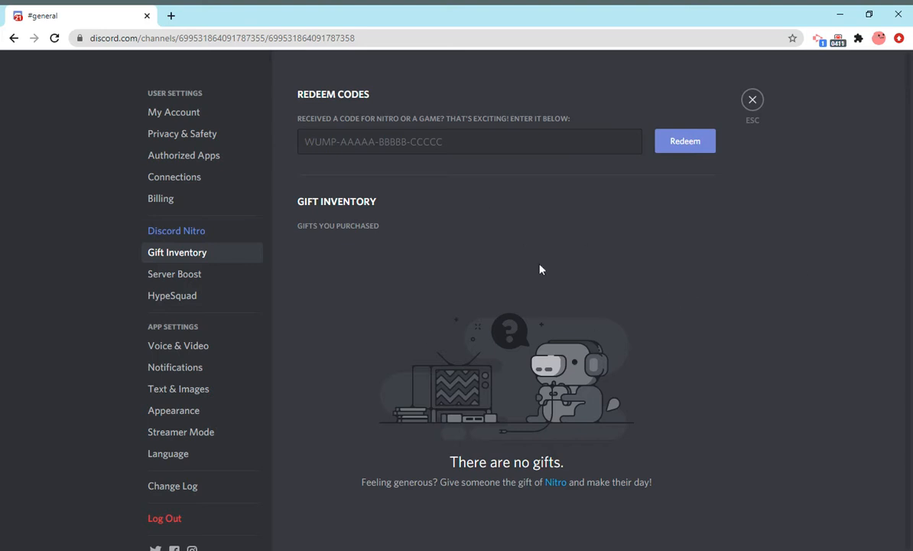
mouse_move(175, 274)
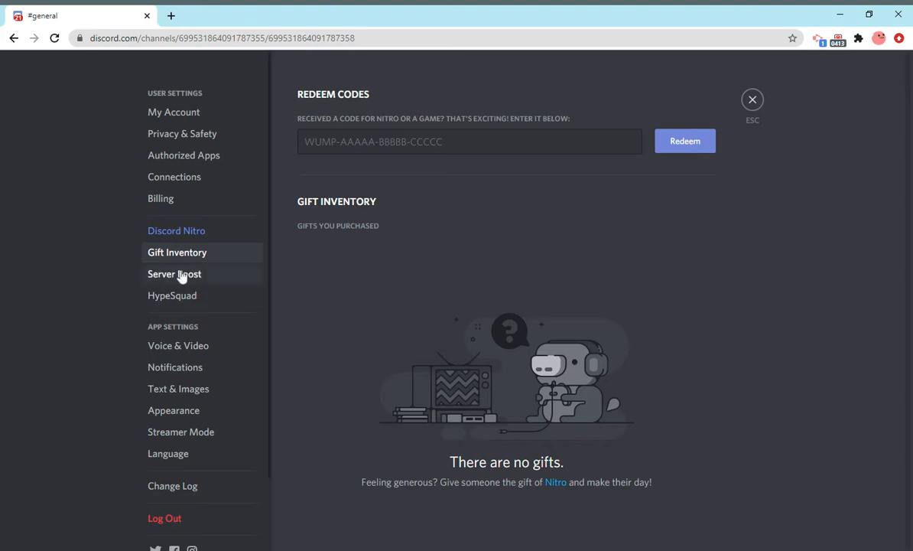
- Browse the Server Boost page's perks, $4.99 monthly pricing and server boost levels
left_click(175, 274)
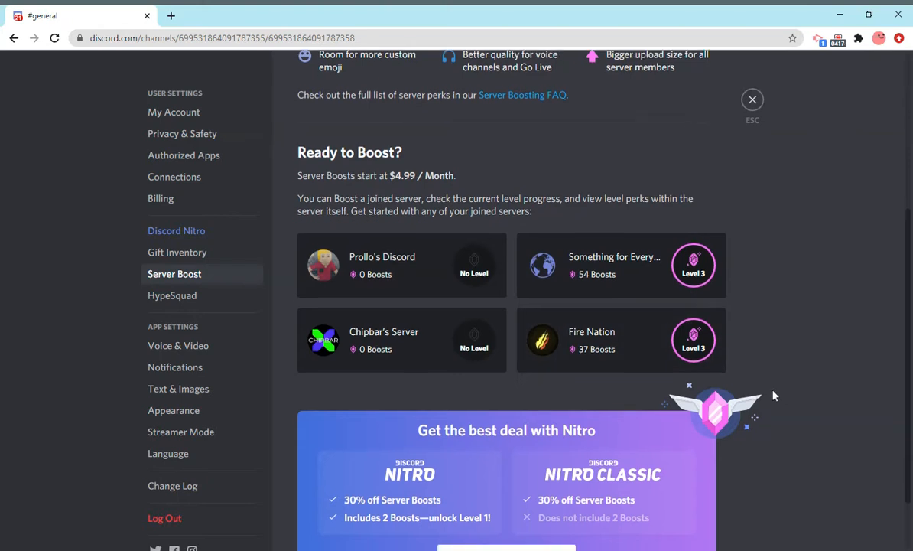
scroll("up", 3)
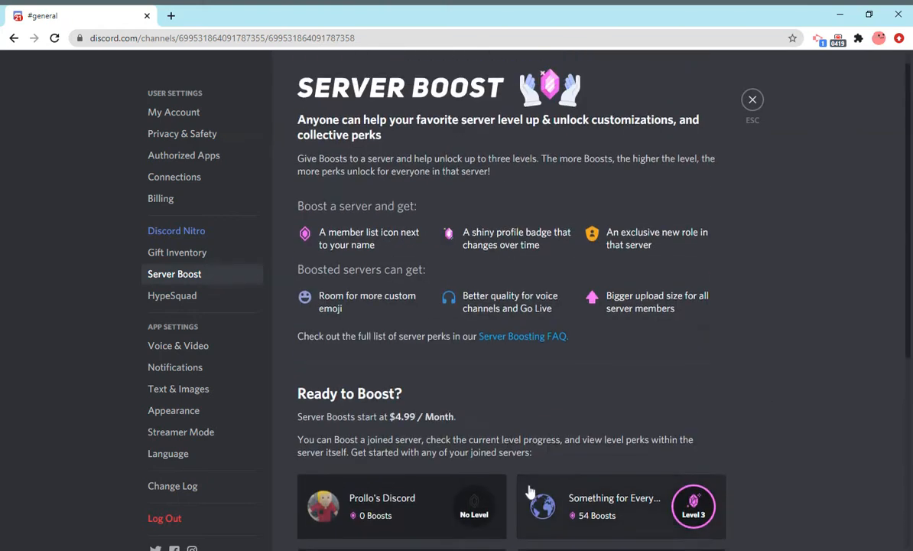
scroll("down", 3)
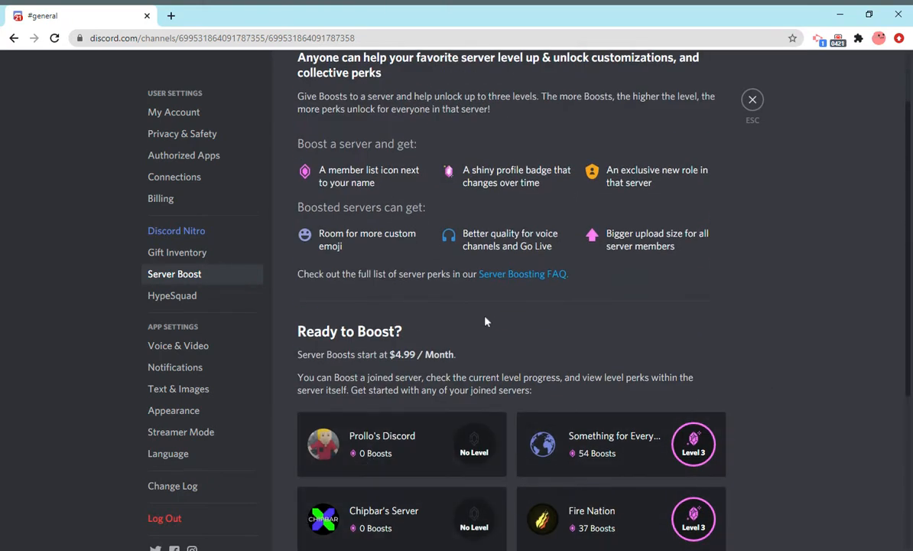
scroll("up", 3)
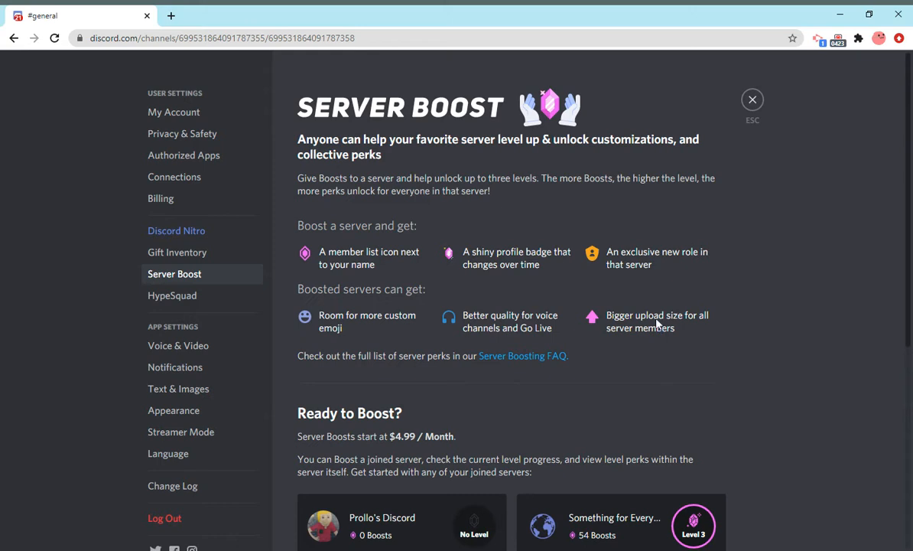
mouse_move(527, 222)
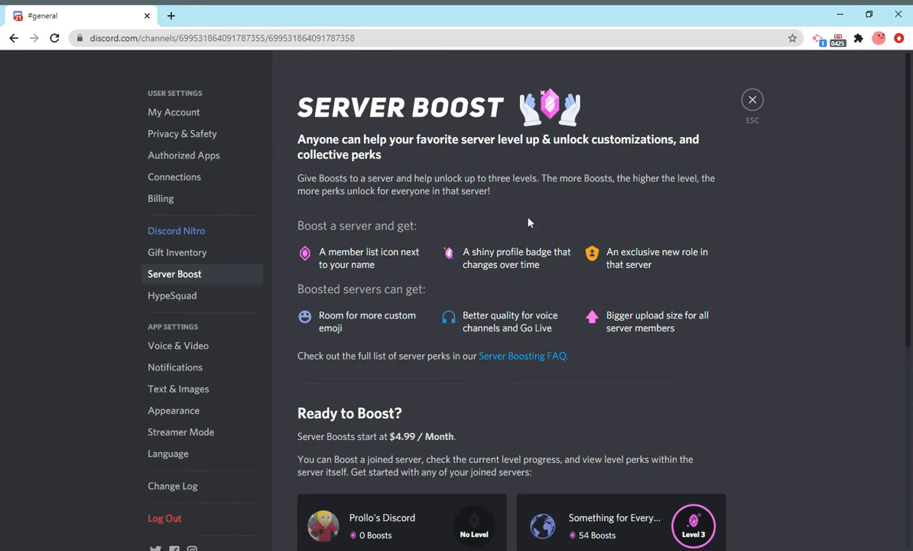
mouse_move(707, 309)
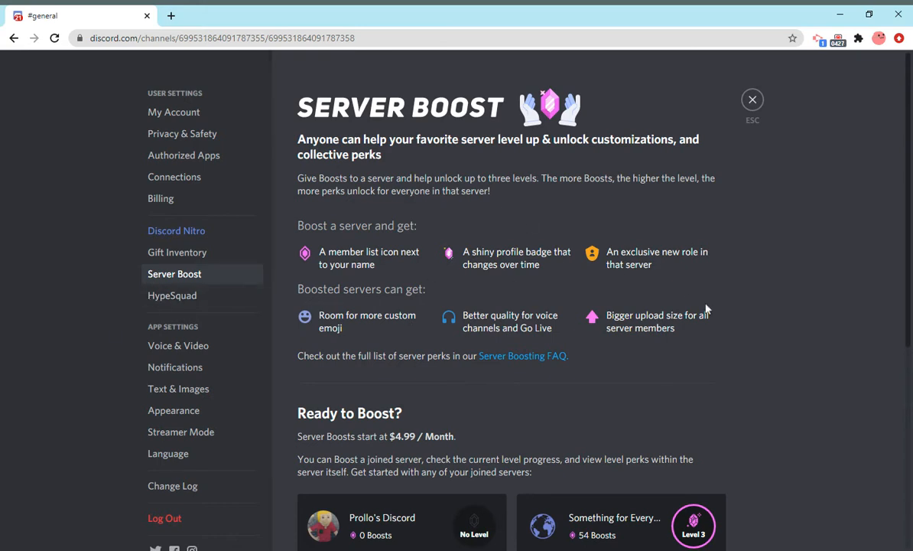
- View HypeSquad's House of Bravery membership and scroll down to the hype perks
left_click(172, 295)
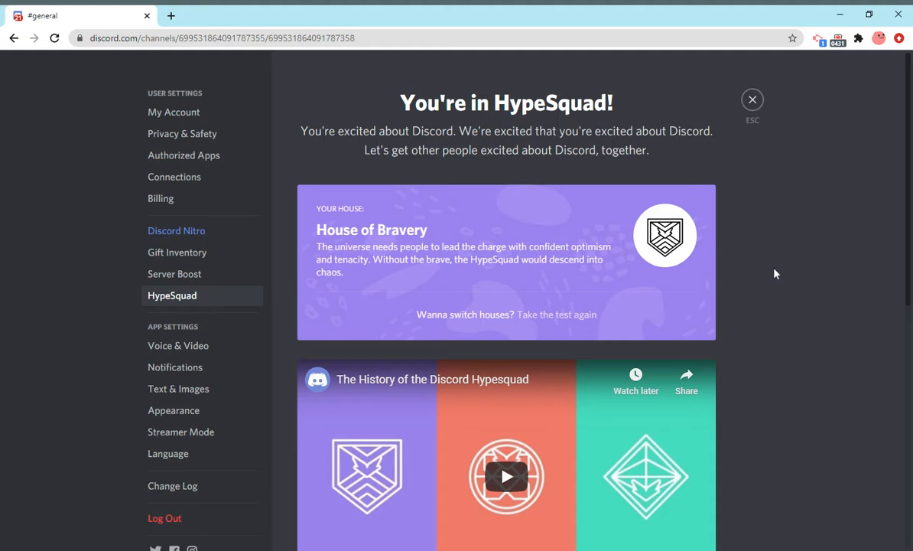
scroll("down", 3)
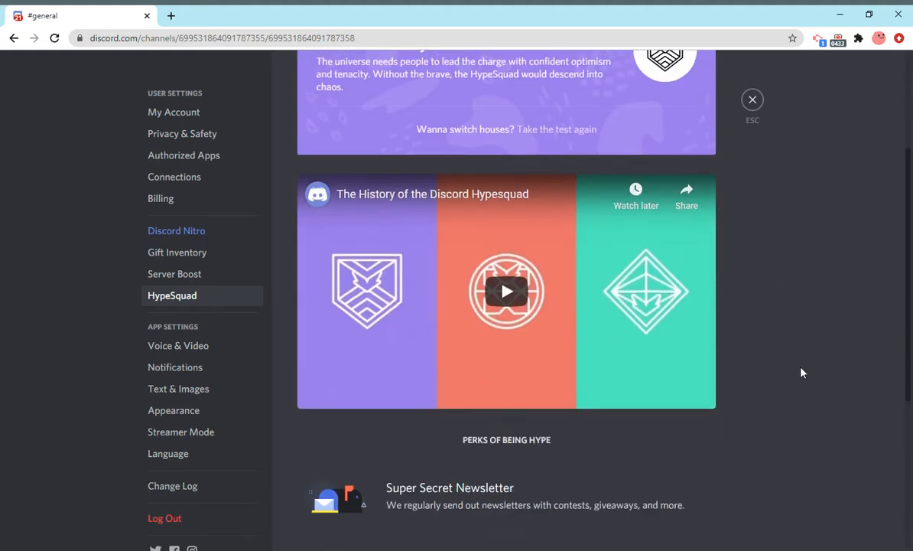
scroll("up", 3)
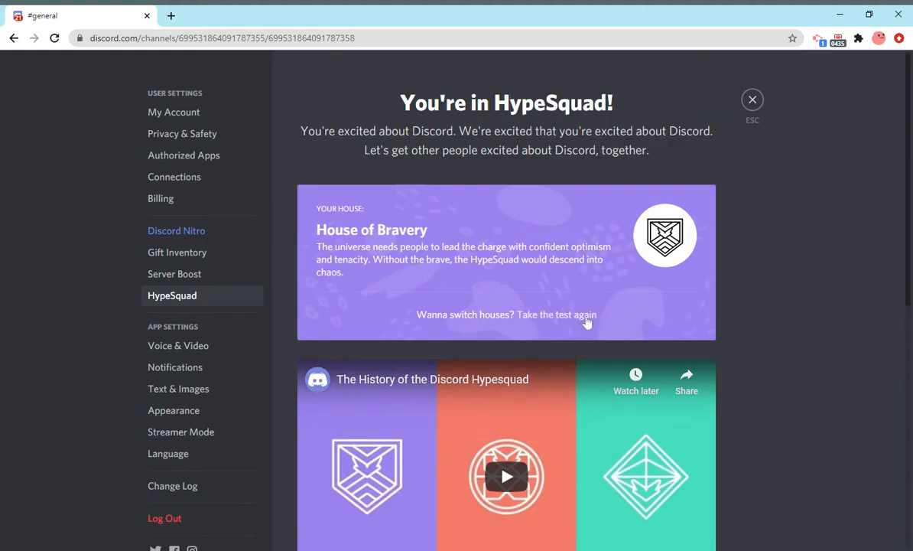
mouse_move(792, 299)
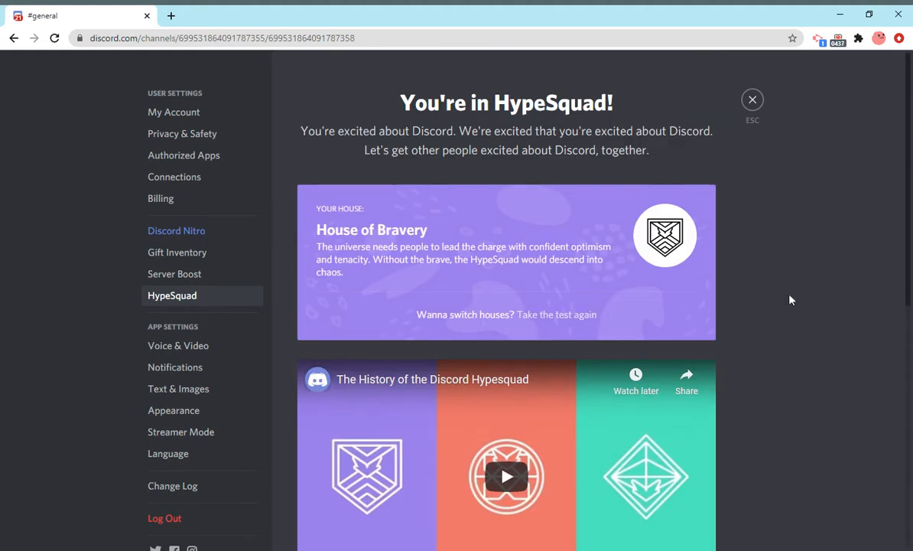
mouse_move(312, 217)
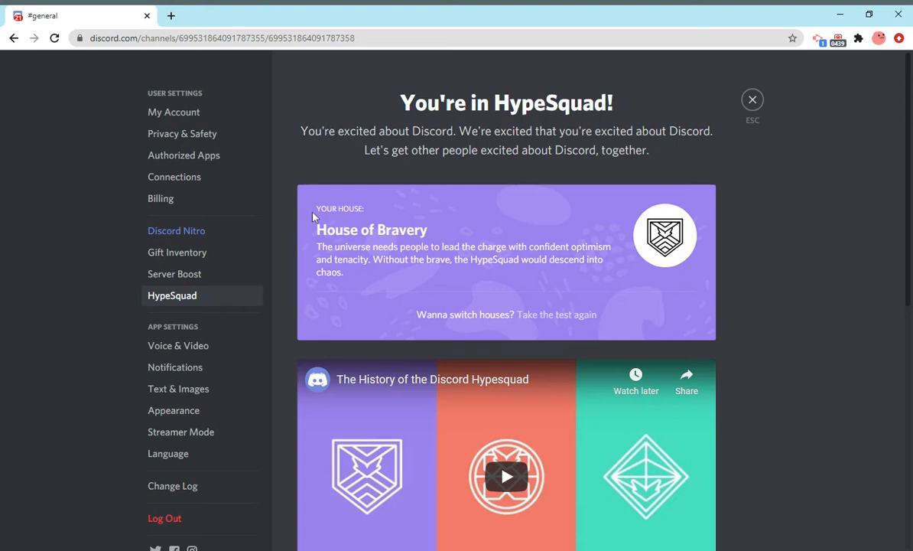
mouse_move(785, 277)
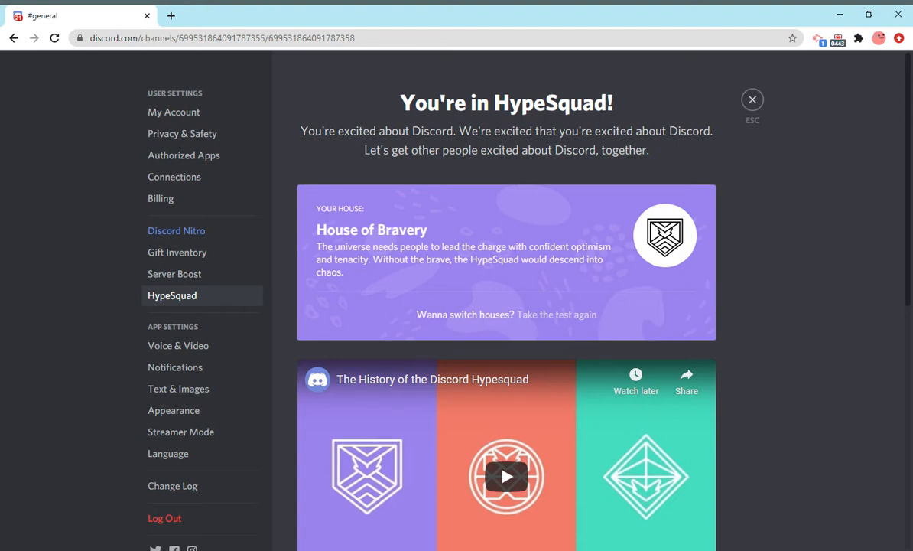
mouse_move(773, 264)
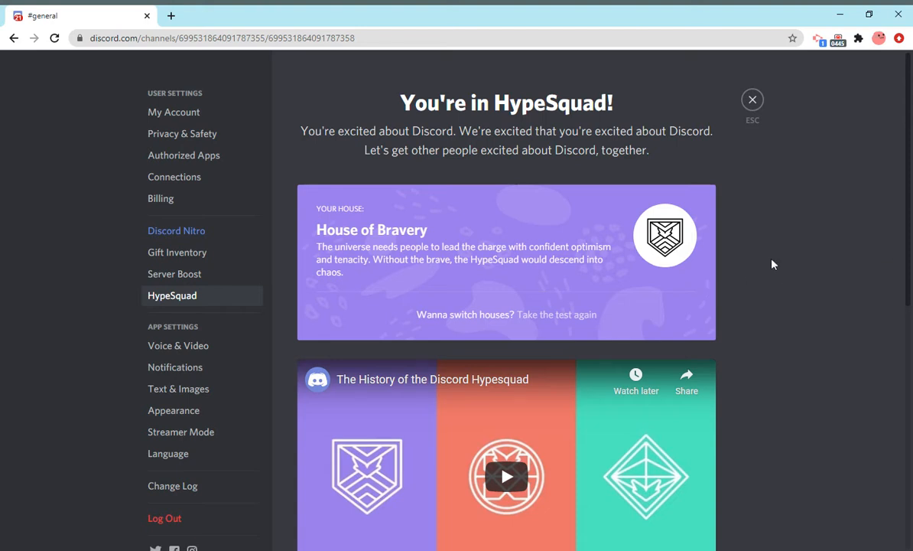
scroll("down", 3)
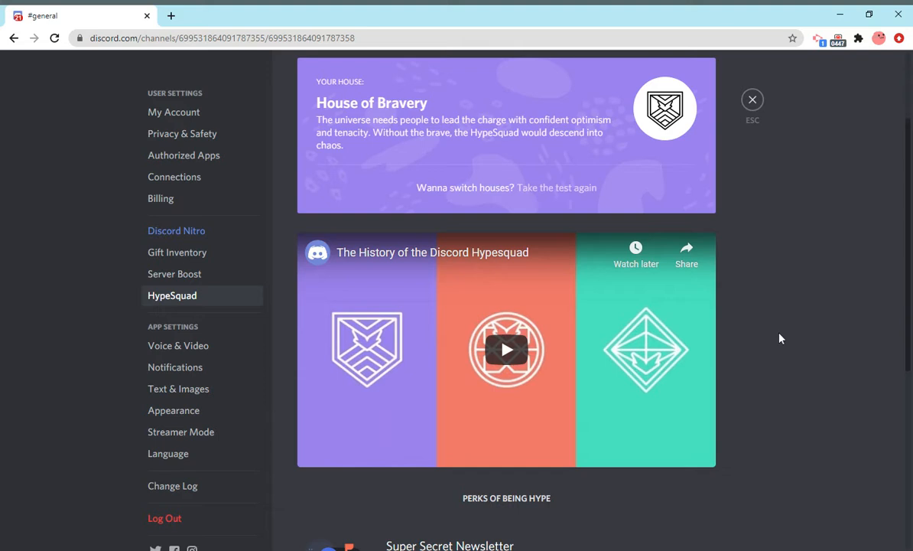
scroll("down", 3)
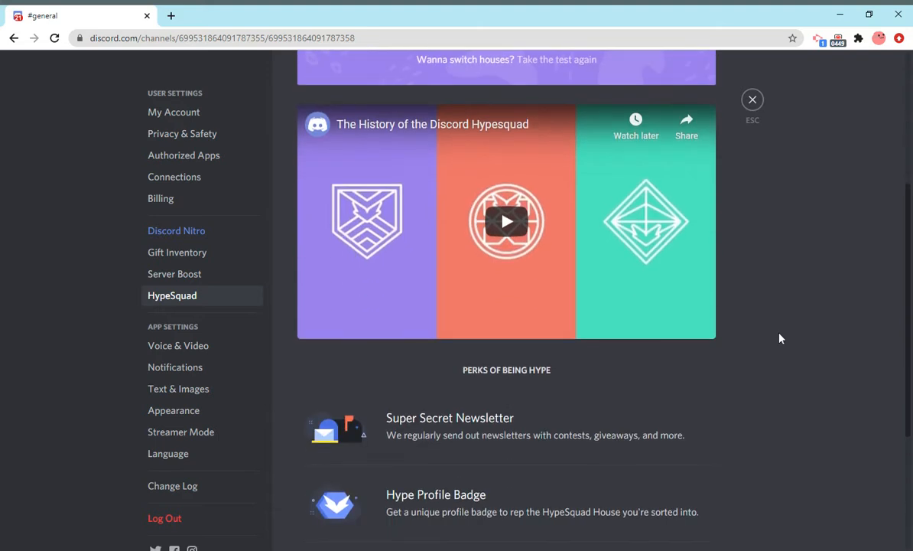
scroll("down", 3)
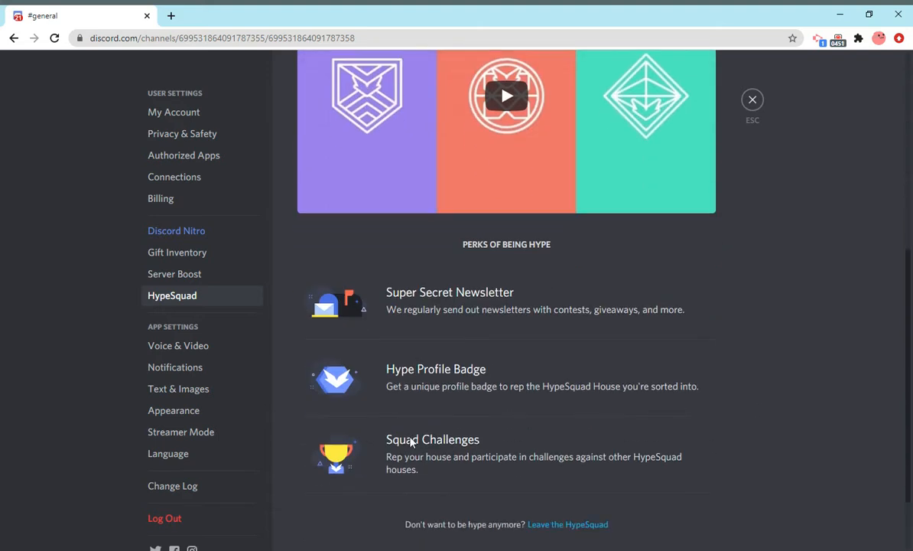
mouse_move(482, 479)
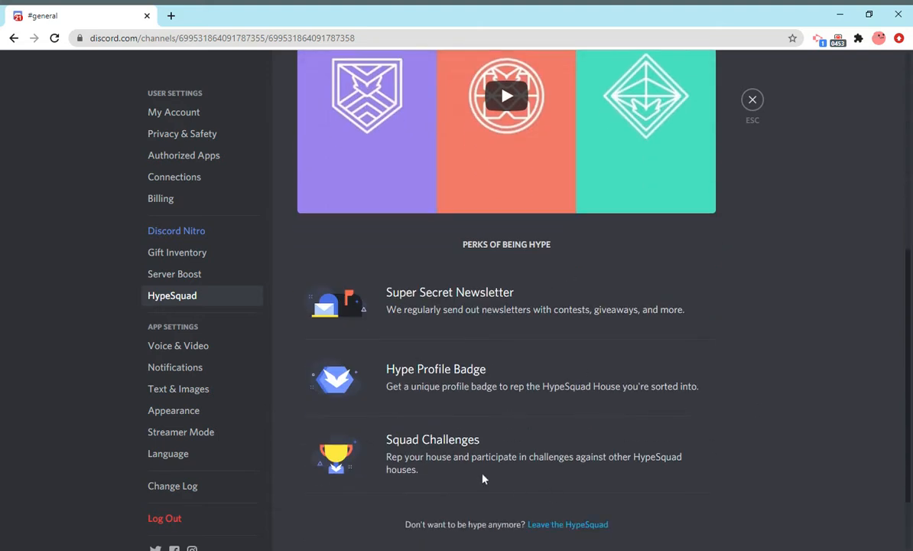
mouse_move(456, 299)
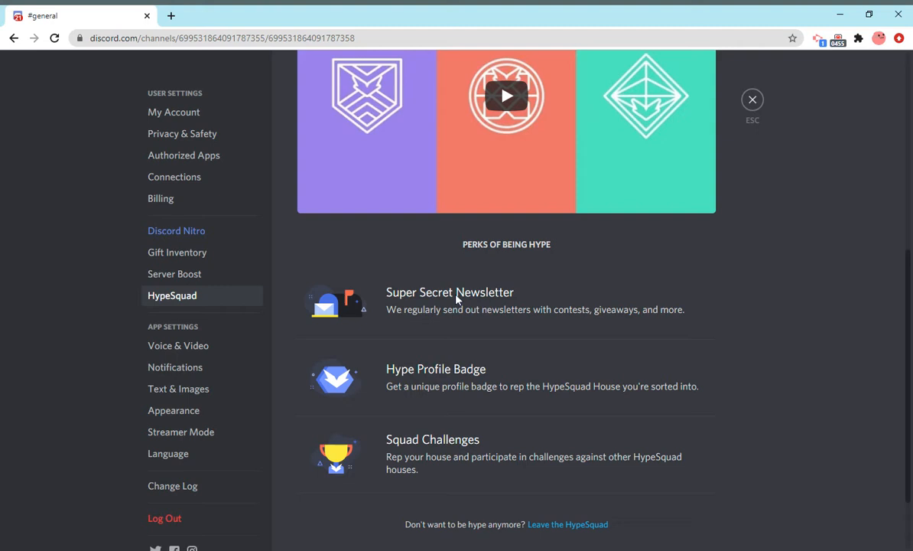
mouse_move(327, 392)
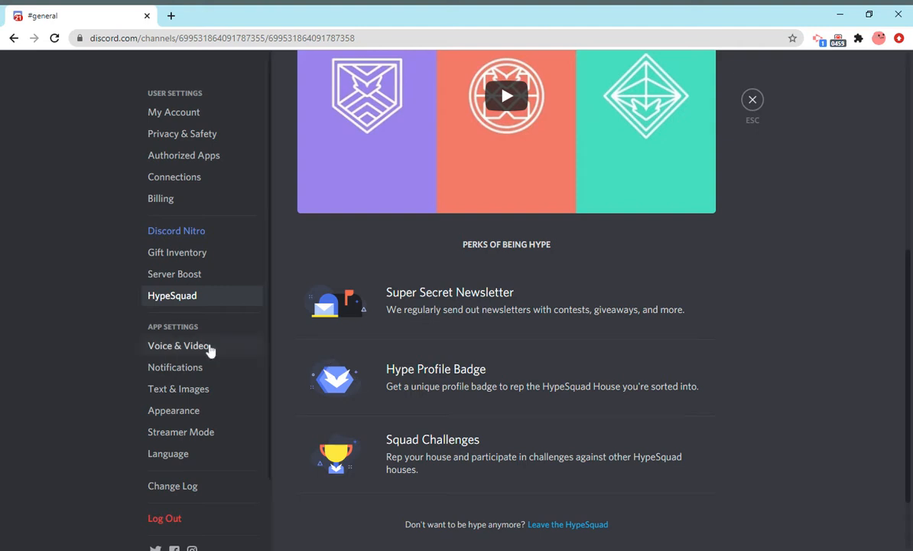
- Browse Voice & Video settings down to the Advanced codec and voice-processing options
left_click(179, 345)
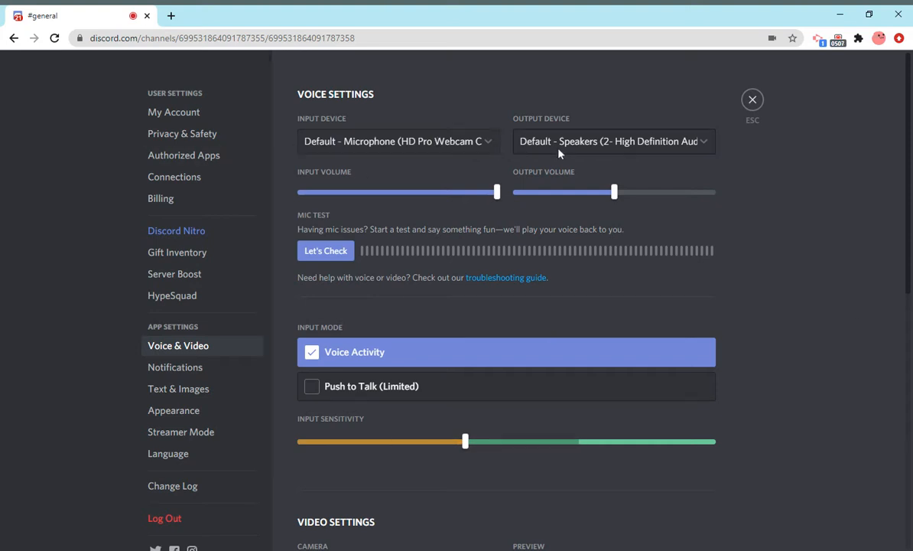
mouse_move(635, 246)
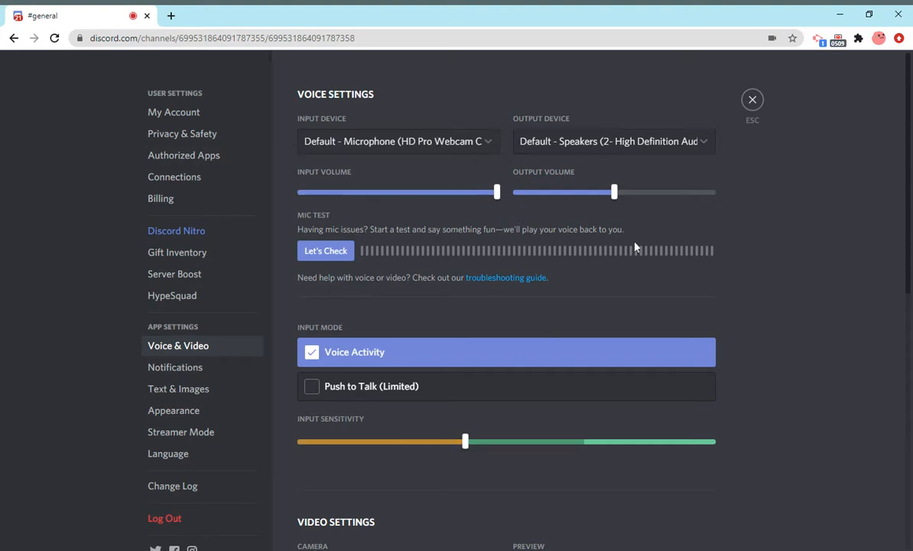
scroll("down", 3)
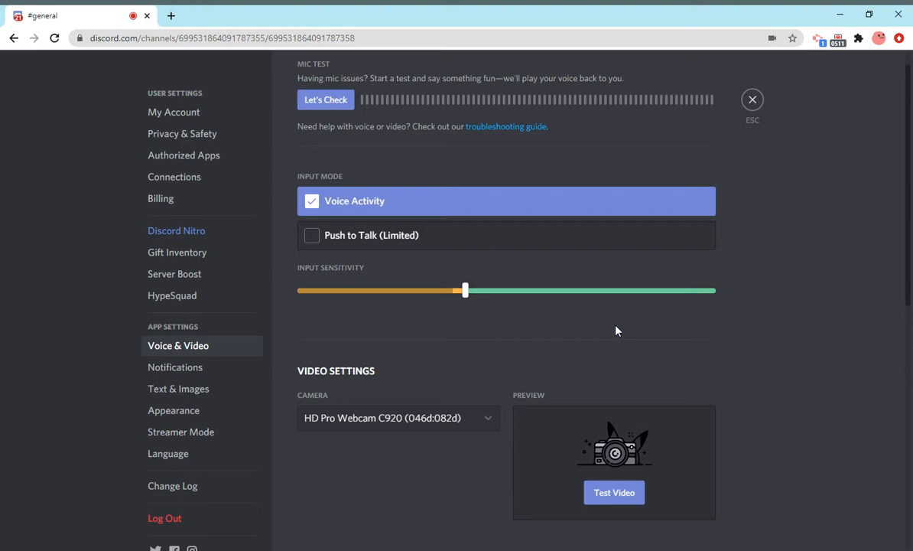
scroll("down", 3)
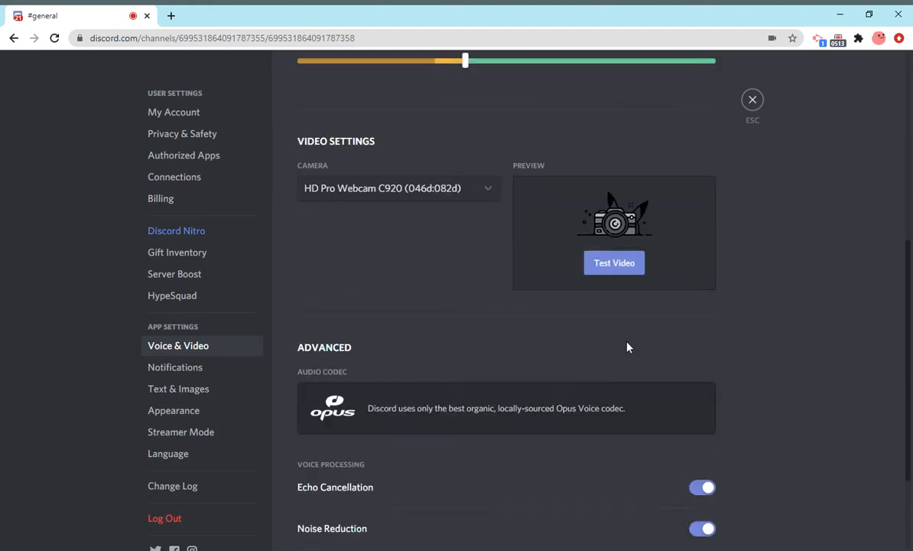
mouse_move(175, 367)
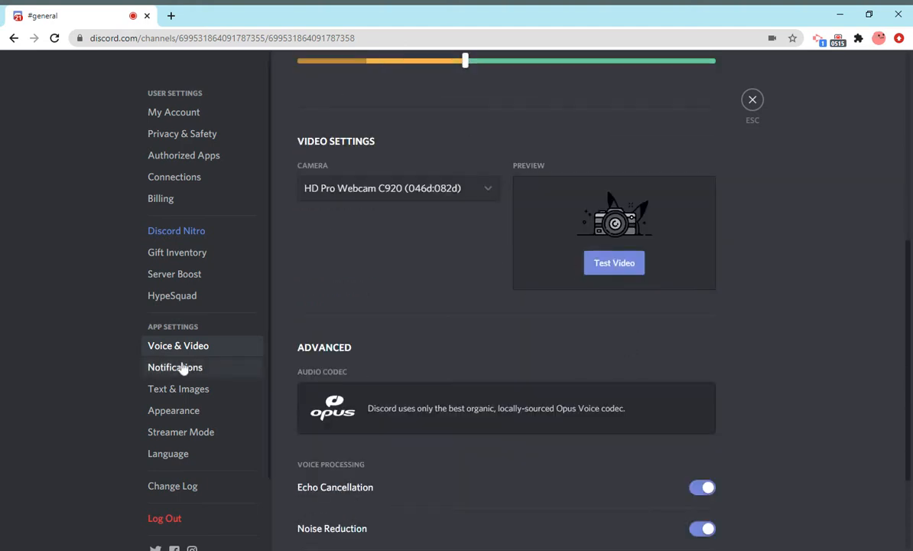
- Browse Notifications settings through desktop and text-to-speech options to the sound toggles
left_click(175, 367)
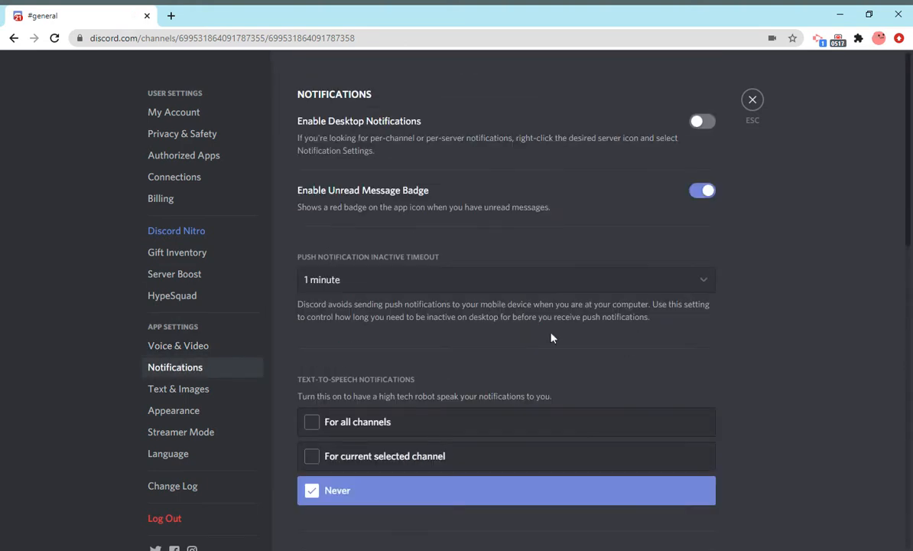
scroll("down", 3)
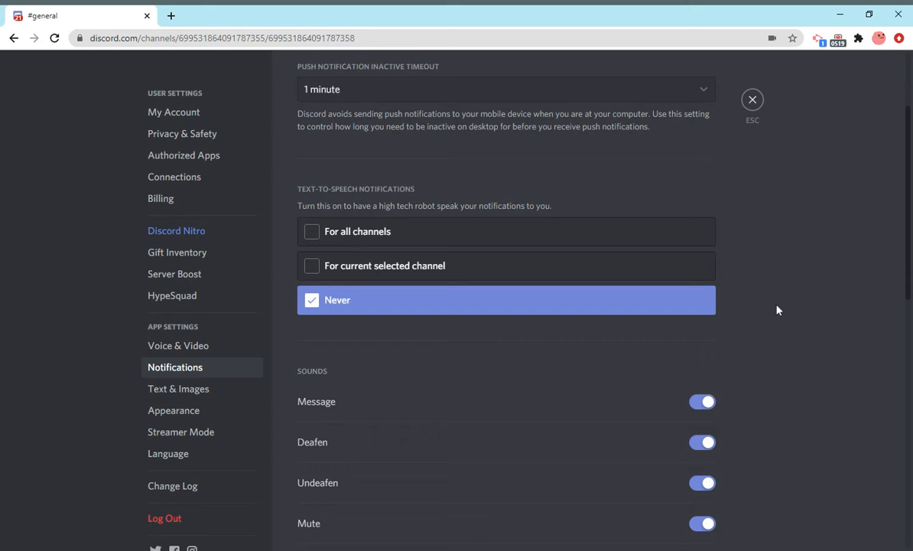
scroll("down", 3)
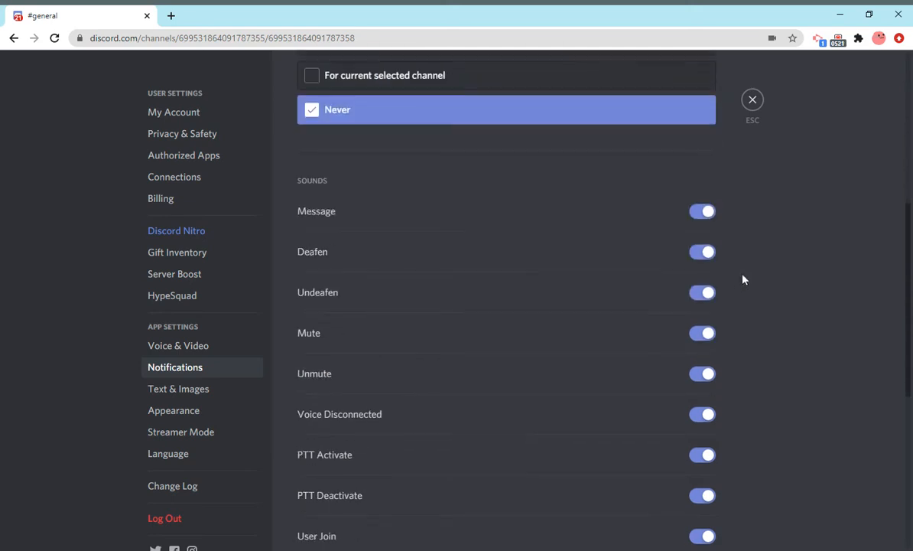
mouse_move(874, 330)
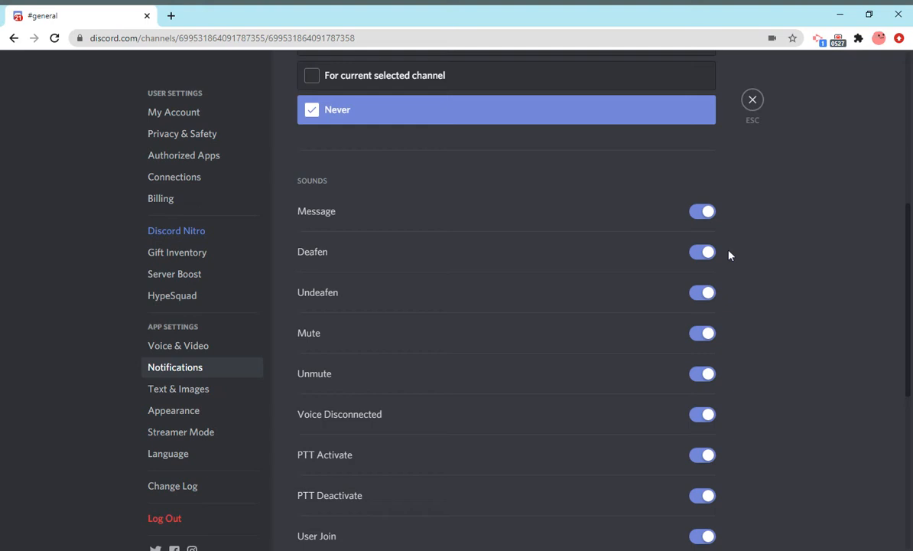
scroll("down", 3)
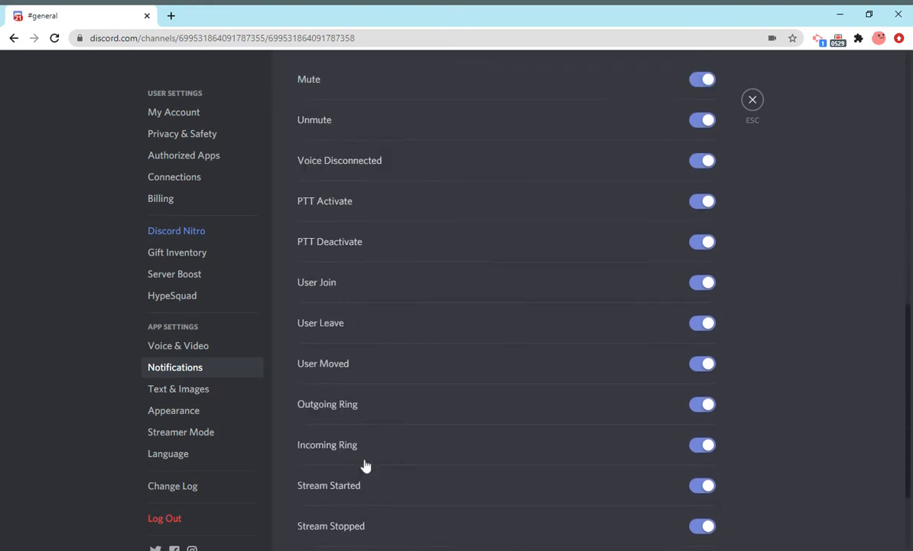
mouse_move(178, 393)
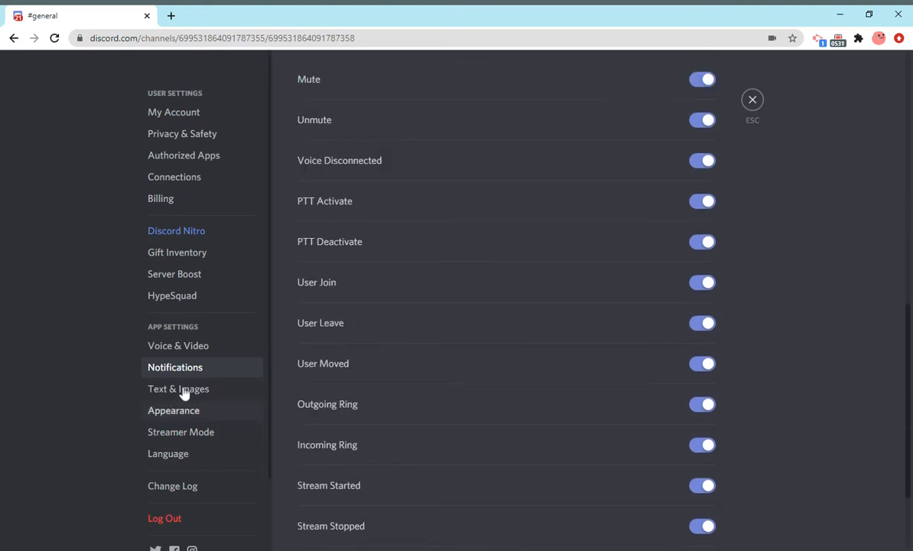
- Review Text & Images options, then view Appearance with Dark theme and Cozy display
left_click(178, 388)
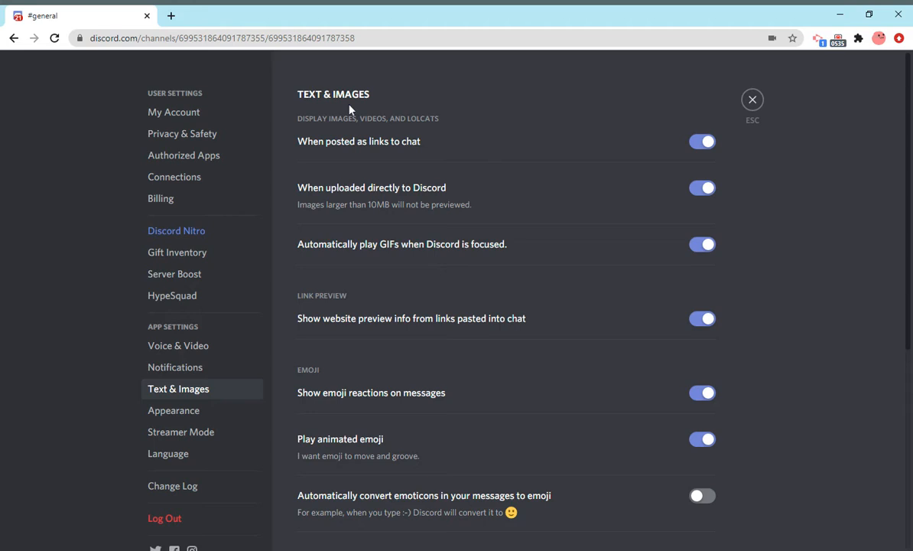
mouse_move(413, 127)
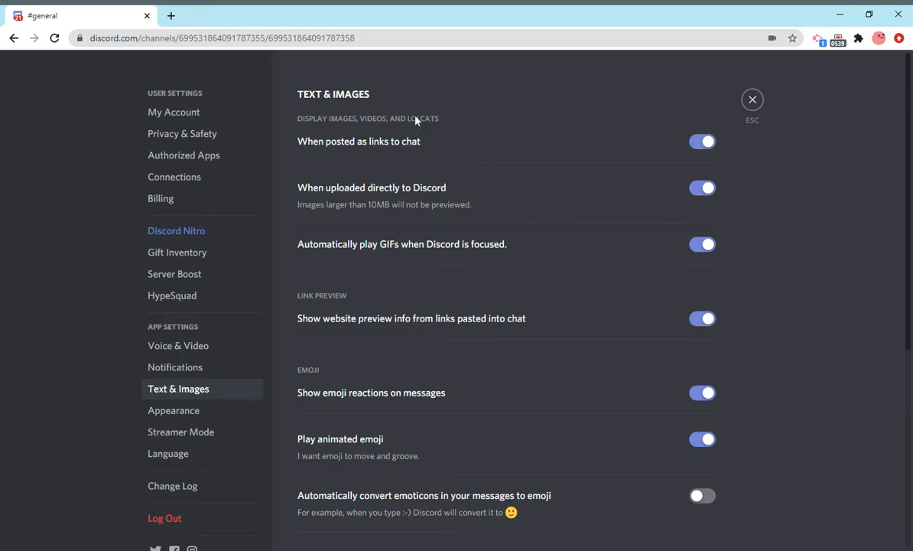
mouse_move(301, 152)
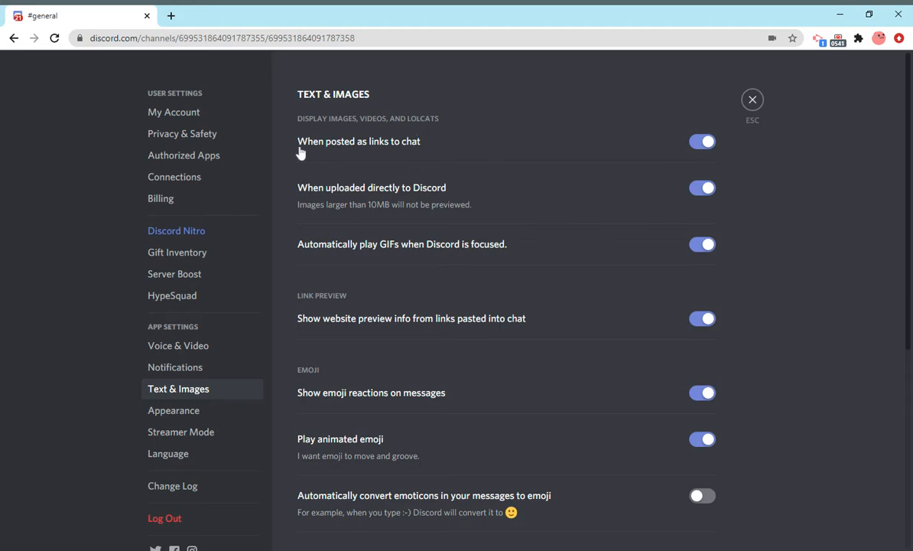
mouse_move(624, 143)
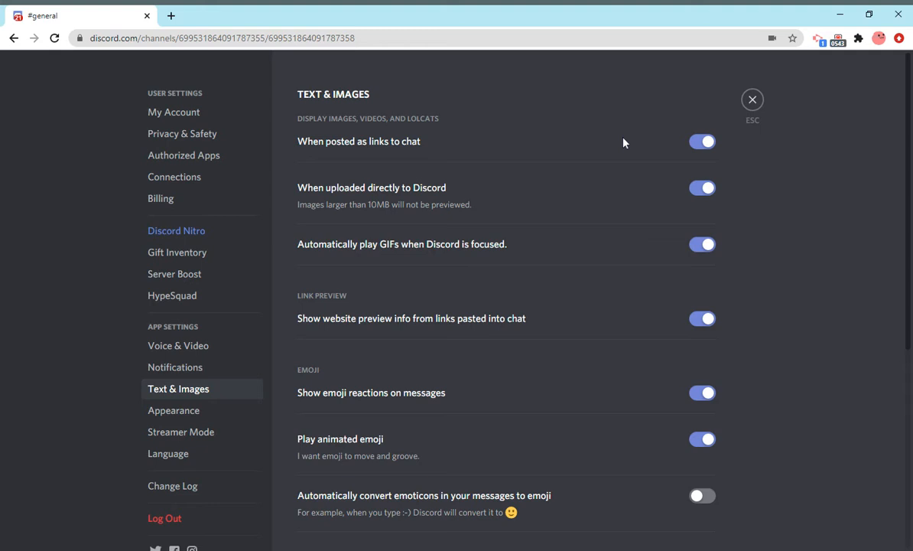
mouse_move(383, 130)
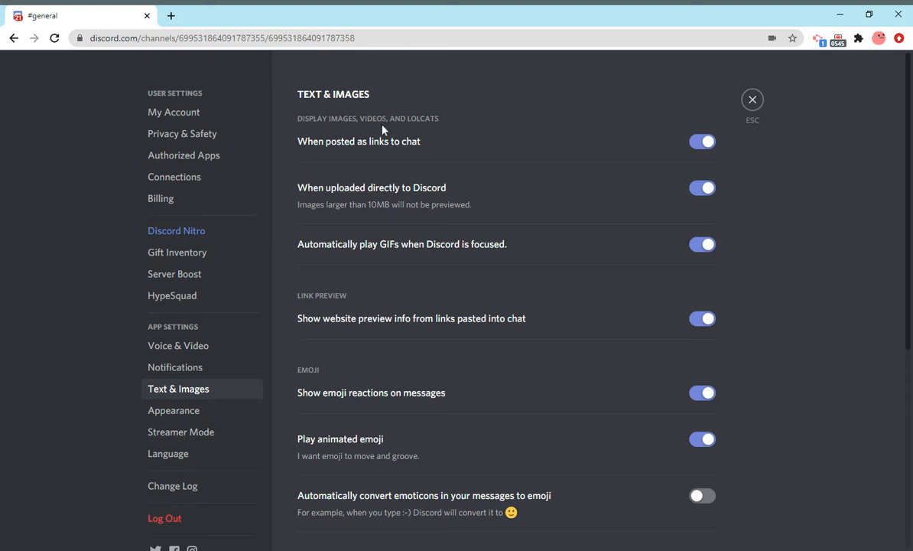
mouse_move(436, 128)
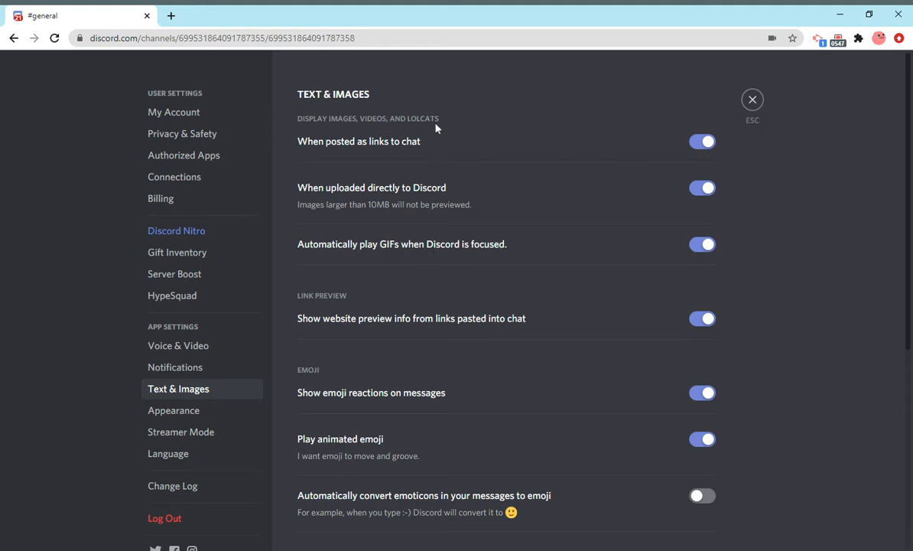
mouse_move(395, 197)
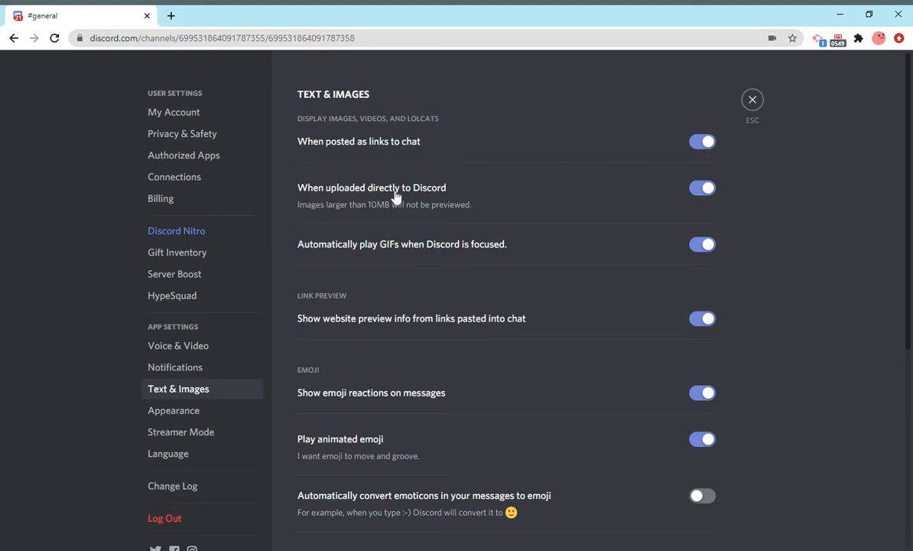
mouse_move(376, 215)
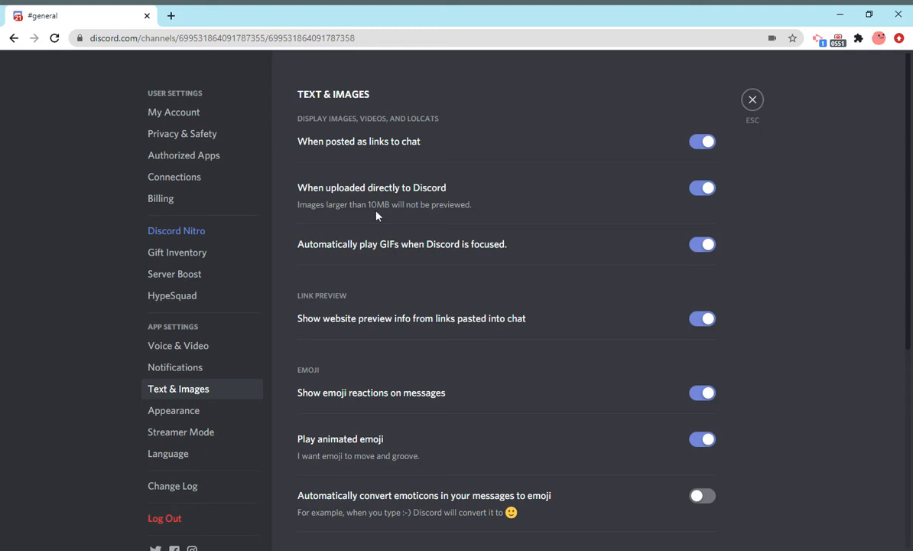
mouse_move(459, 225)
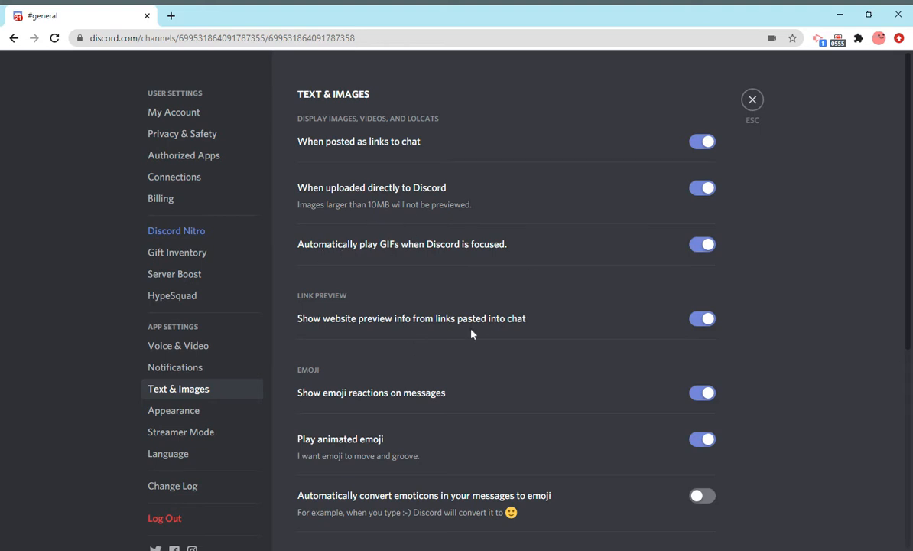
scroll("down", 3)
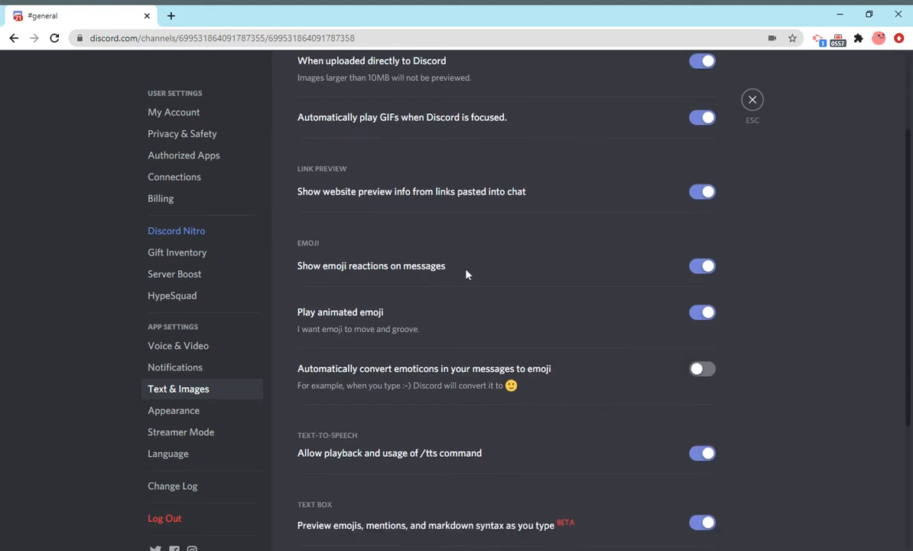
mouse_move(639, 346)
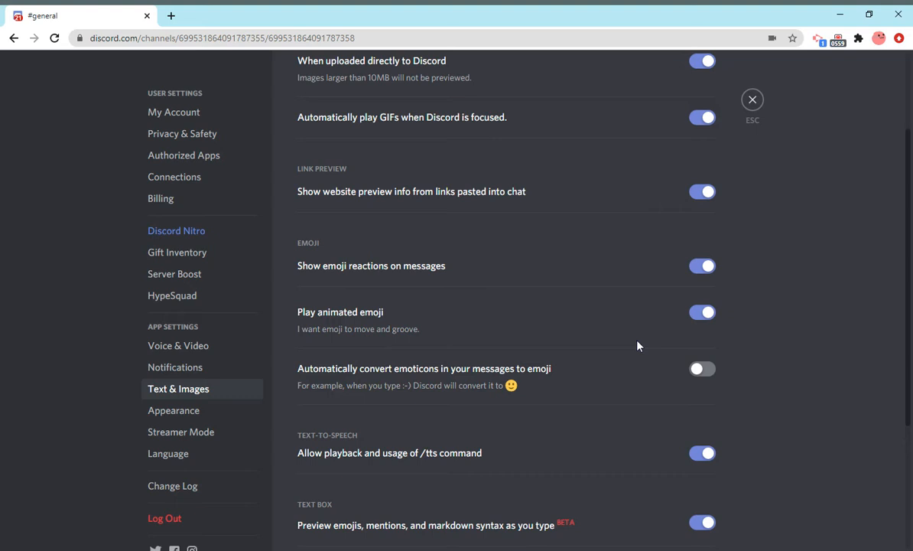
mouse_move(448, 249)
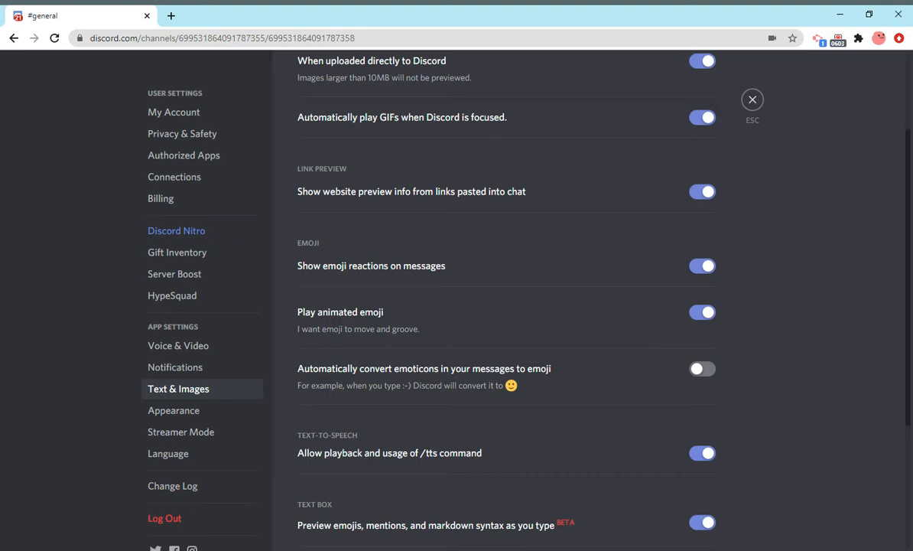
mouse_move(376, 374)
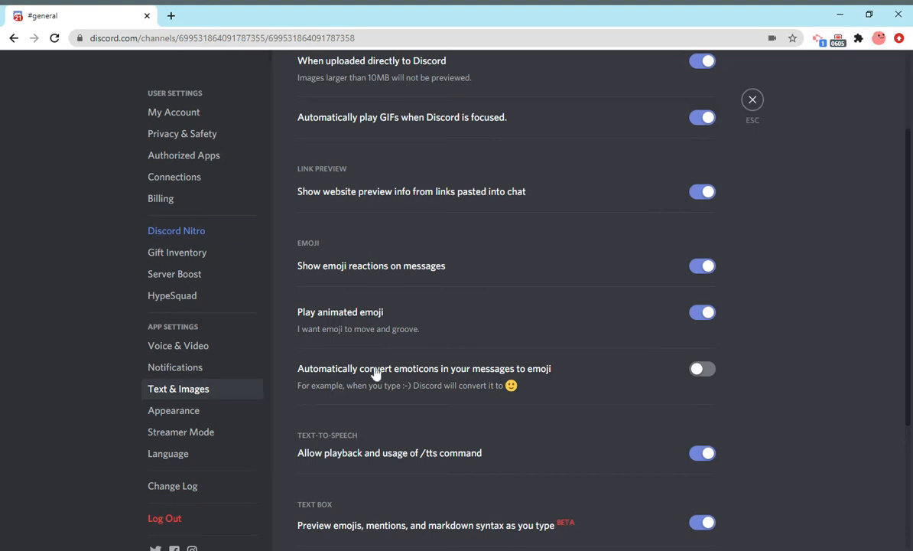
mouse_move(404, 392)
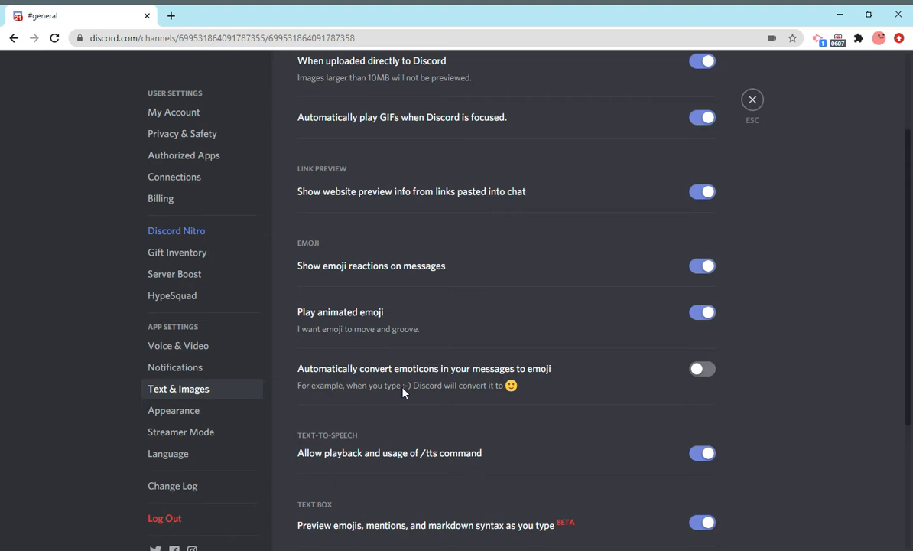
mouse_move(352, 389)
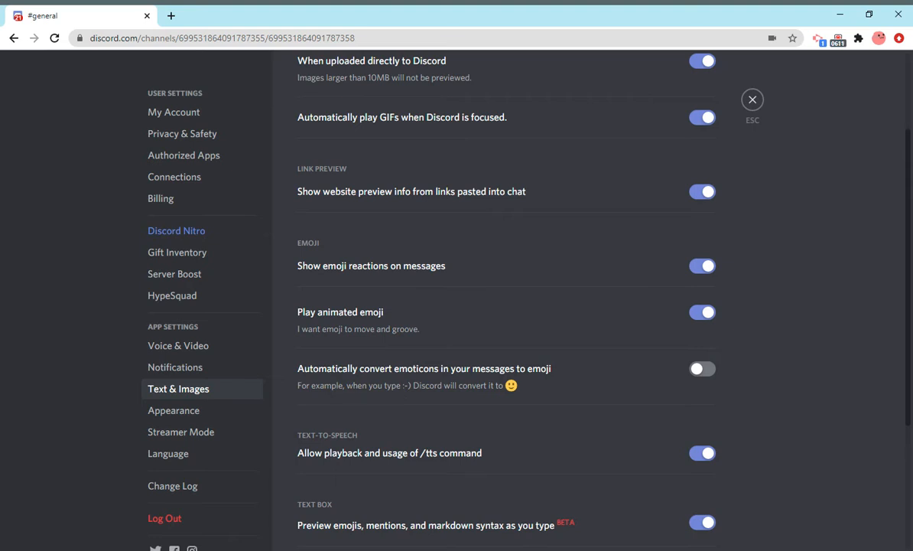
mouse_move(511, 386)
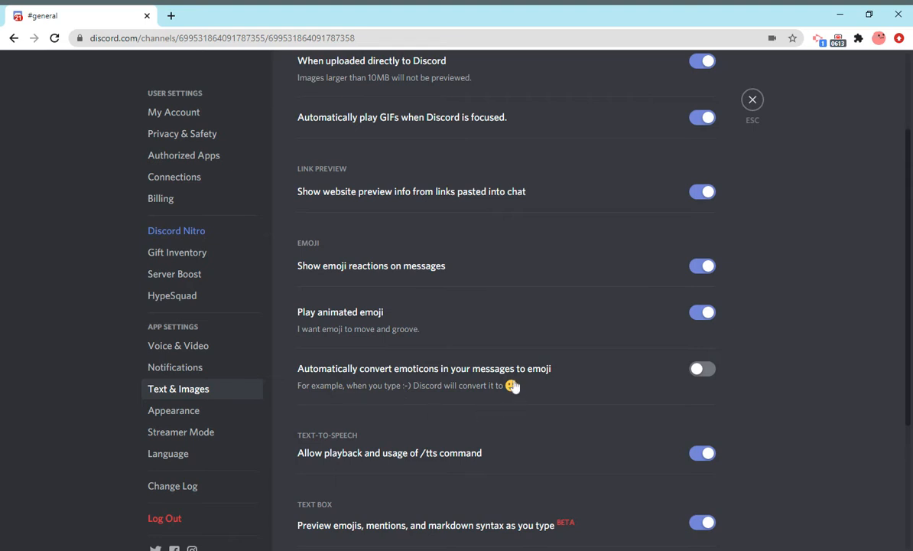
mouse_move(570, 414)
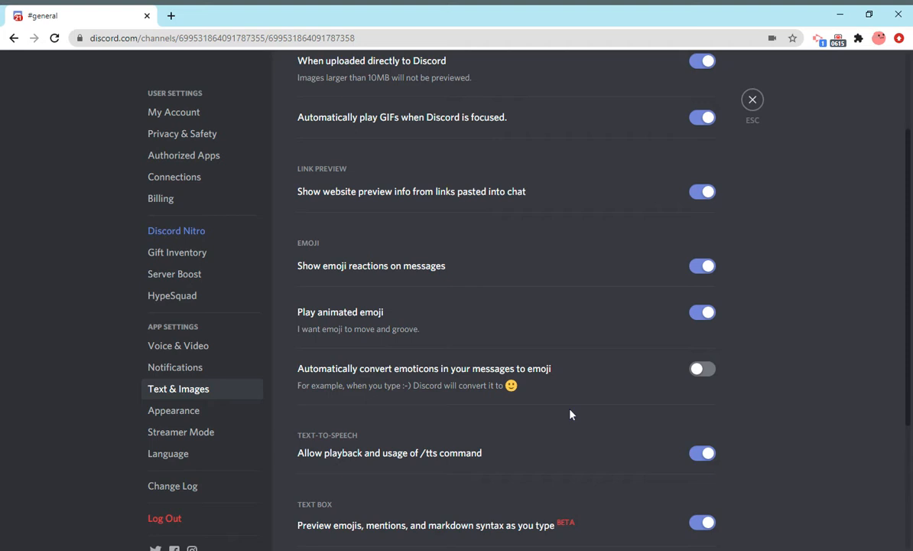
mouse_move(702, 368)
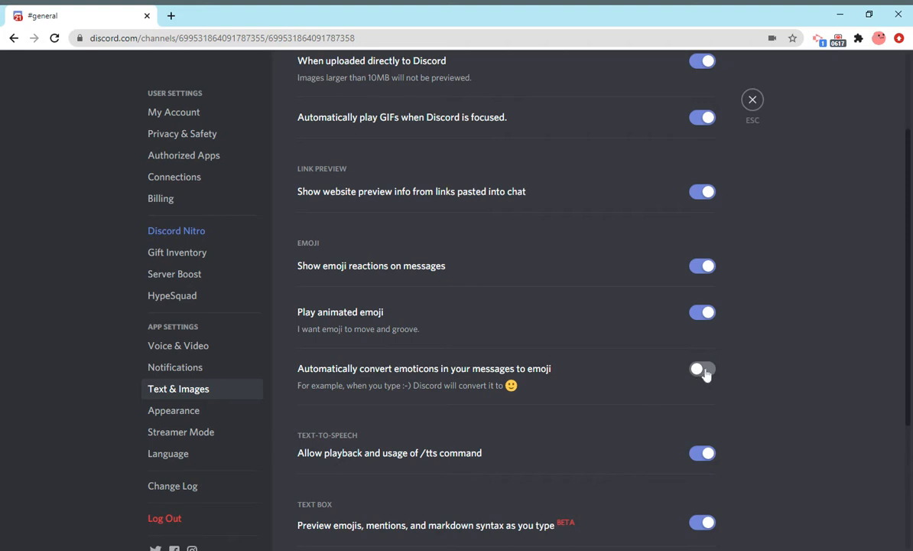
left_click(701, 369)
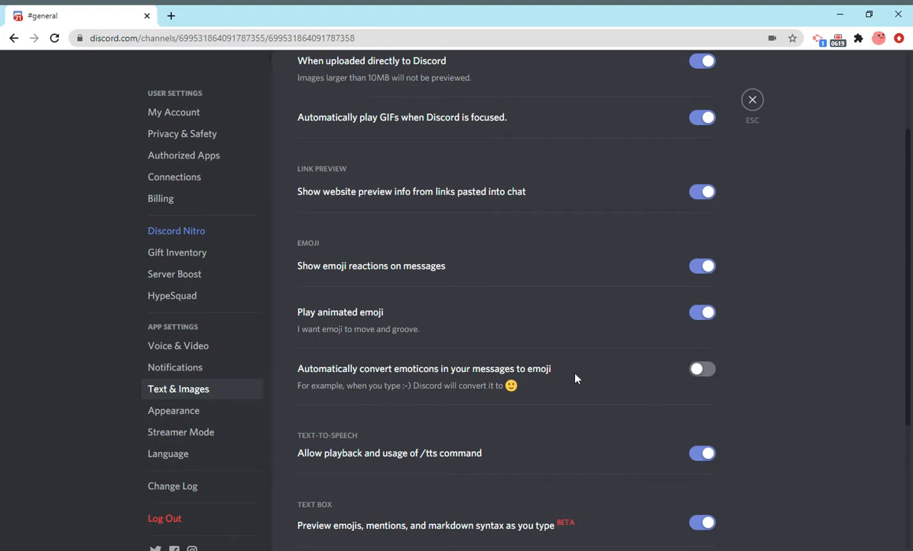
mouse_move(760, 354)
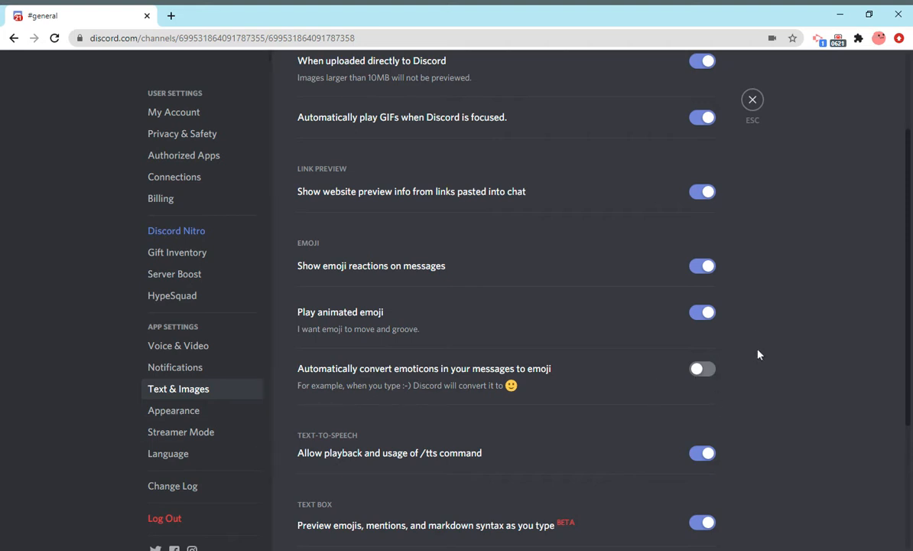
mouse_move(365, 395)
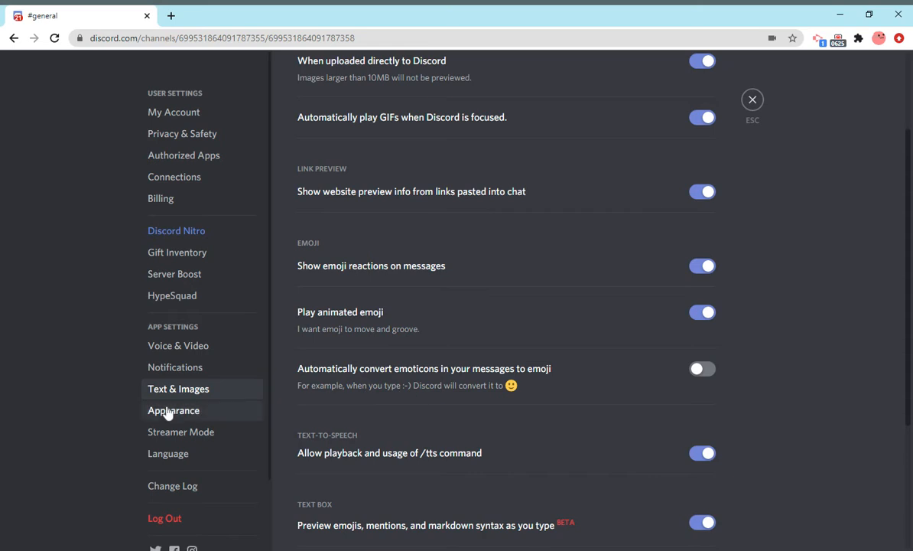
left_click(174, 410)
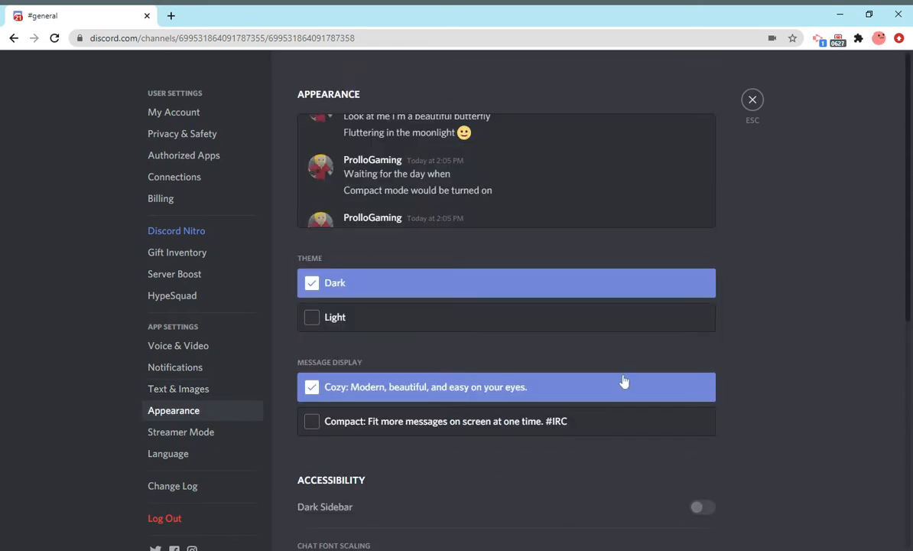
- Switch the theme to Light, then back to Dark, keeping Cozy message display
left_click(507, 316)
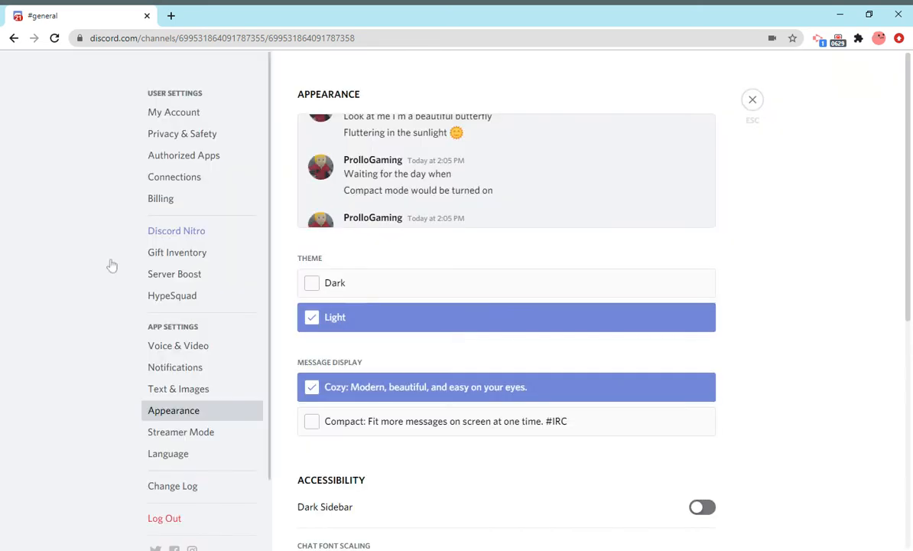
mouse_move(17, 216)
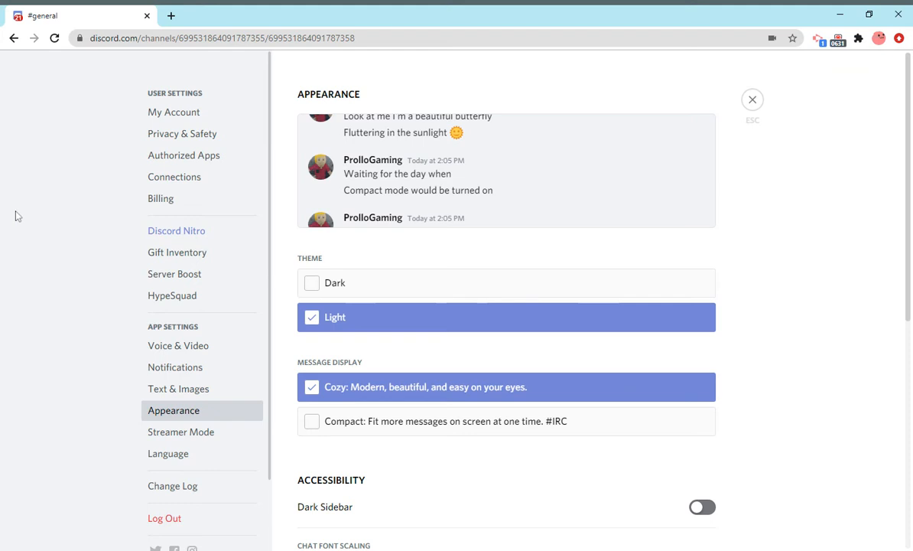
mouse_move(175, 230)
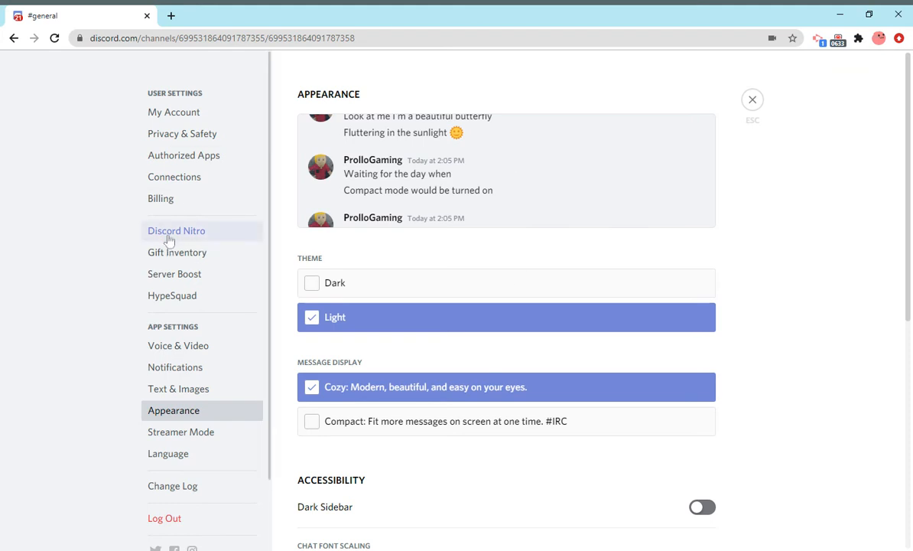
mouse_move(455, 256)
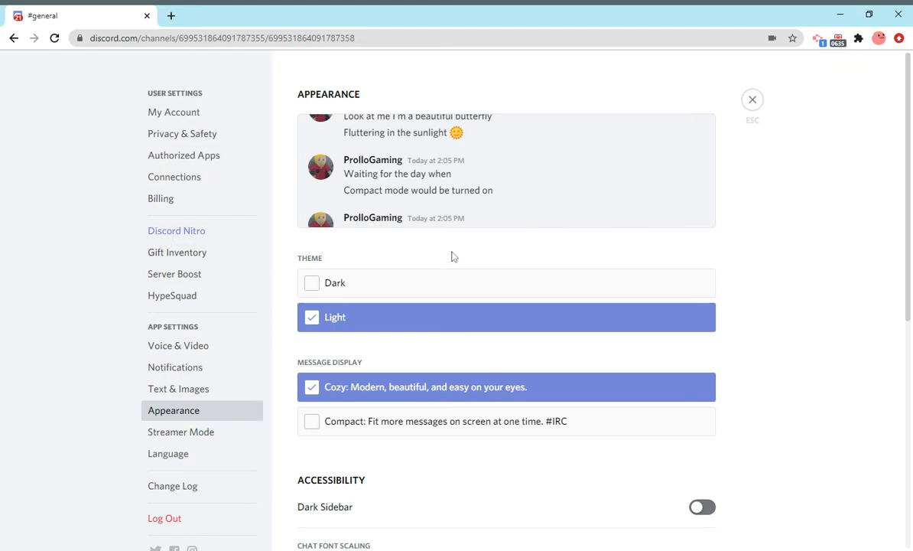
mouse_move(367, 225)
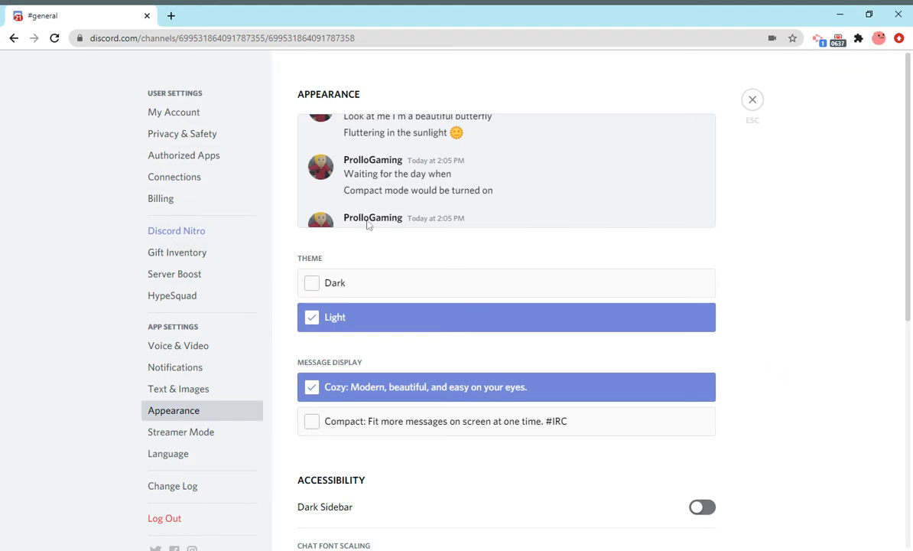
mouse_move(505, 256)
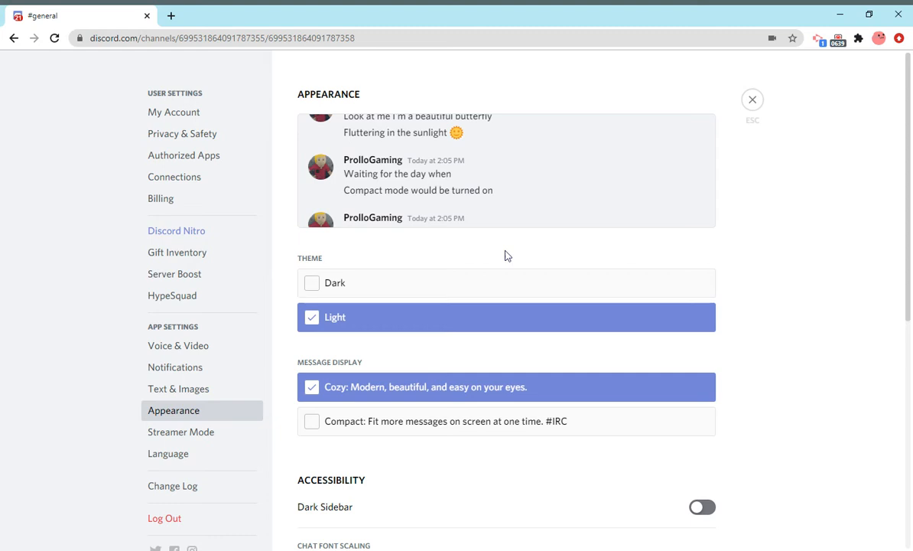
left_click(507, 282)
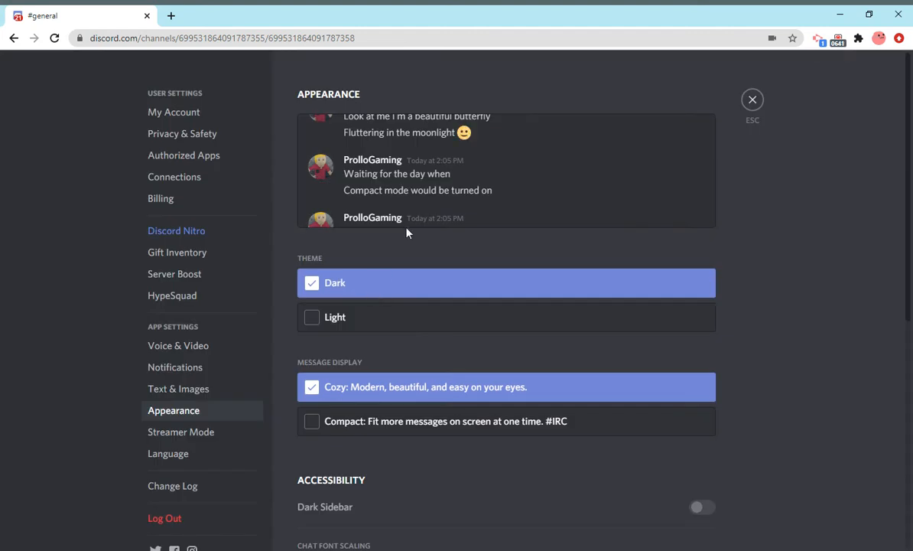
mouse_move(442, 433)
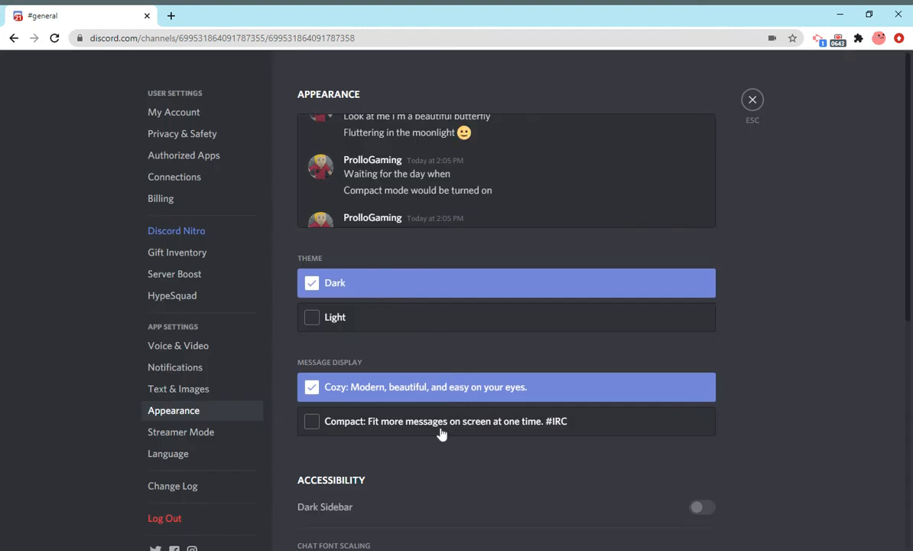
mouse_move(357, 163)
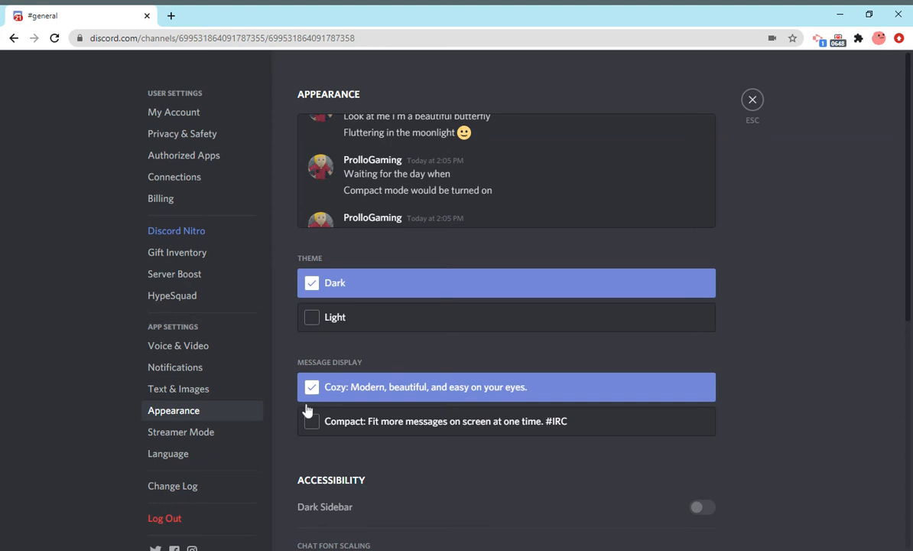
mouse_move(429, 430)
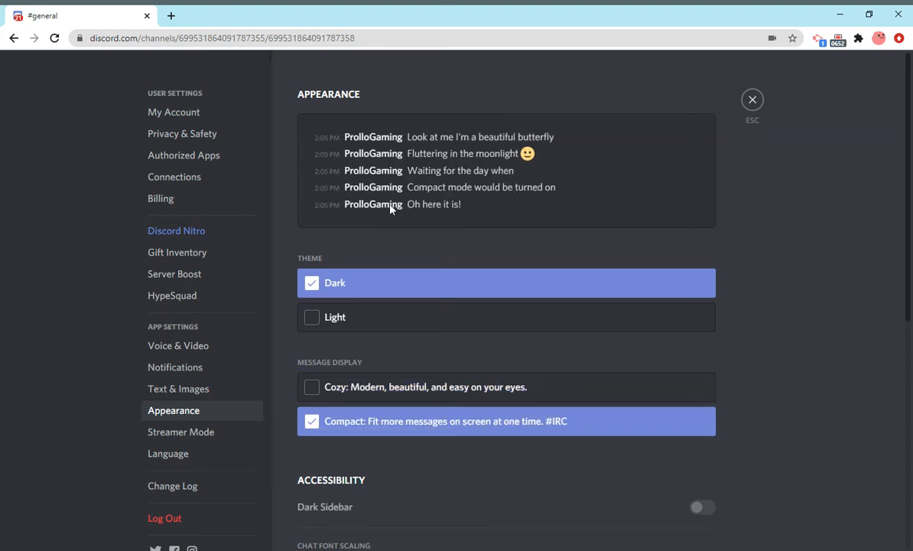
mouse_move(384, 392)
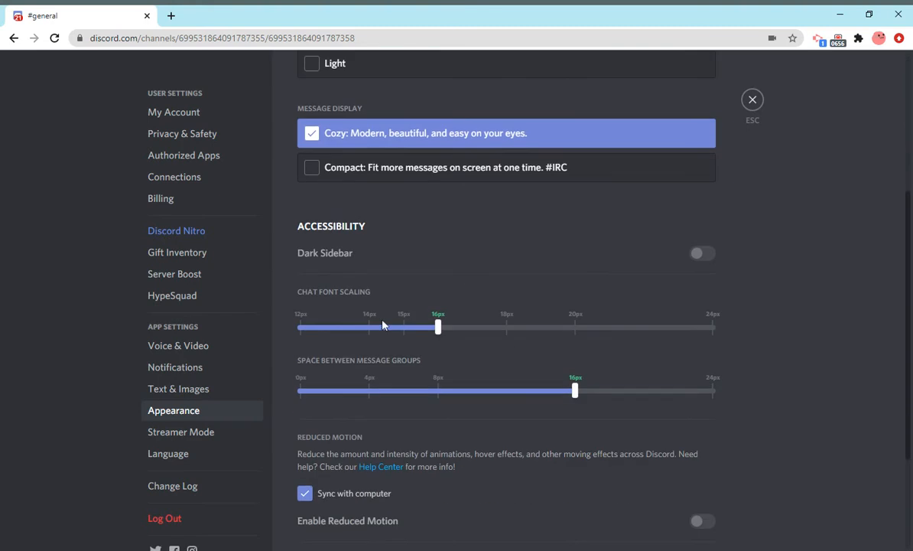
mouse_move(520, 395)
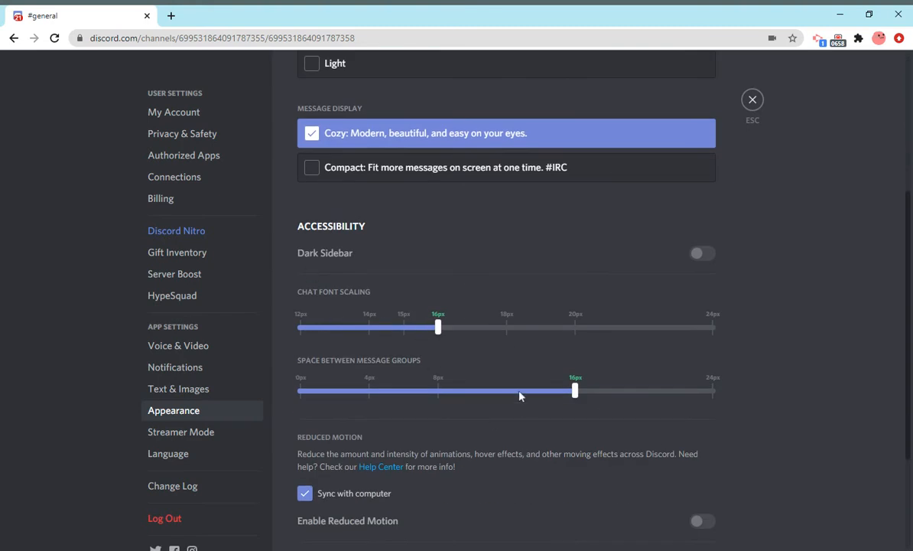
- Open Streamer Mode settings and scroll through its privacy options
left_click(181, 432)
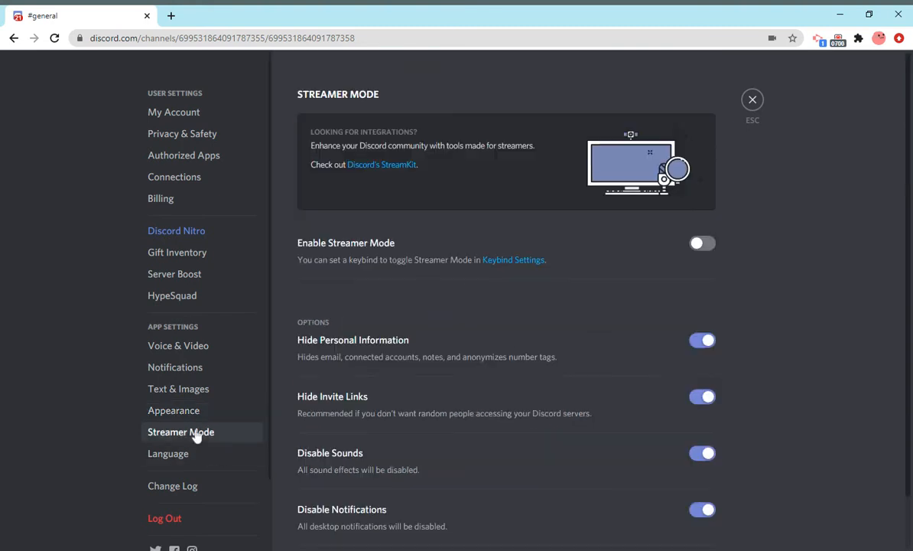
mouse_move(620, 306)
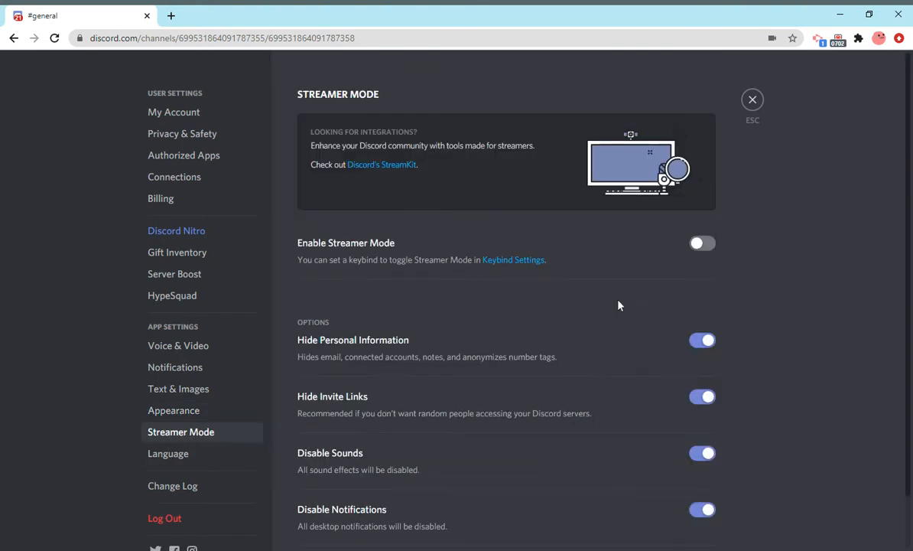
mouse_move(533, 279)
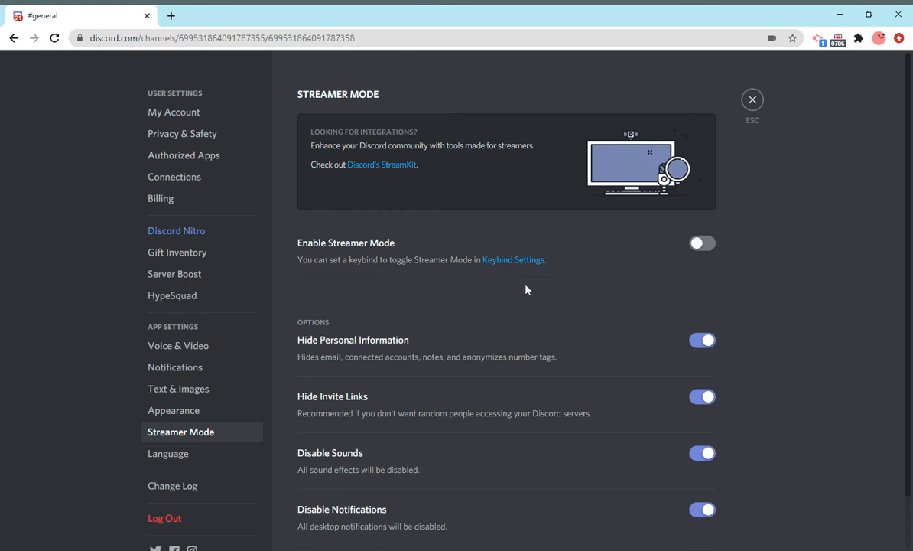
mouse_move(560, 307)
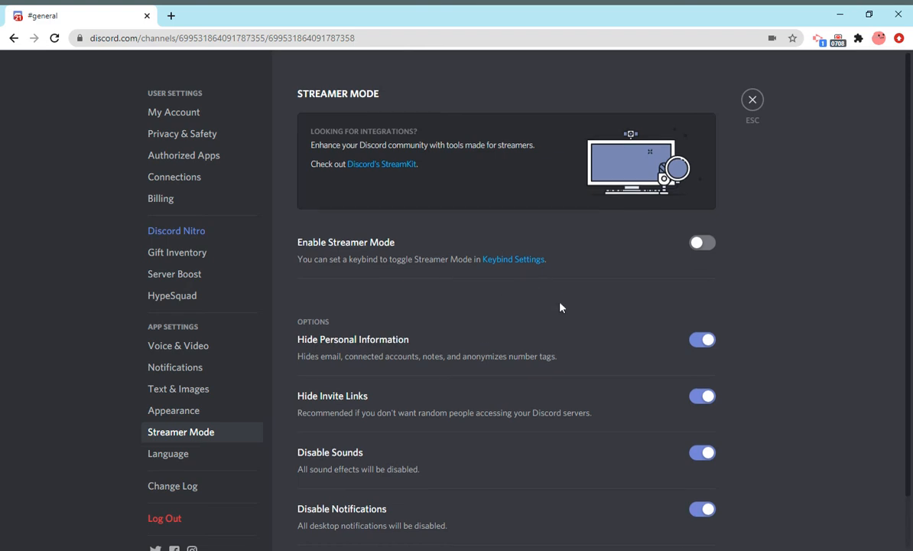
scroll("down", 3)
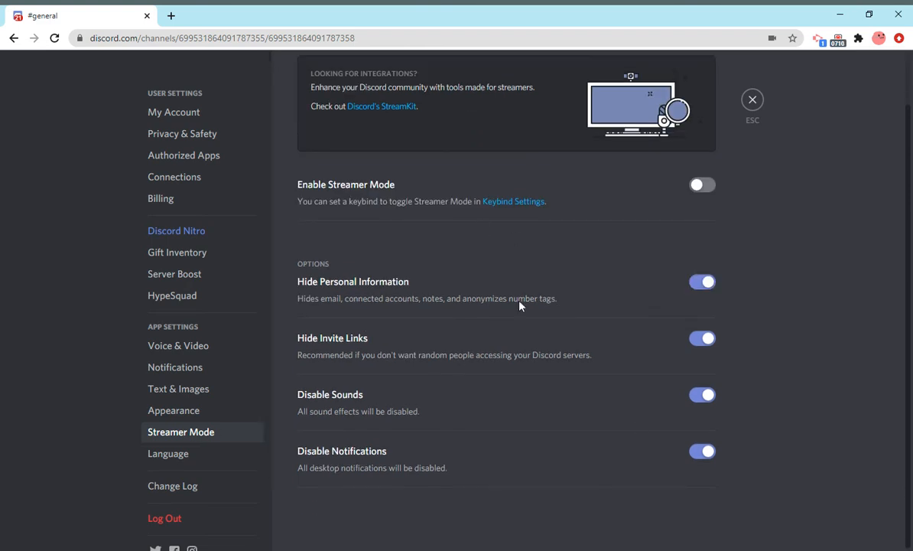
- Open Language settings and reselect English, US as the interface language
left_click(168, 453)
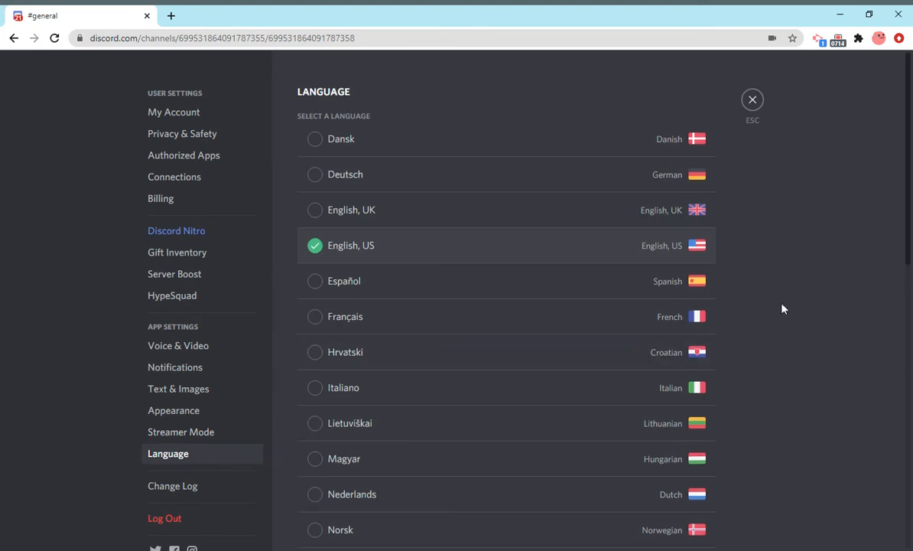
scroll("down", 3)
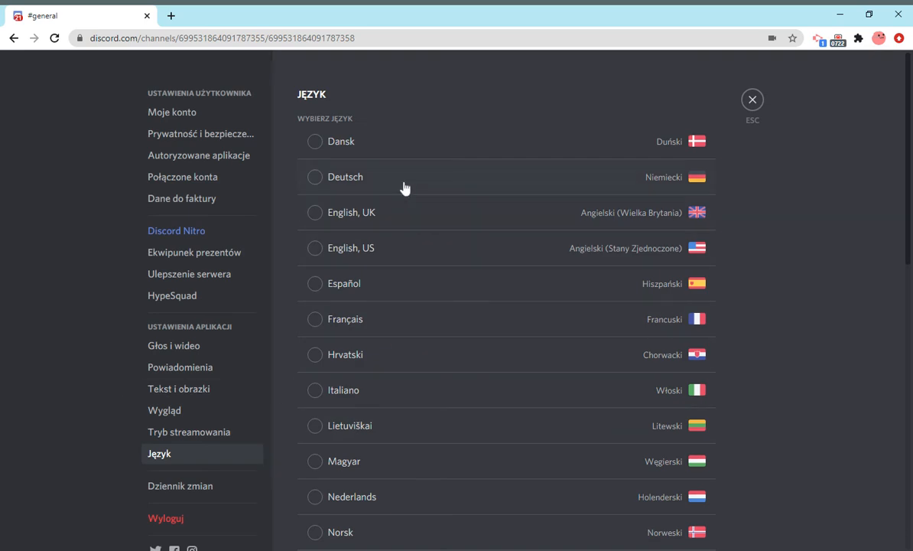
left_click(314, 247)
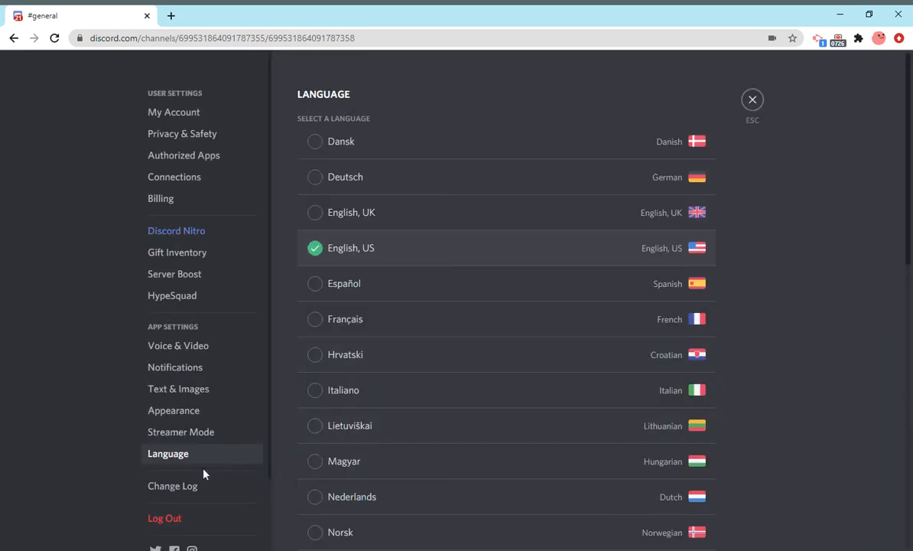
left_click(173, 485)
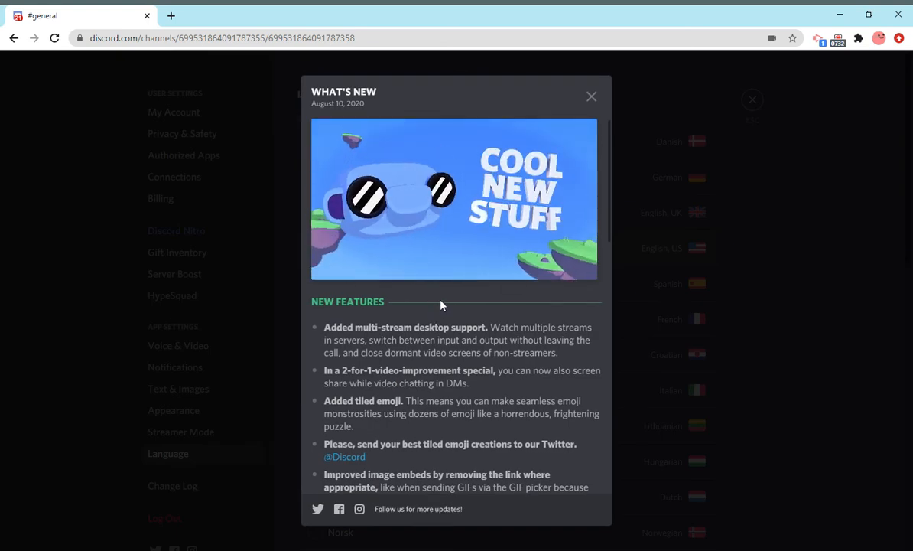
scroll("down", 3)
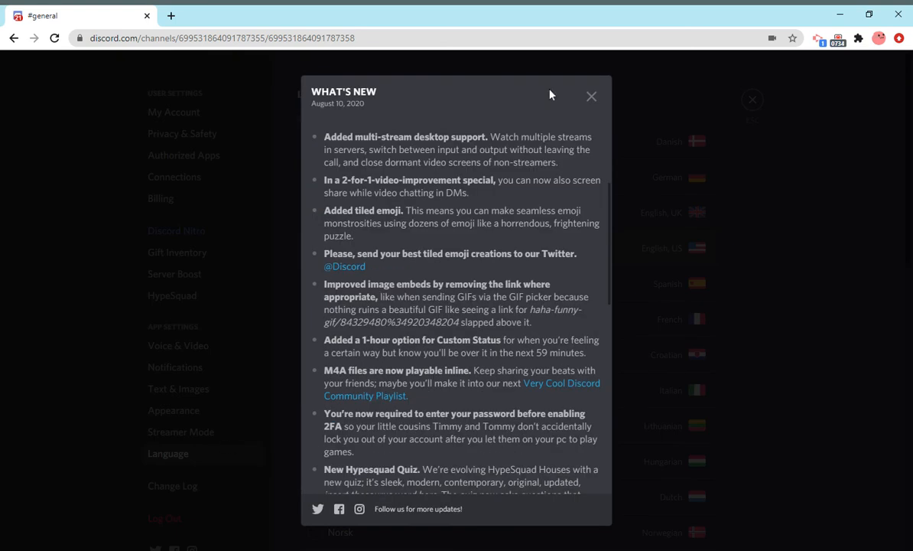
left_click(592, 96)
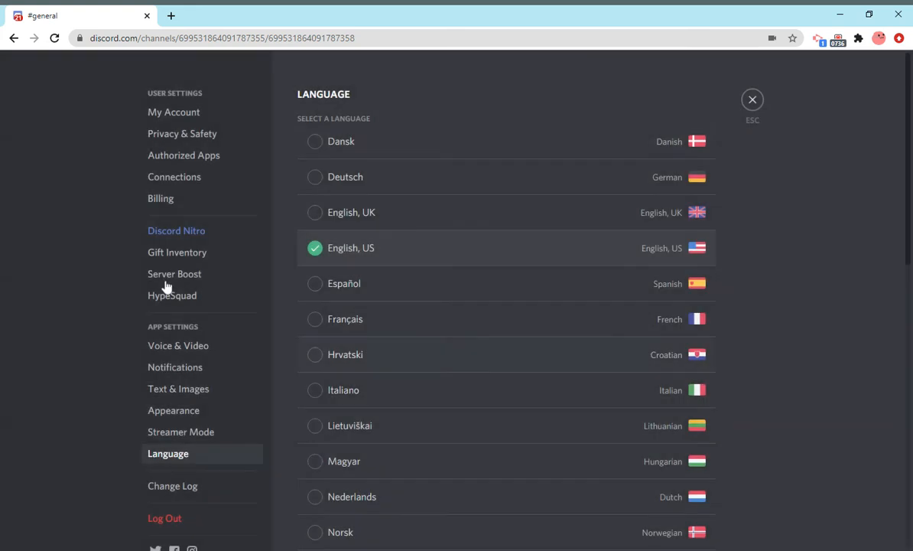
mouse_move(639, 217)
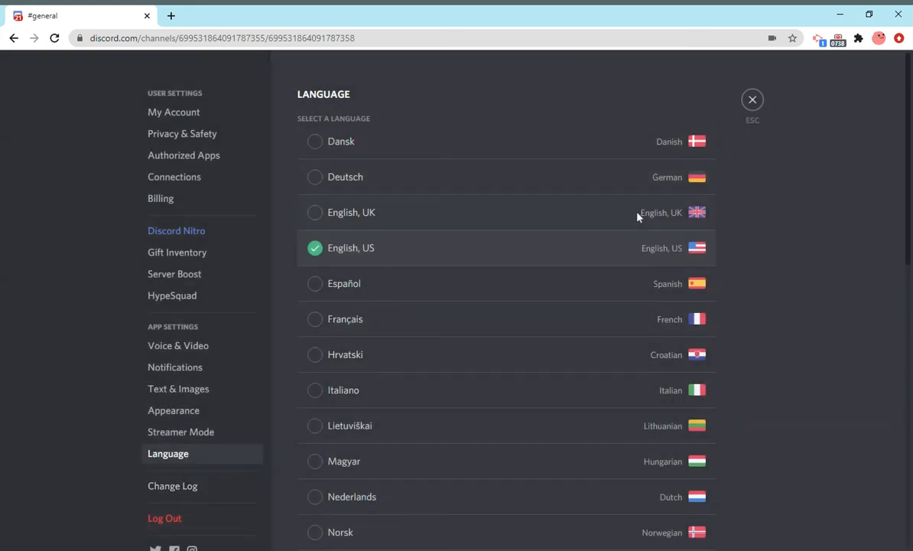
left_click(165, 518)
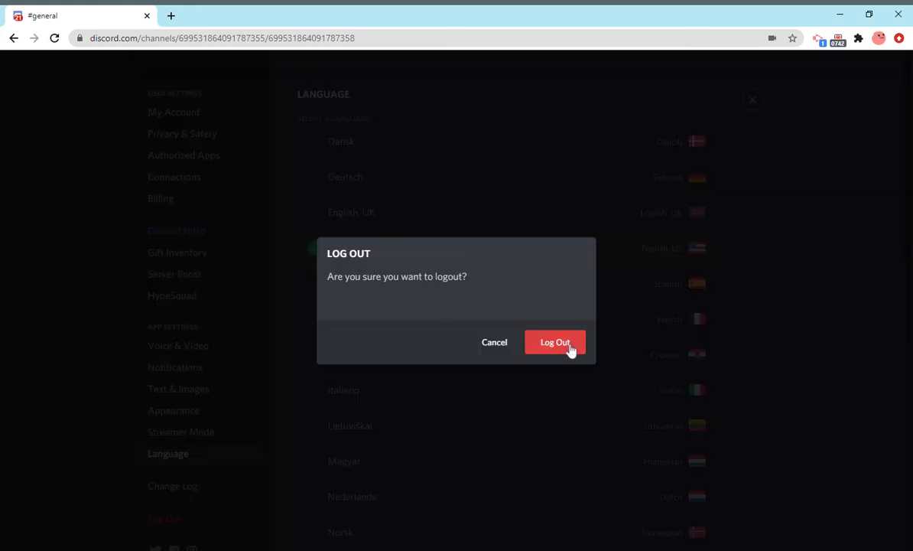
left_click(494, 342)
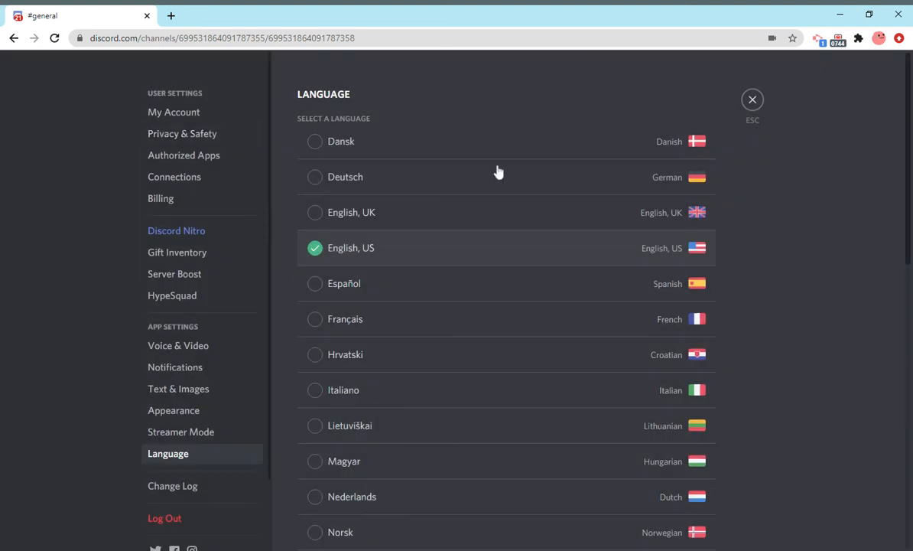
mouse_move(777, 113)
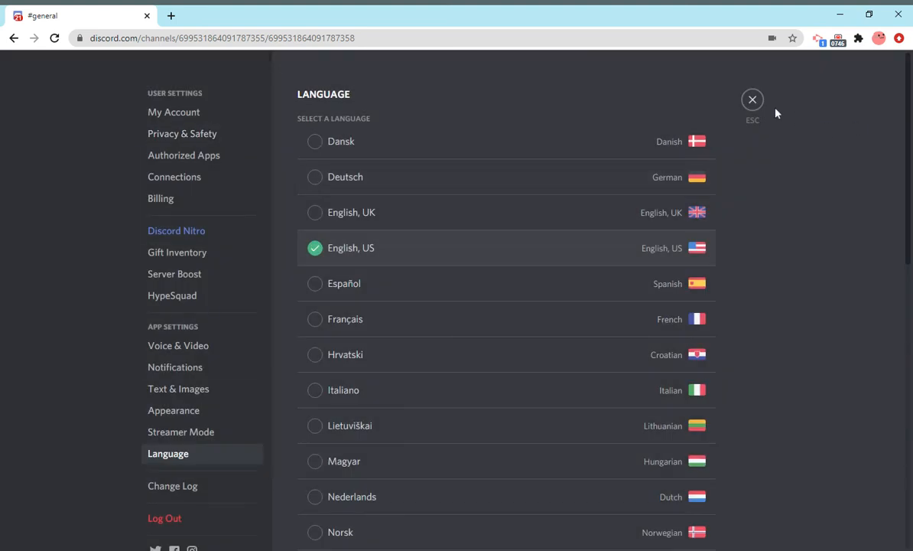
- Close User Settings to return to #general in Prollo's Discord
left_click(753, 99)
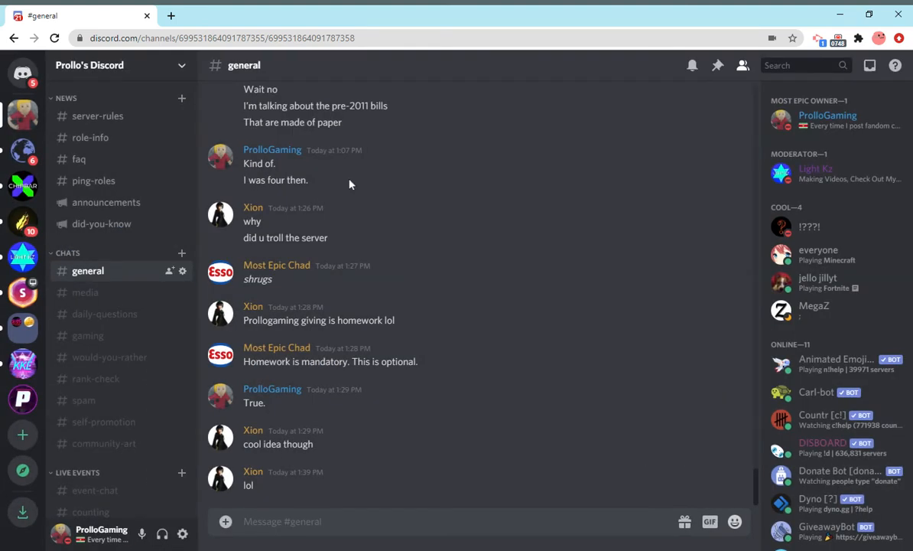
mouse_move(472, 345)
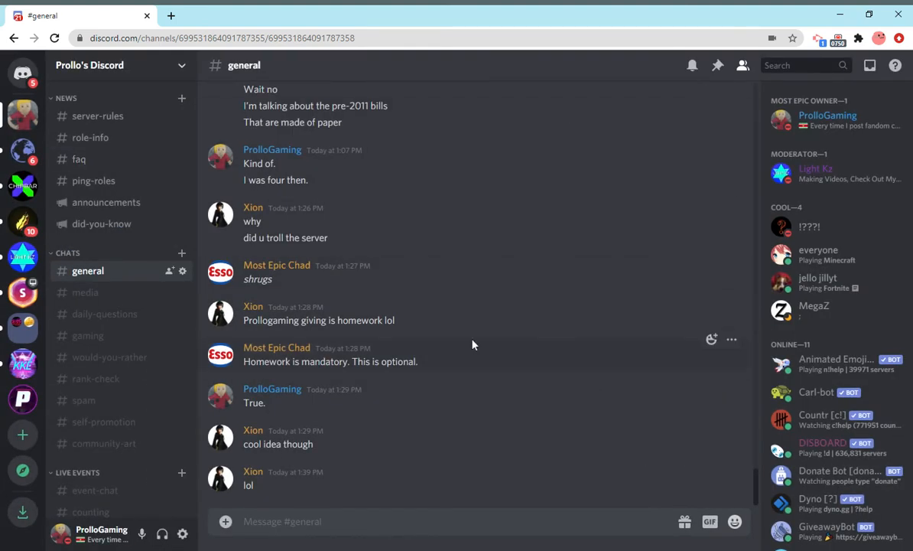
mouse_move(576, 129)
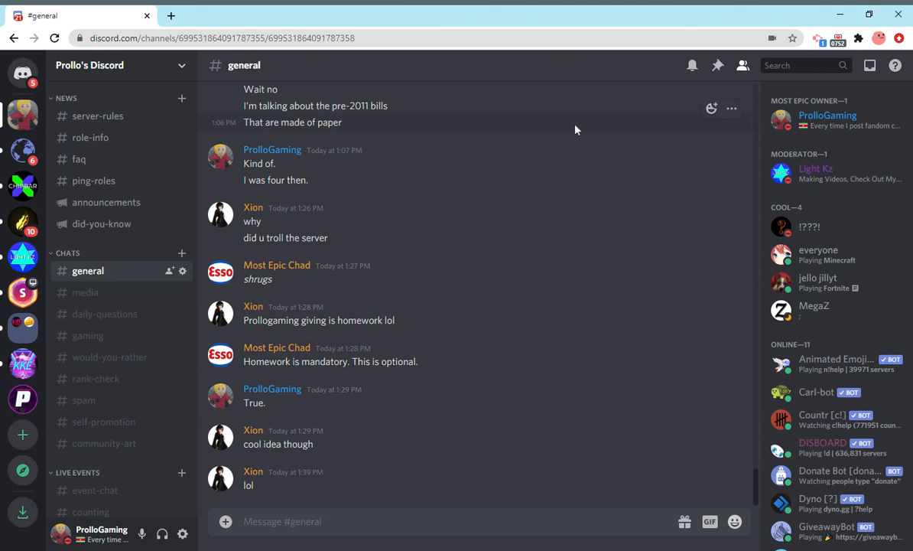
mouse_move(496, 153)
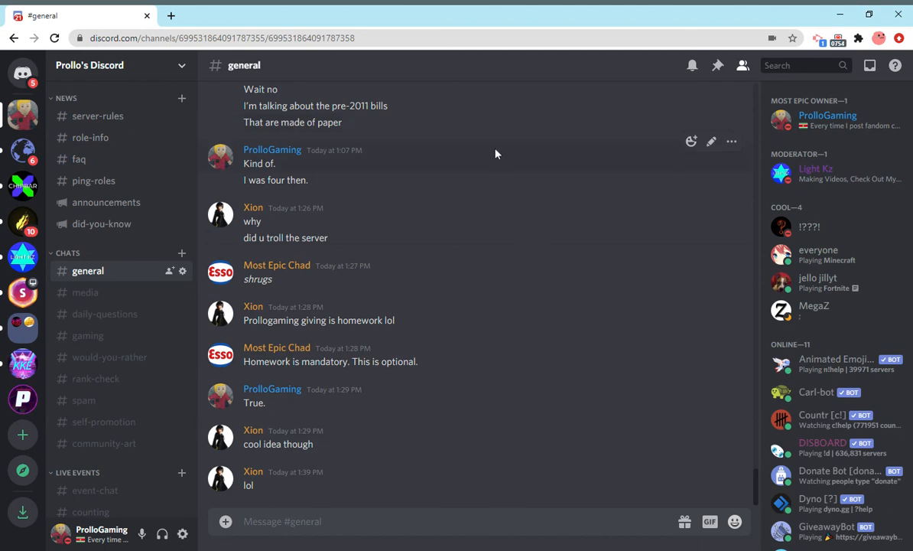
mouse_move(799, 198)
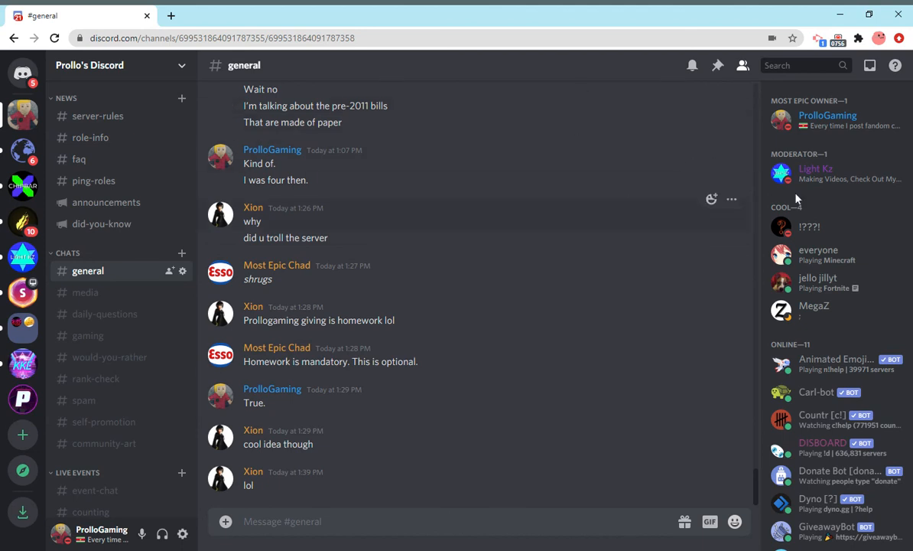